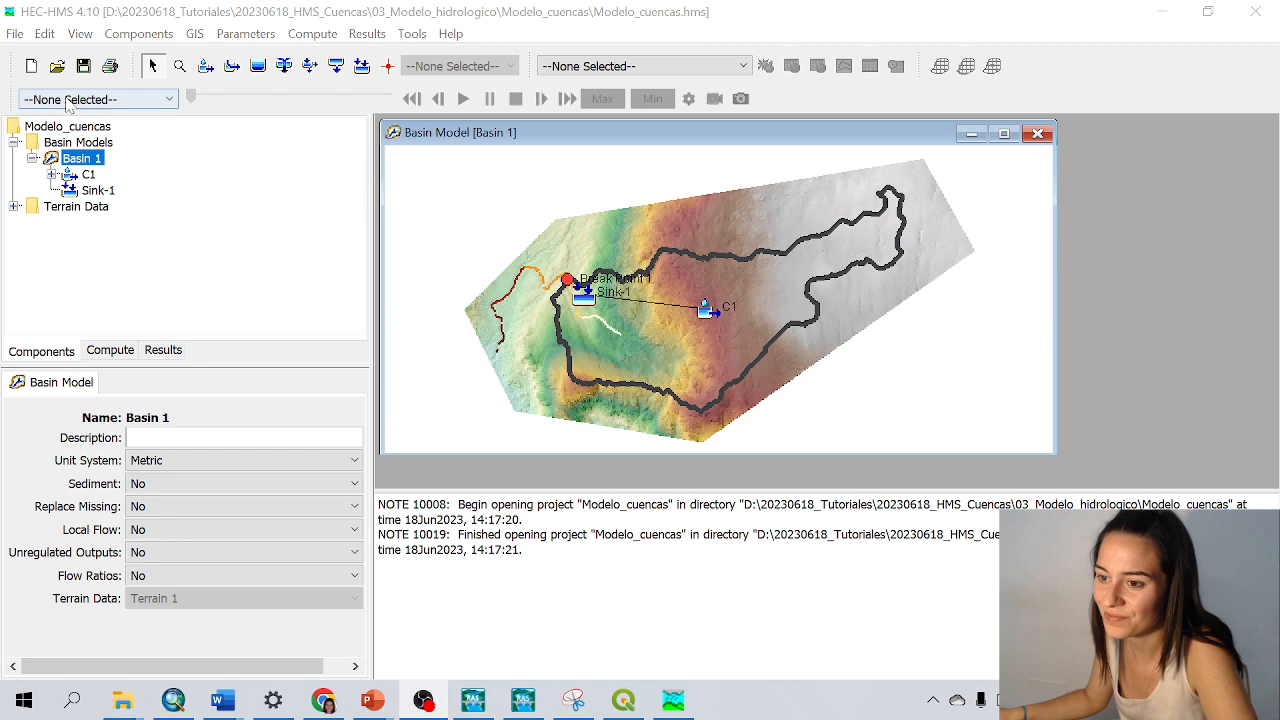
Start a new project in the model folder with Metric as the default unit system
{"action": "left_click", "coordinate": [14, 33]}
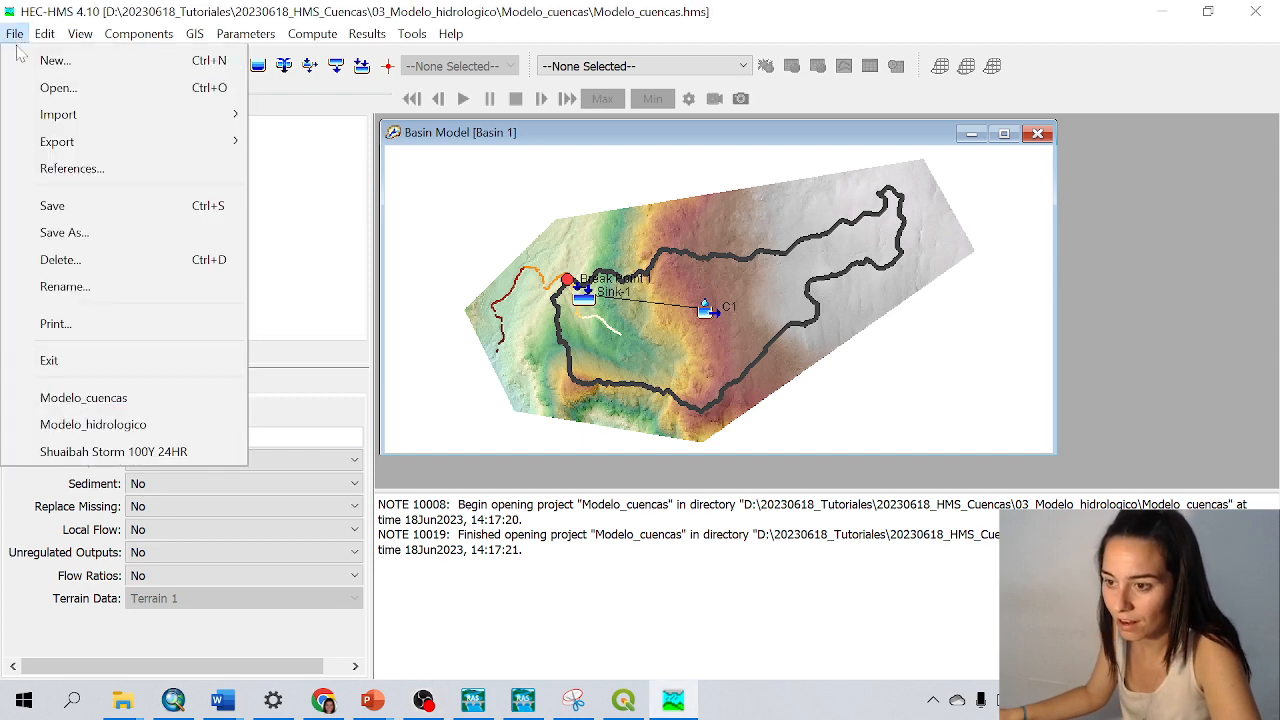
{"action": "left_click", "coordinate": [54, 60]}
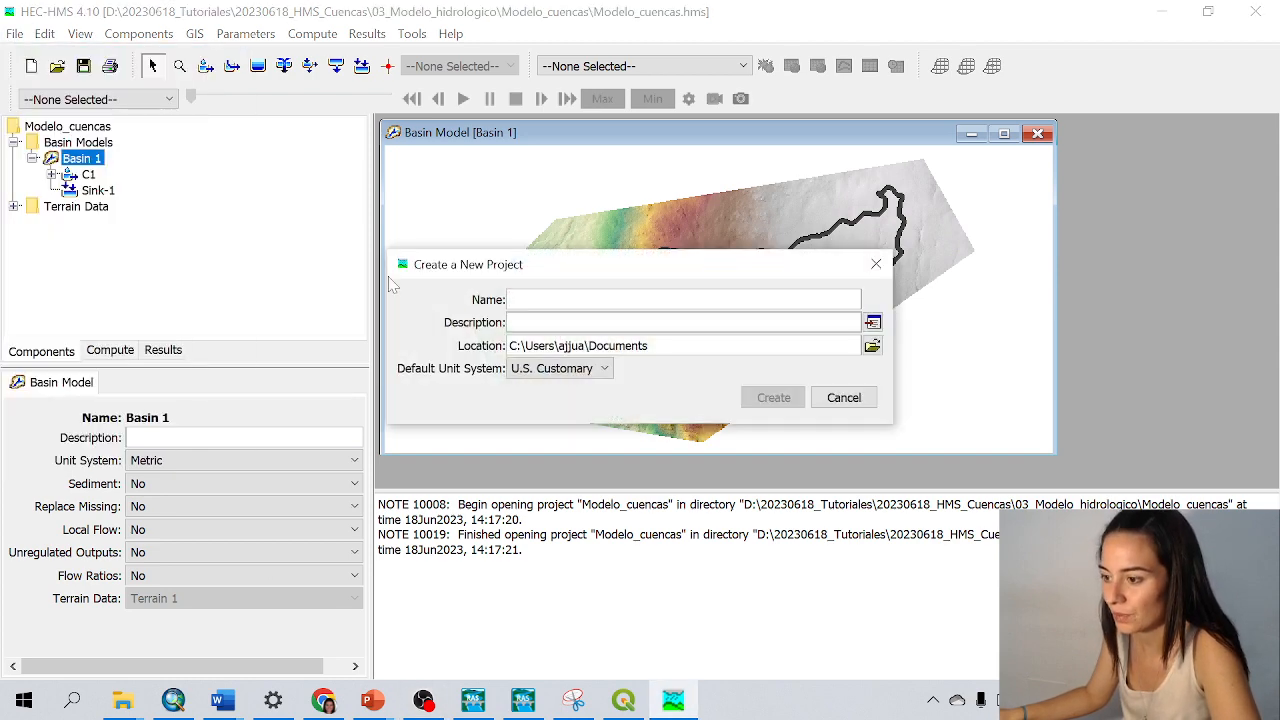
{"action": "triple_click", "coordinate": [577, 345]}
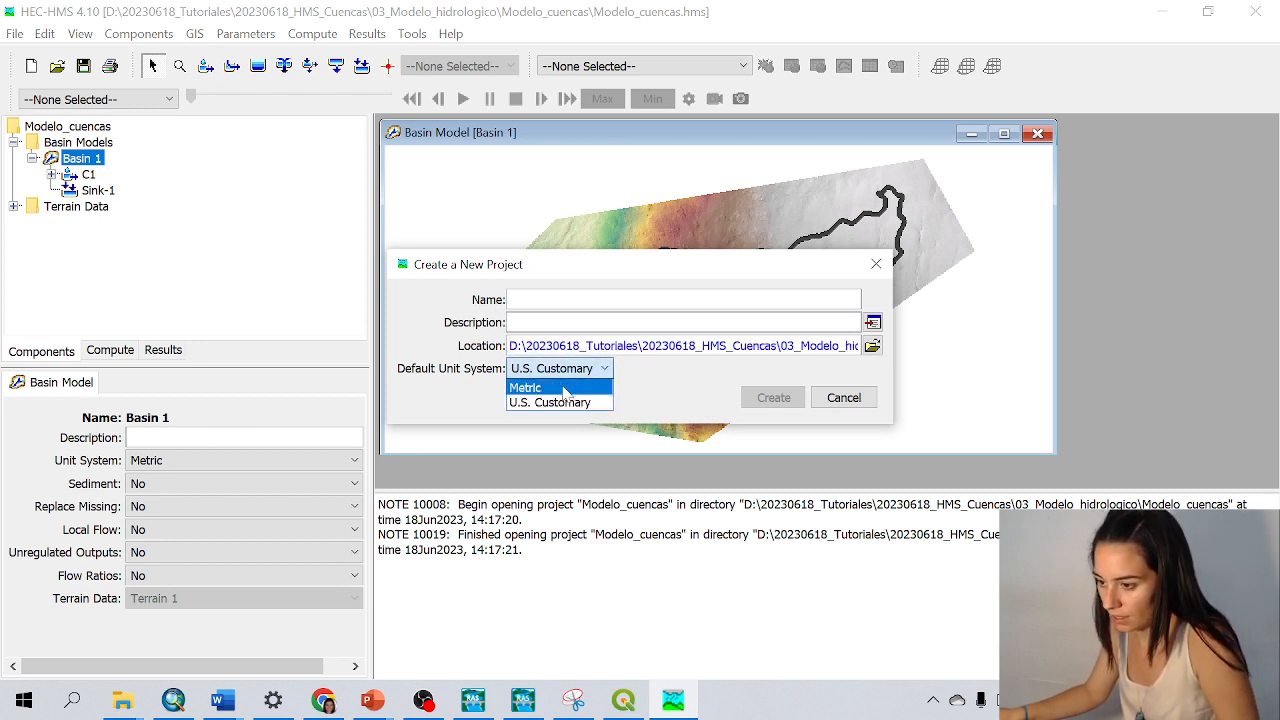
{"action": "left_click", "coordinate": [525, 386]}
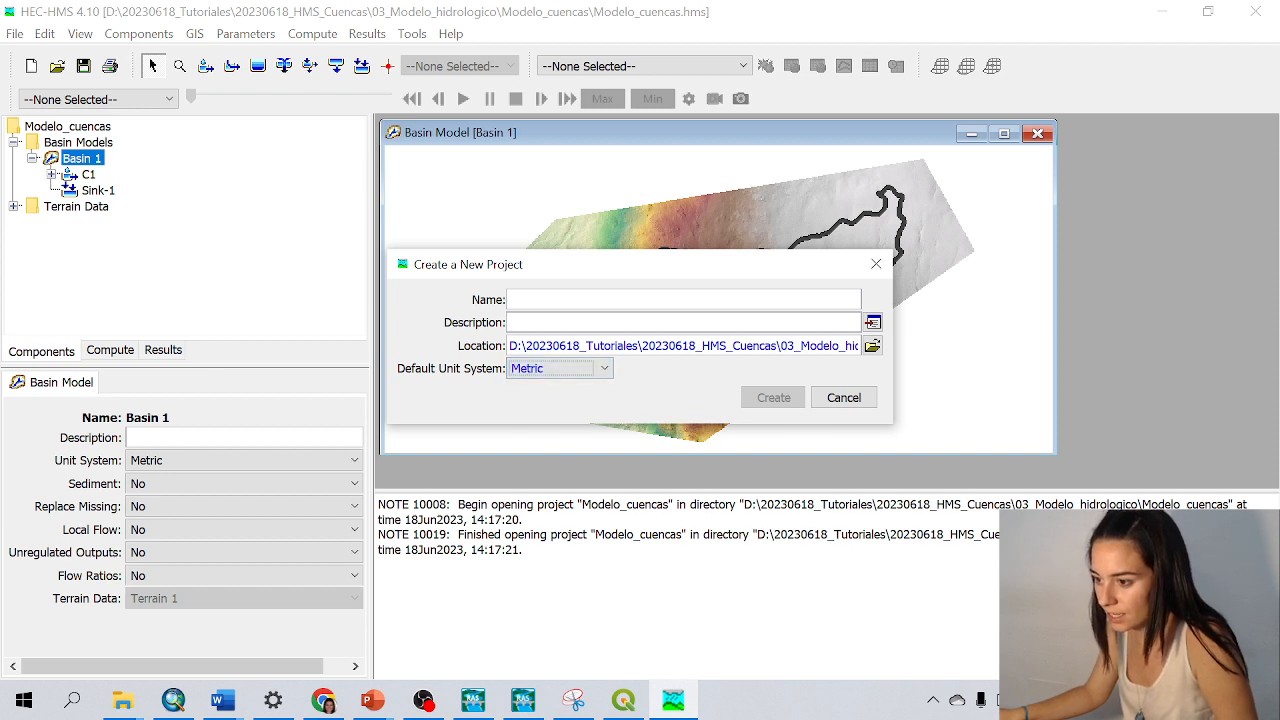
Name the project Create_basin, correcting a mistyped start, and create it
{"action": "type", "text": "cRE"}
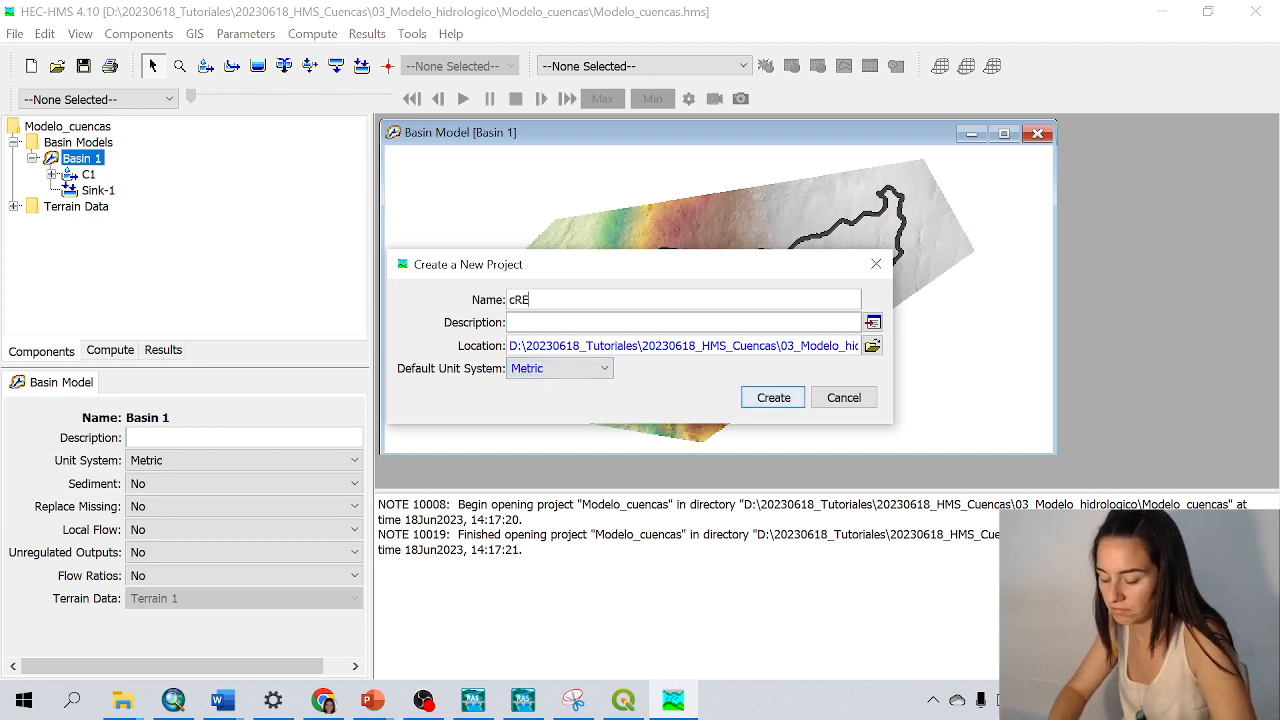
{"action": "key", "text": "BackSpace"}
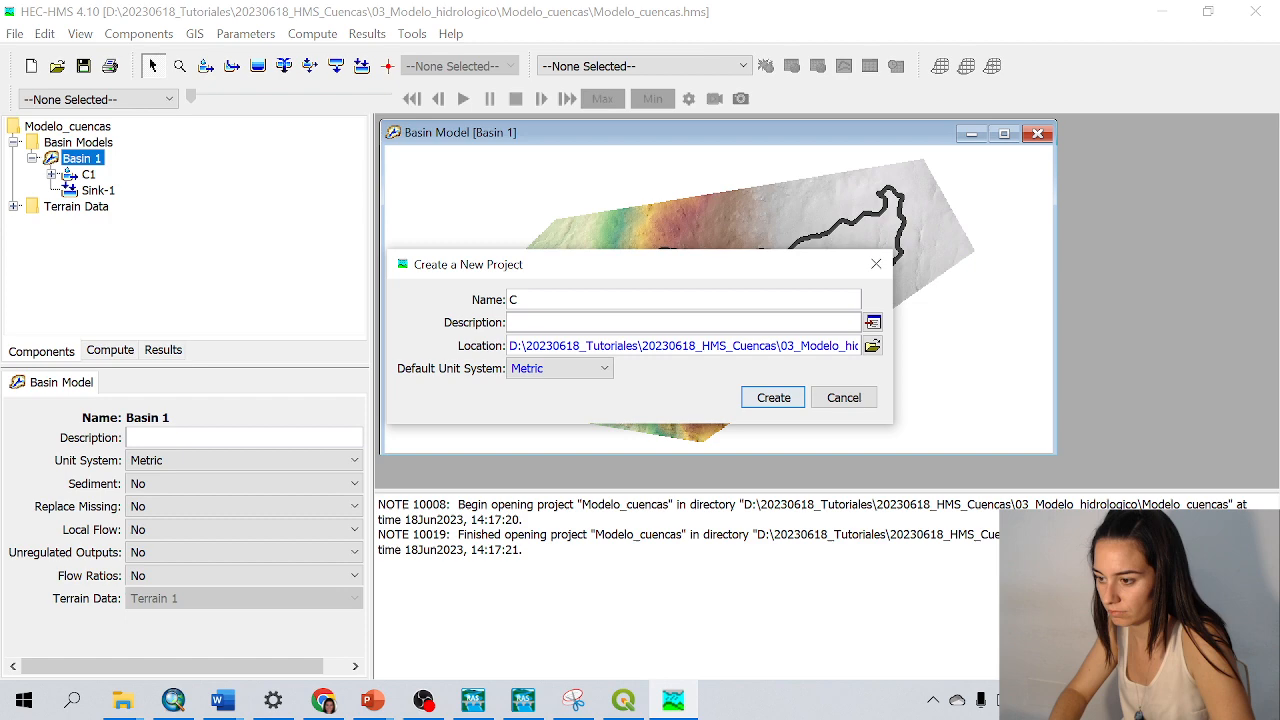
{"action": "type", "text": "reate_basin"}
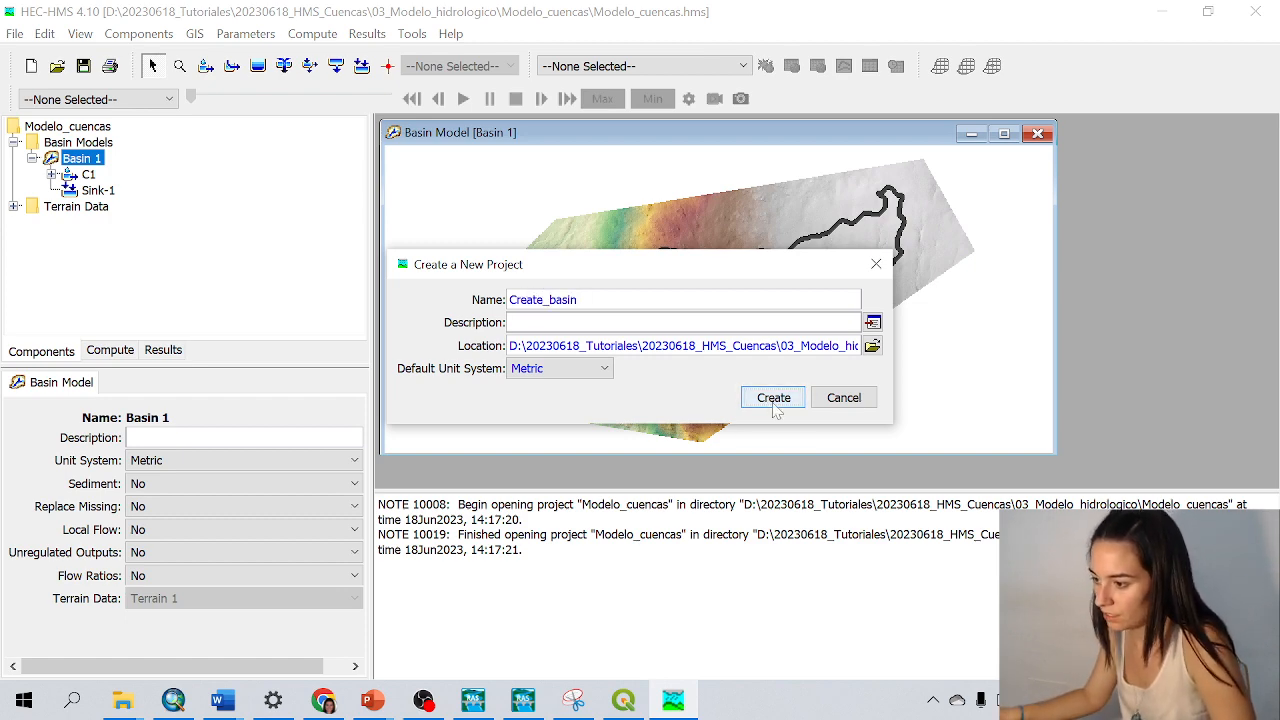
{"action": "left_click", "coordinate": [773, 397]}
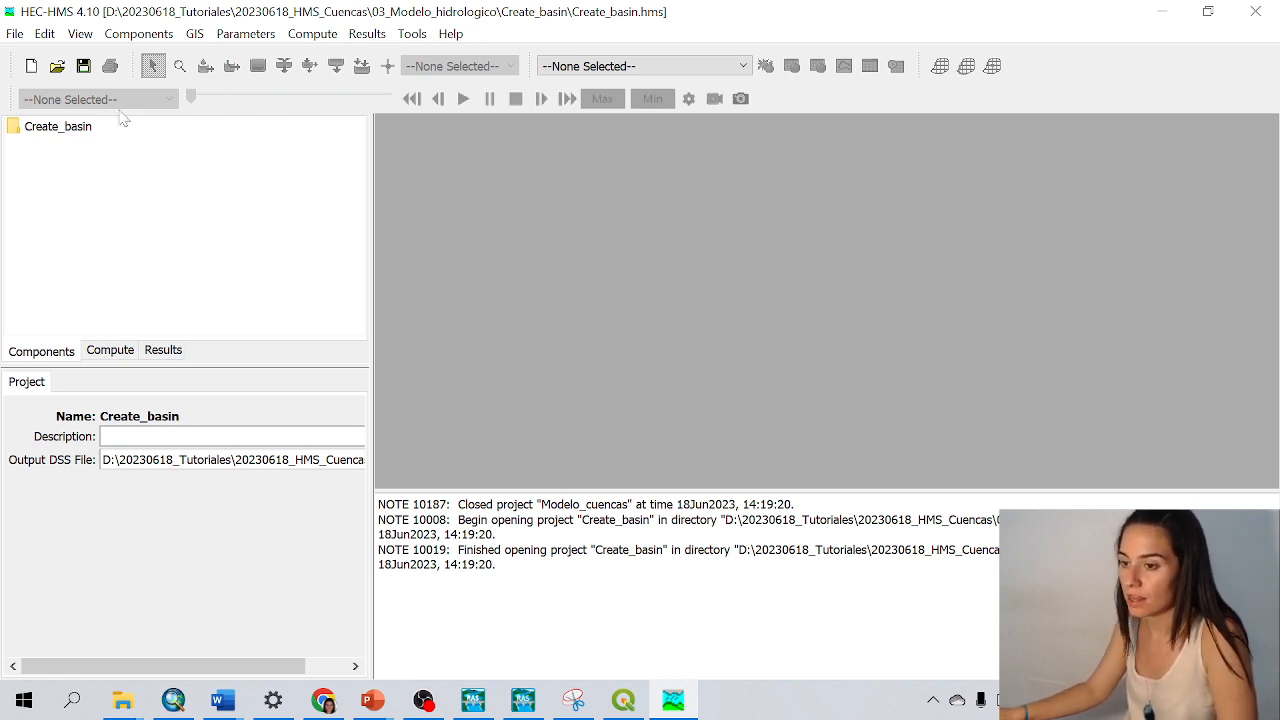
Begin a new terrain data item keeping the default name Terrain 1
{"action": "left_click", "coordinate": [138, 33]}
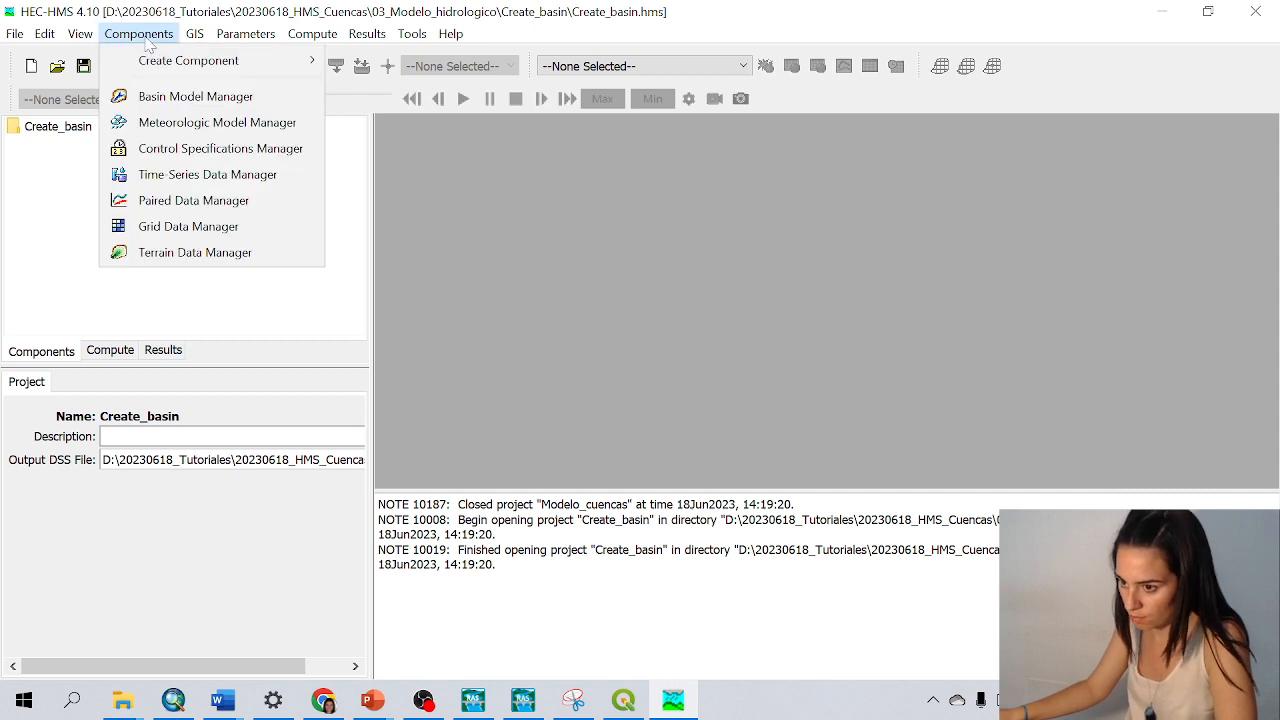
{"action": "mouse_move", "coordinate": [194, 252]}
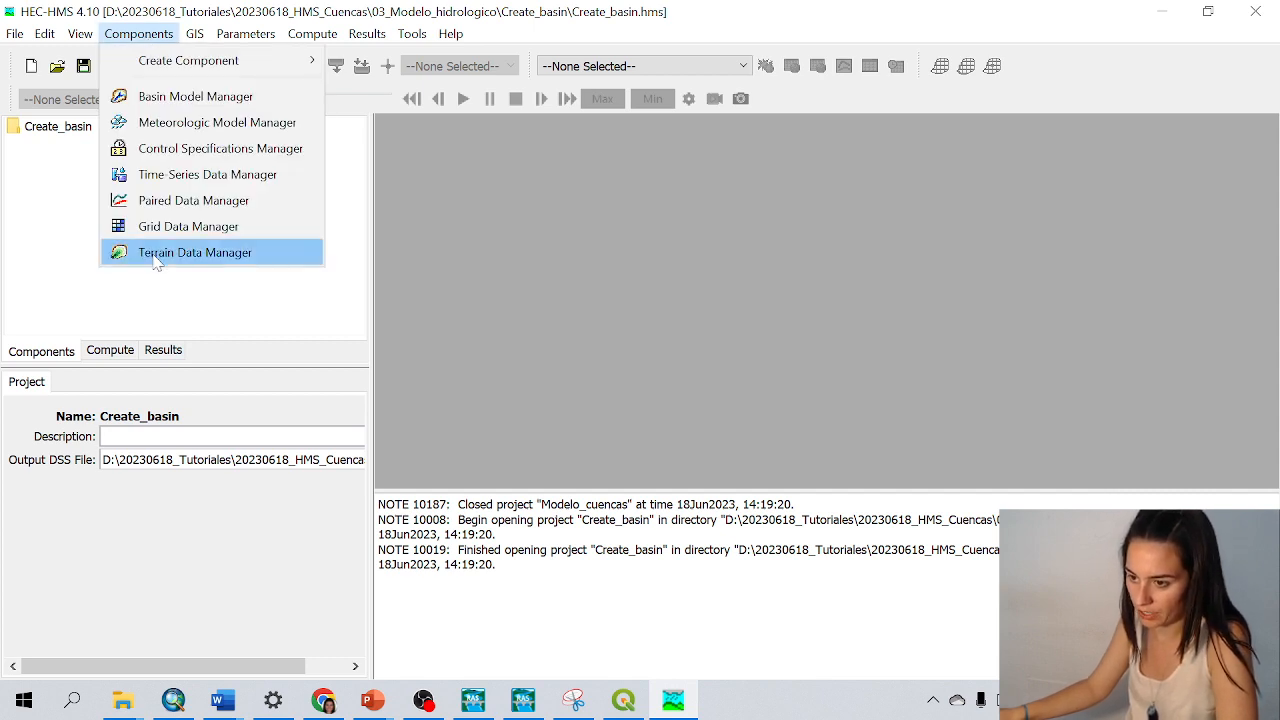
{"action": "left_click", "coordinate": [194, 252]}
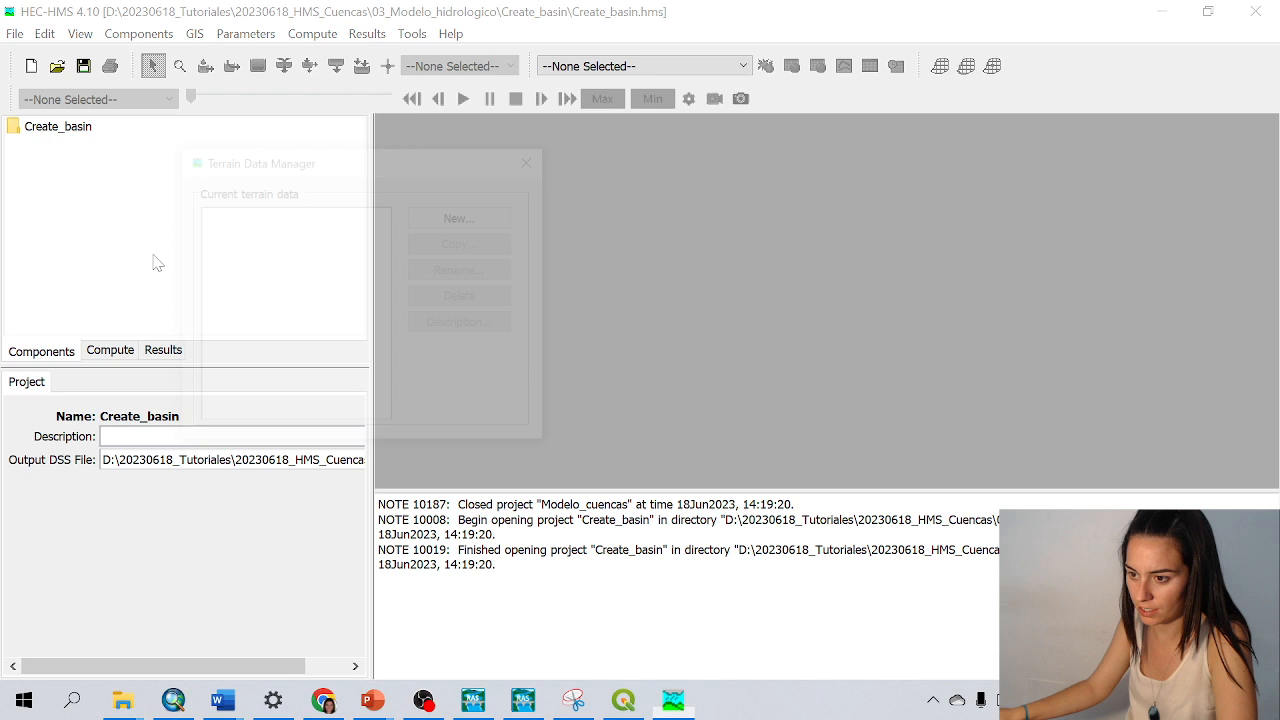
{"action": "left_click", "coordinate": [464, 215]}
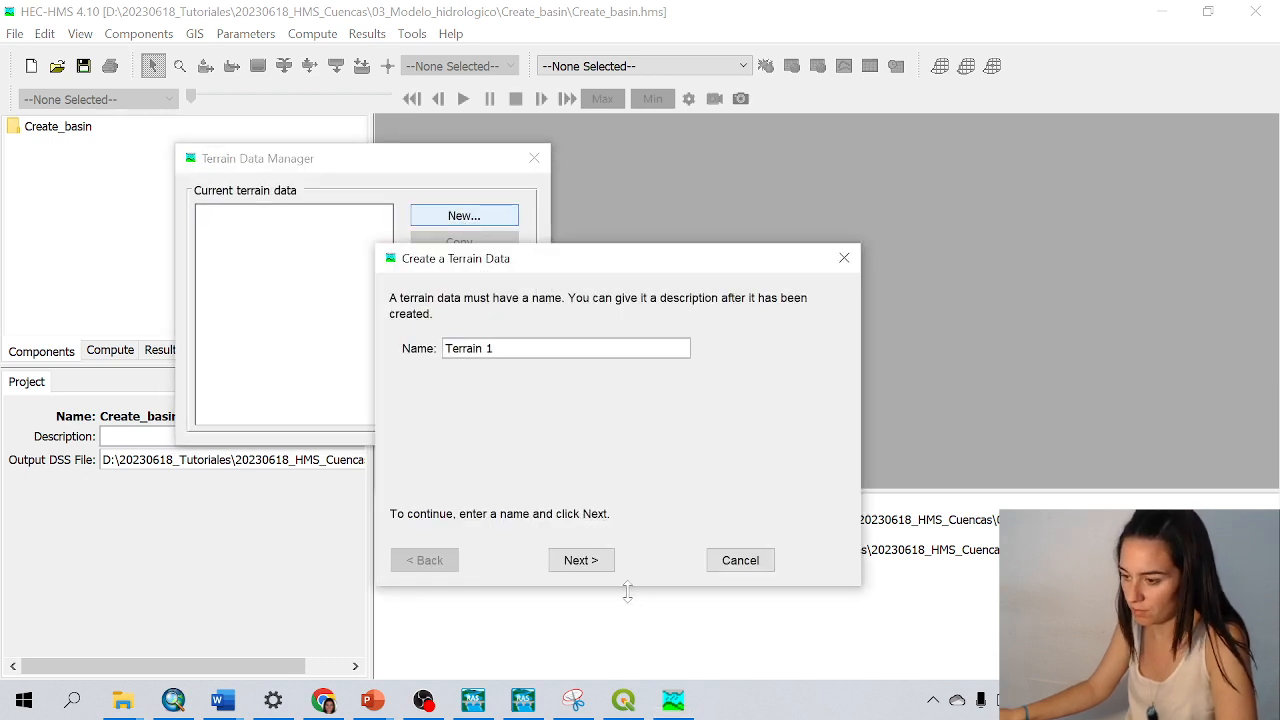
{"action": "left_click", "coordinate": [581, 560]}
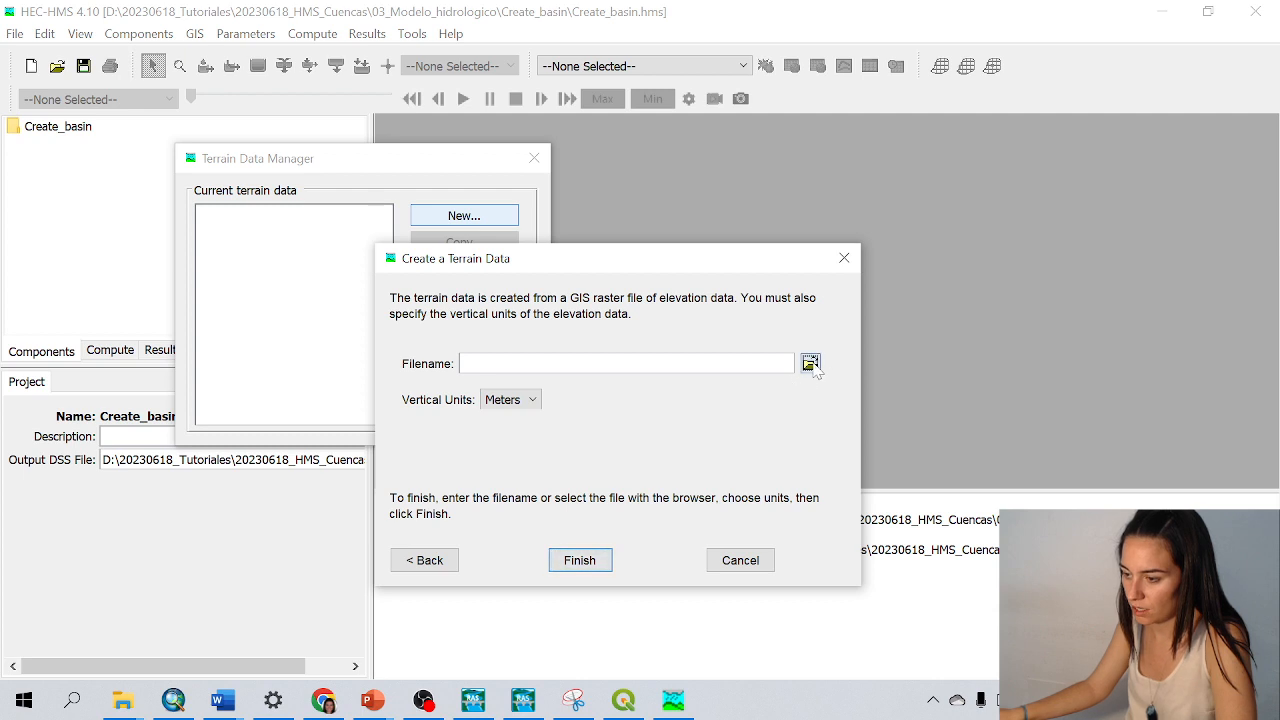
Use 01_MDT\MDT_CNIG2m.tif as the elevation source and finish creating Terrain 1
{"action": "left_click", "coordinate": [810, 363]}
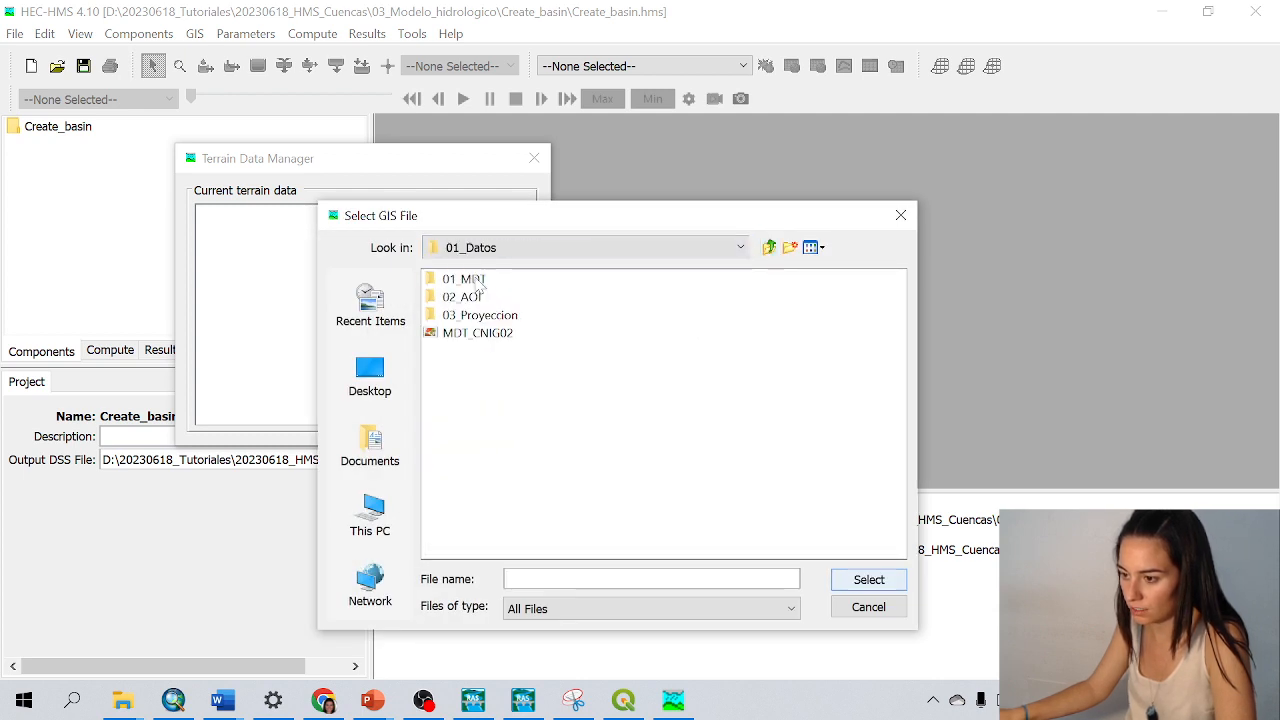
{"action": "double_click", "coordinate": [450, 278]}
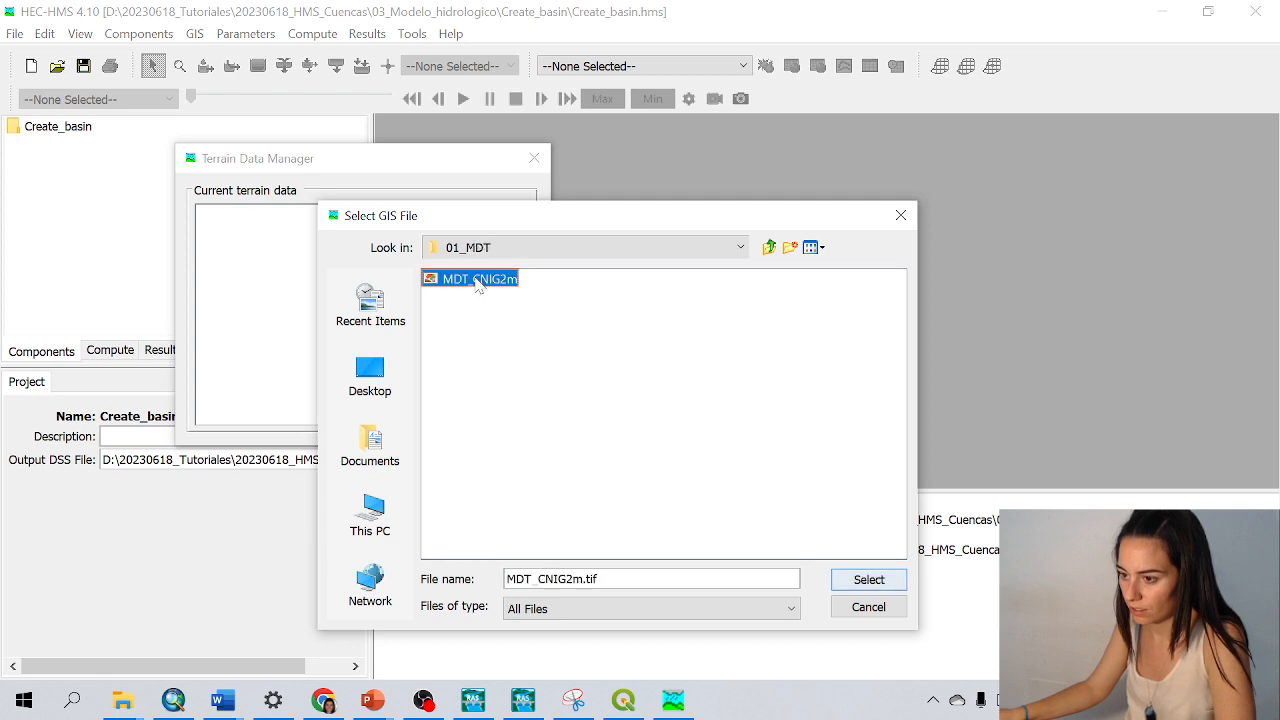
{"action": "left_click", "coordinate": [868, 579]}
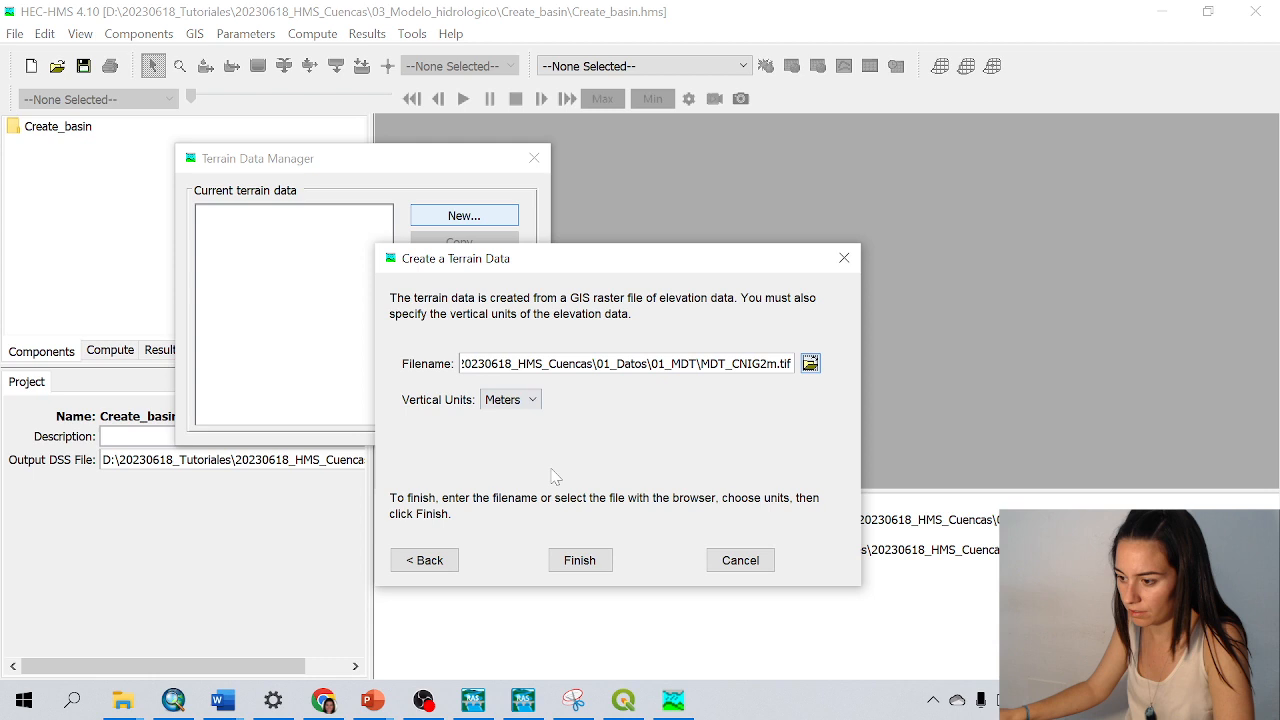
{"action": "left_click", "coordinate": [580, 560]}
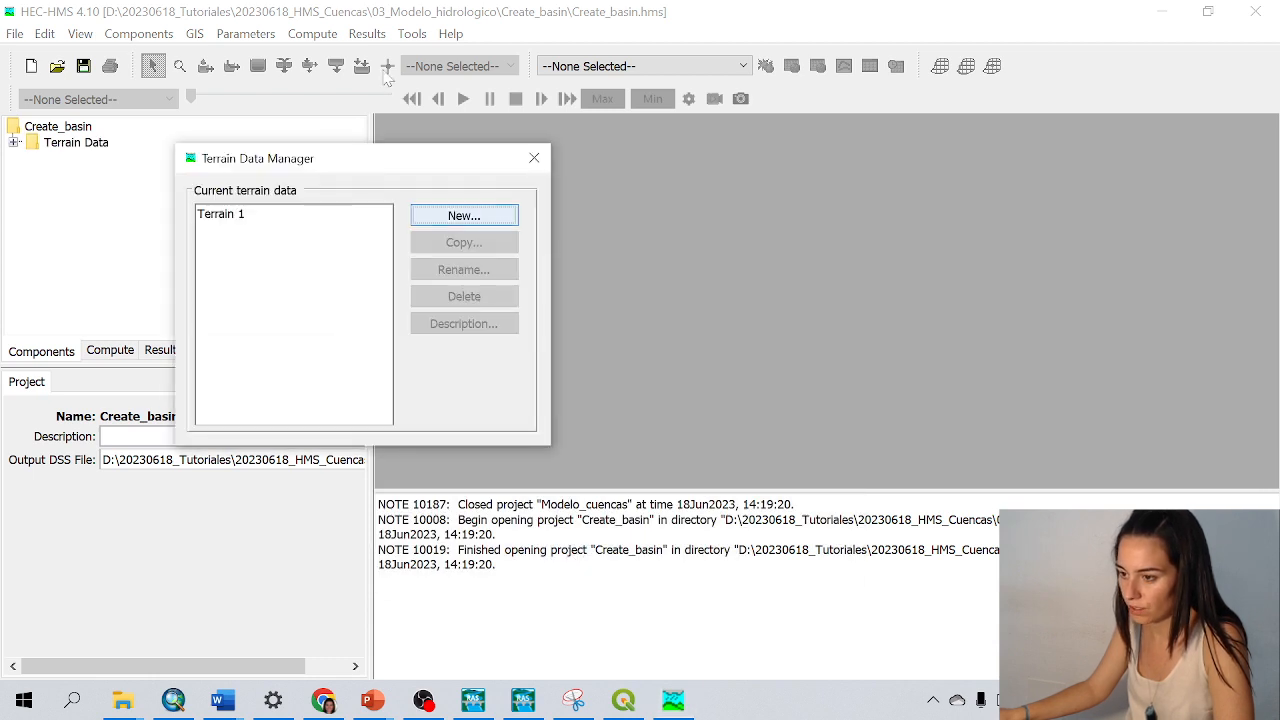
{"action": "left_click", "coordinate": [533, 157]}
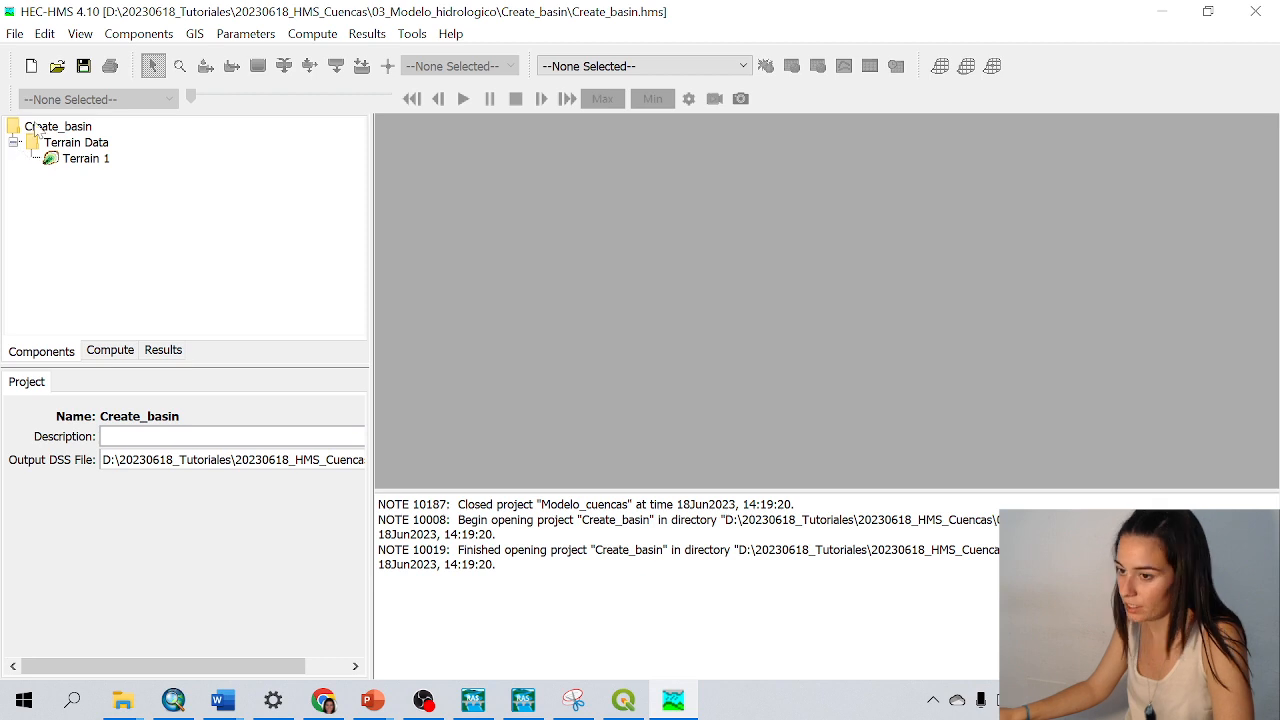
Create basin model Basin 1 via the Basin Model Manager and bring up its map
{"action": "left_click", "coordinate": [135, 34]}
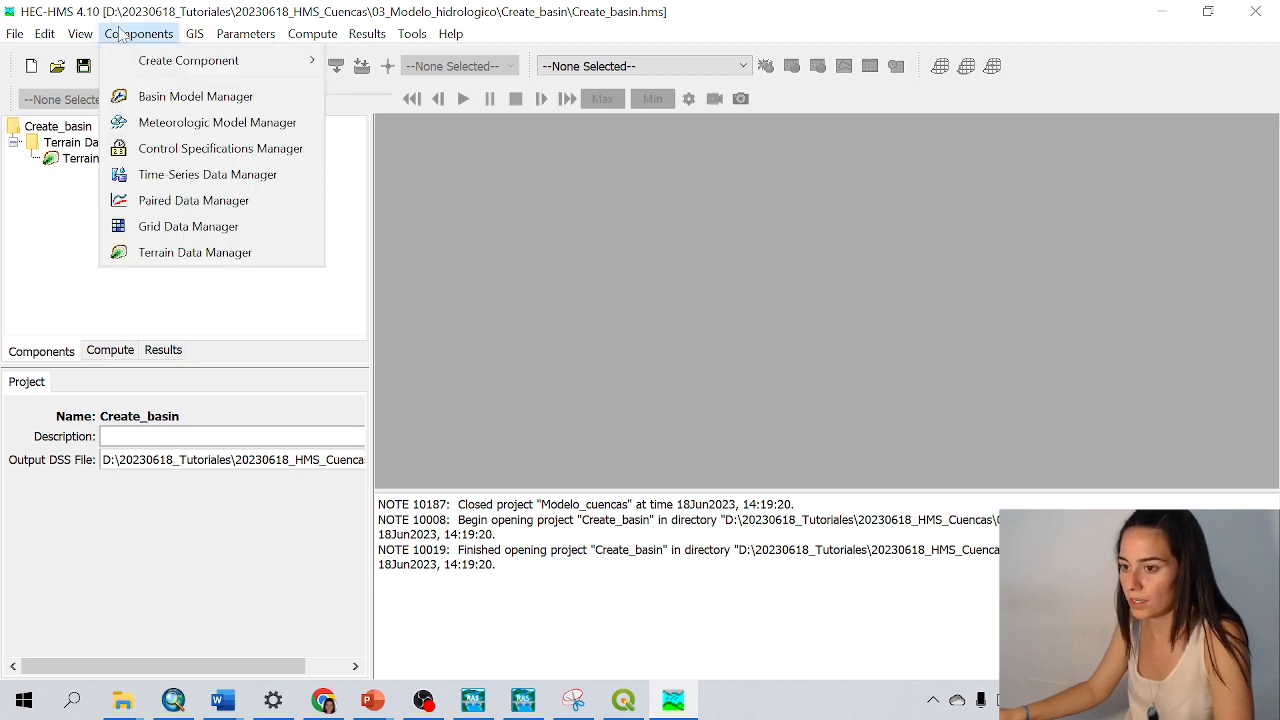
{"action": "mouse_move", "coordinate": [184, 96]}
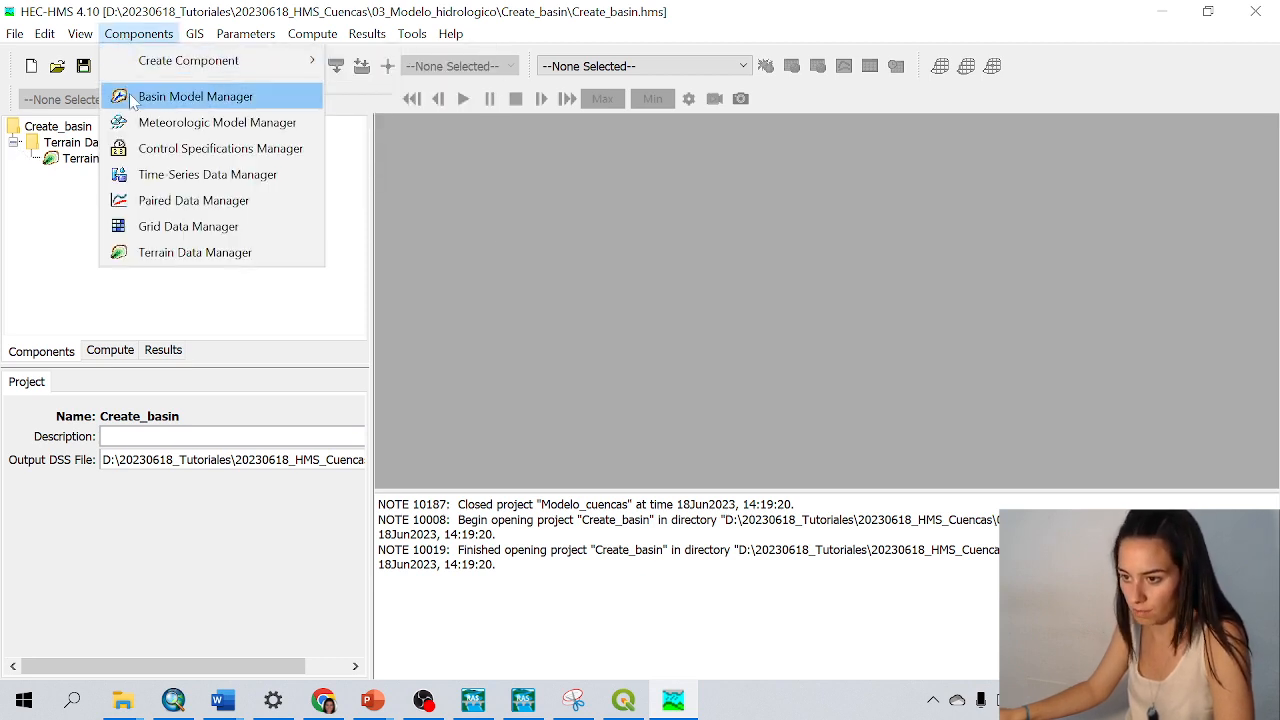
{"action": "left_click", "coordinate": [194, 96]}
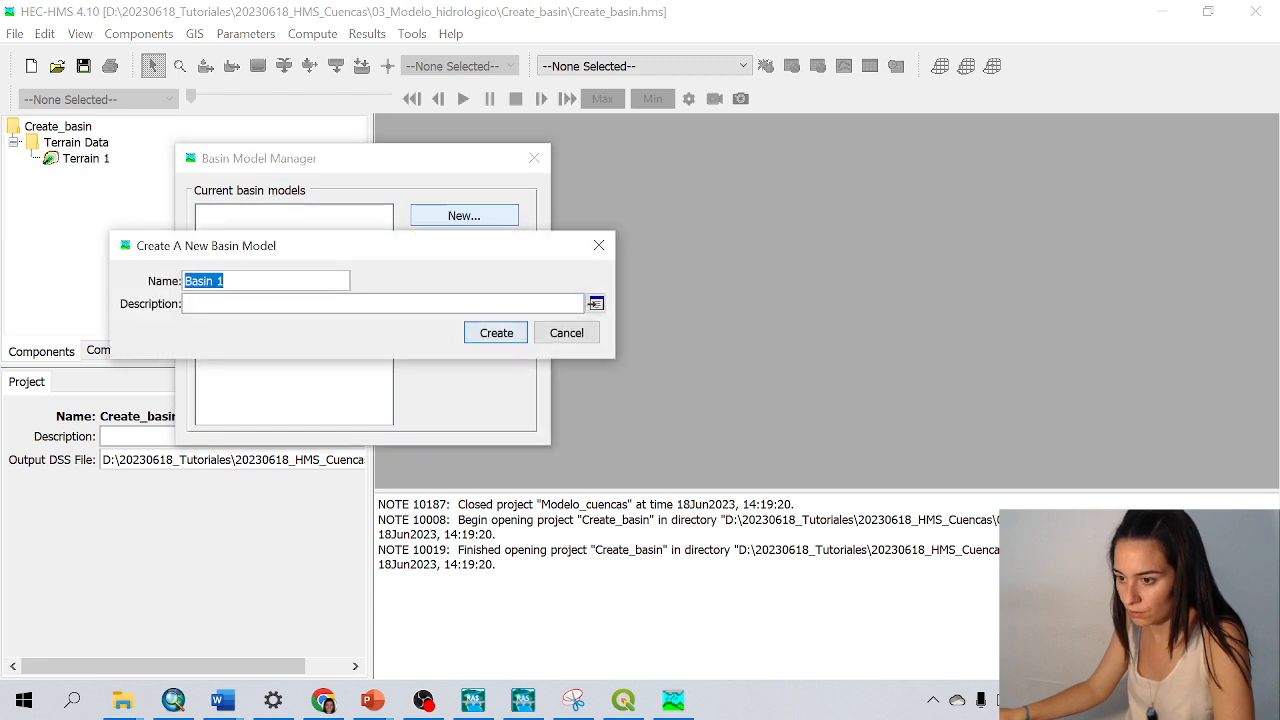
{"action": "left_click", "coordinate": [495, 332]}
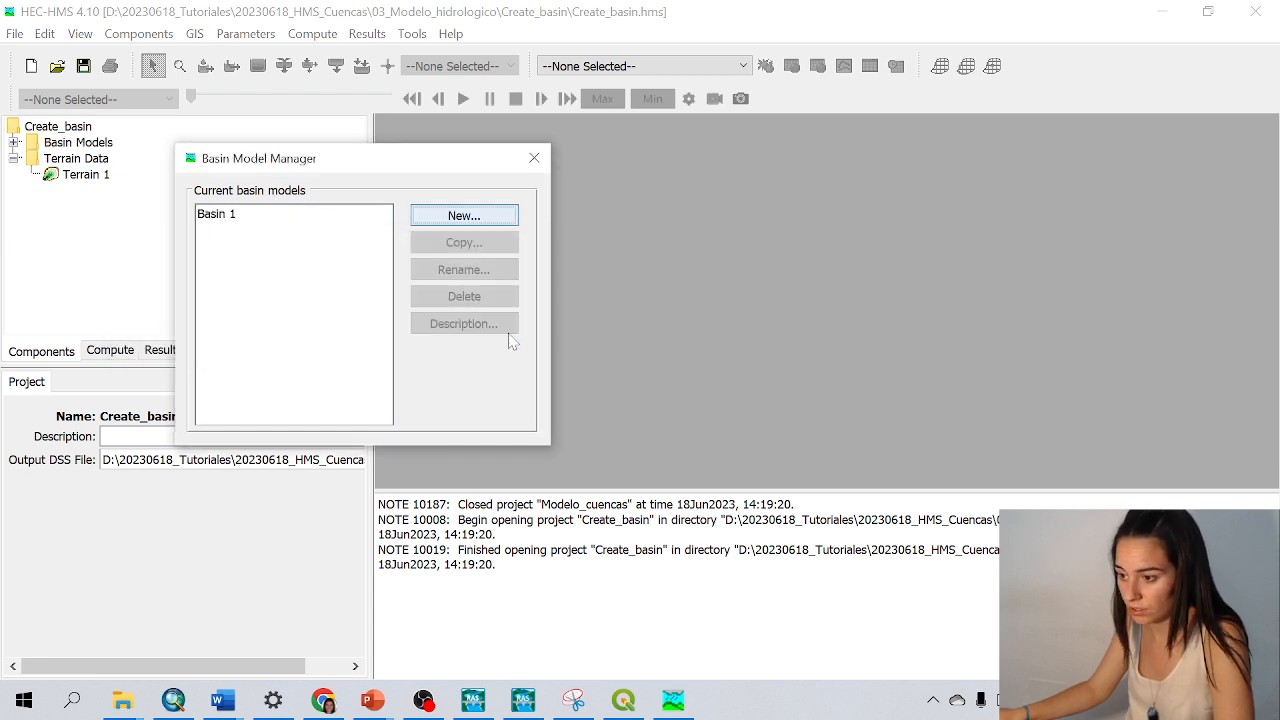
{"action": "mouse_move", "coordinate": [534, 158]}
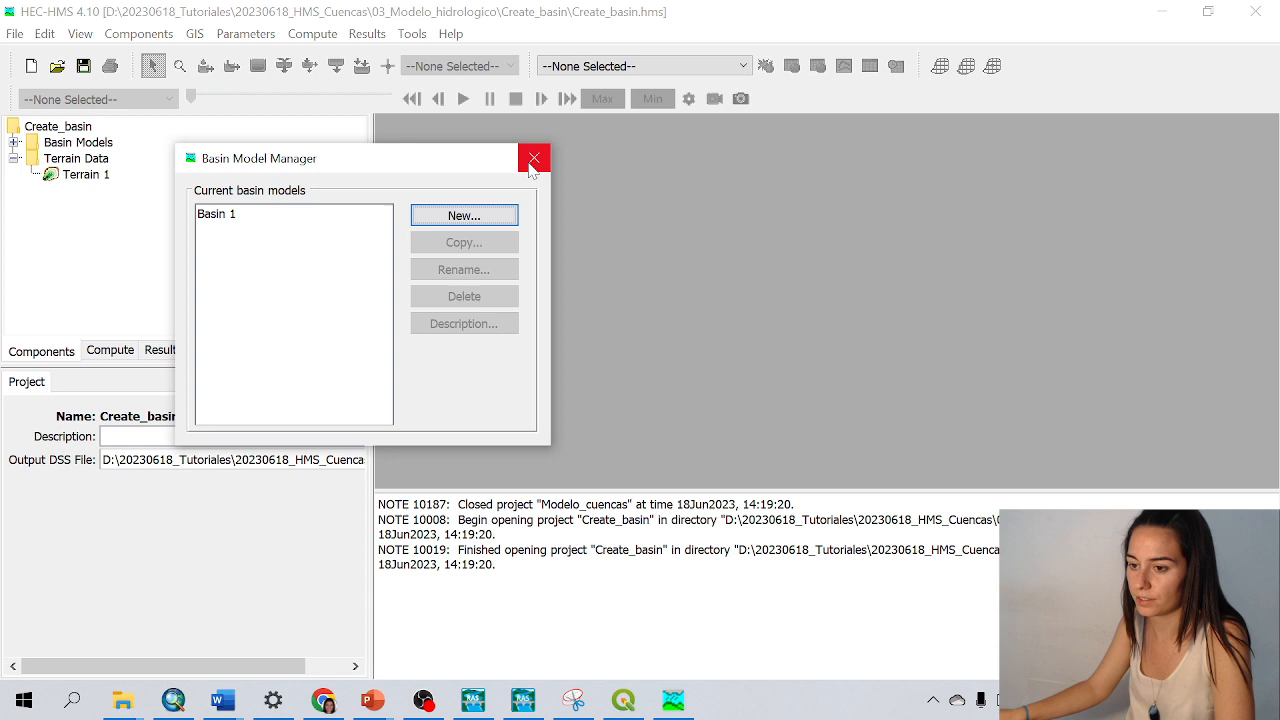
{"action": "left_click", "coordinate": [533, 158]}
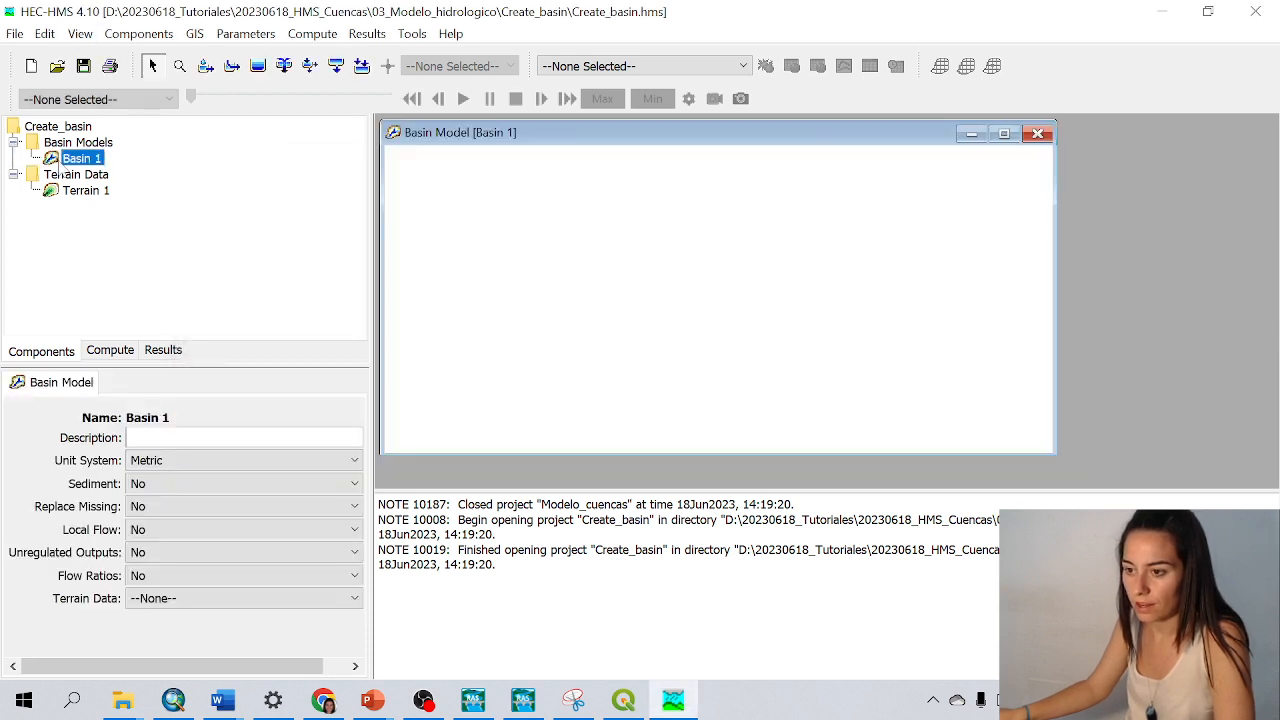
{"action": "left_click", "coordinate": [224, 33]}
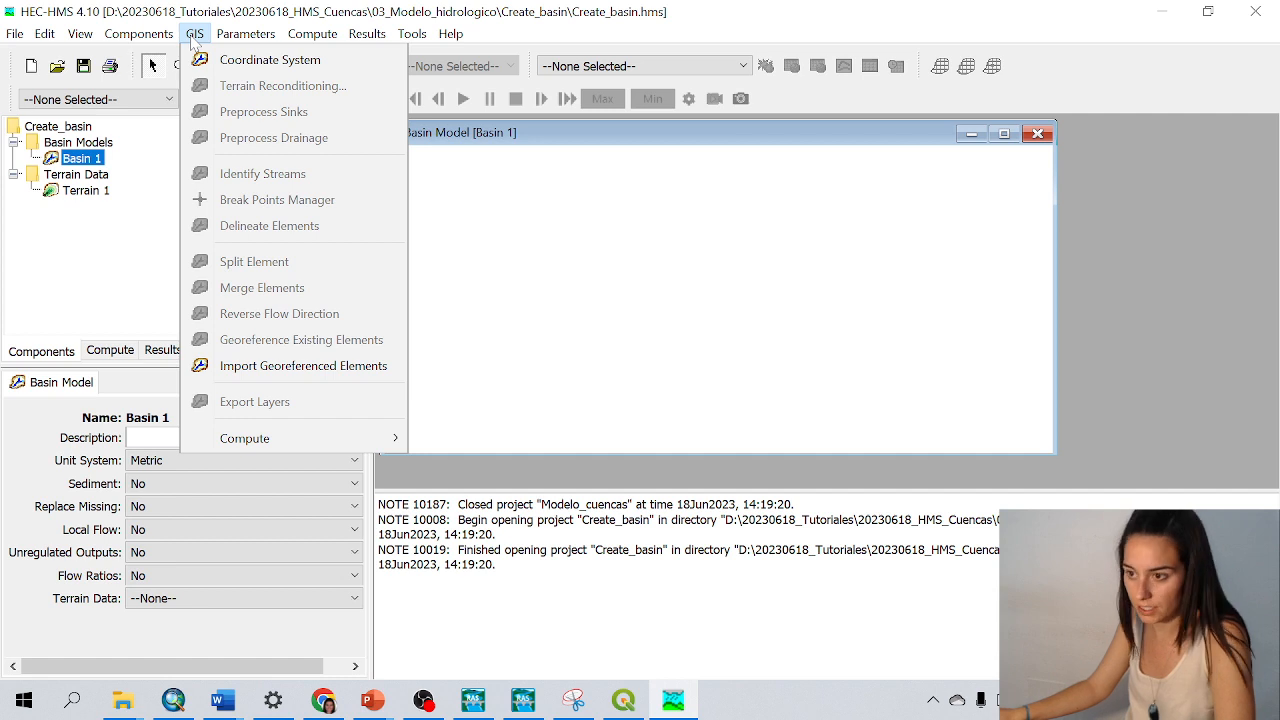
{"action": "mouse_move", "coordinate": [270, 59]}
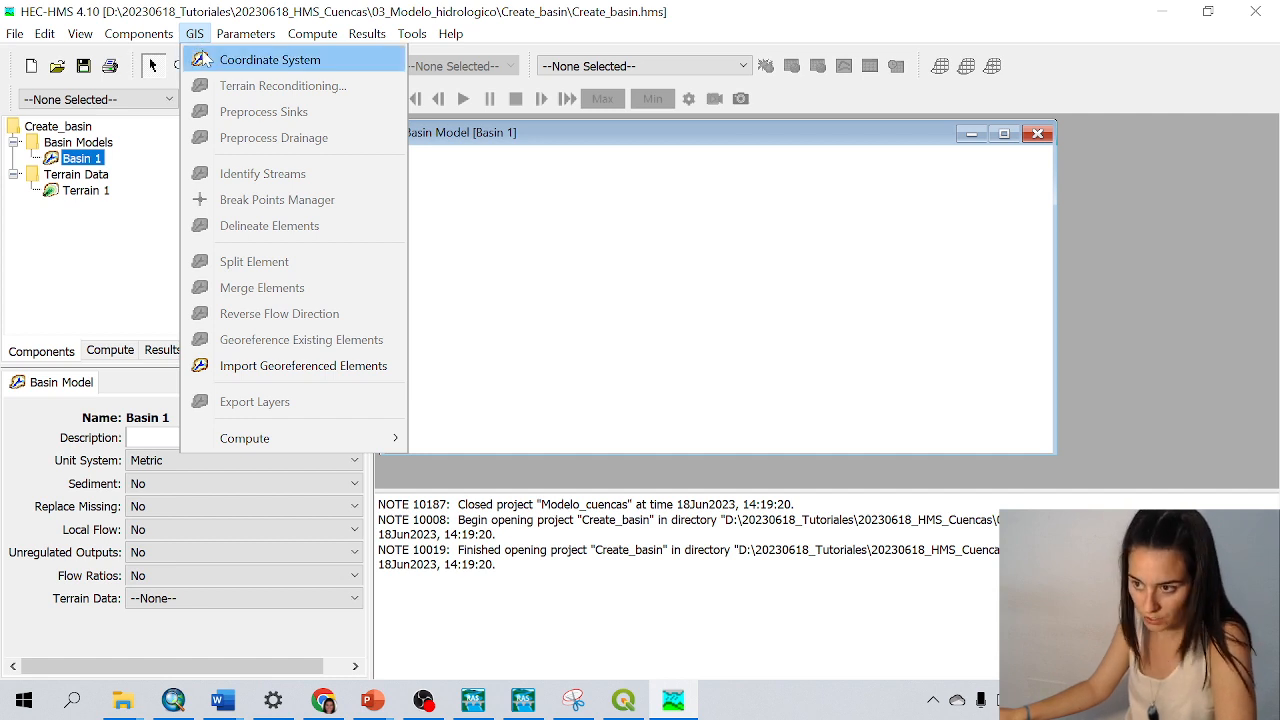
Load the coordinate system from the MDT_CNIG02 raster in 01_Datos and set ETRS89 / UTM 29N
{"action": "left_click", "coordinate": [268, 58]}
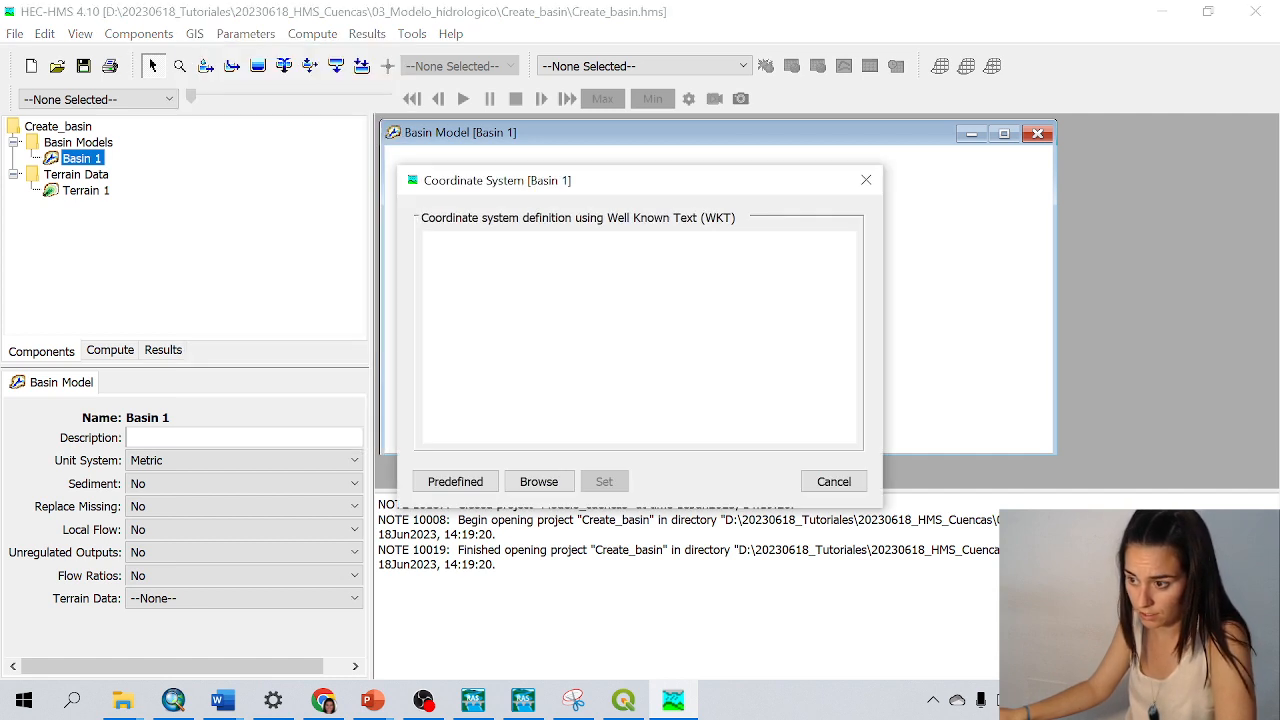
{"action": "left_click", "coordinate": [539, 481]}
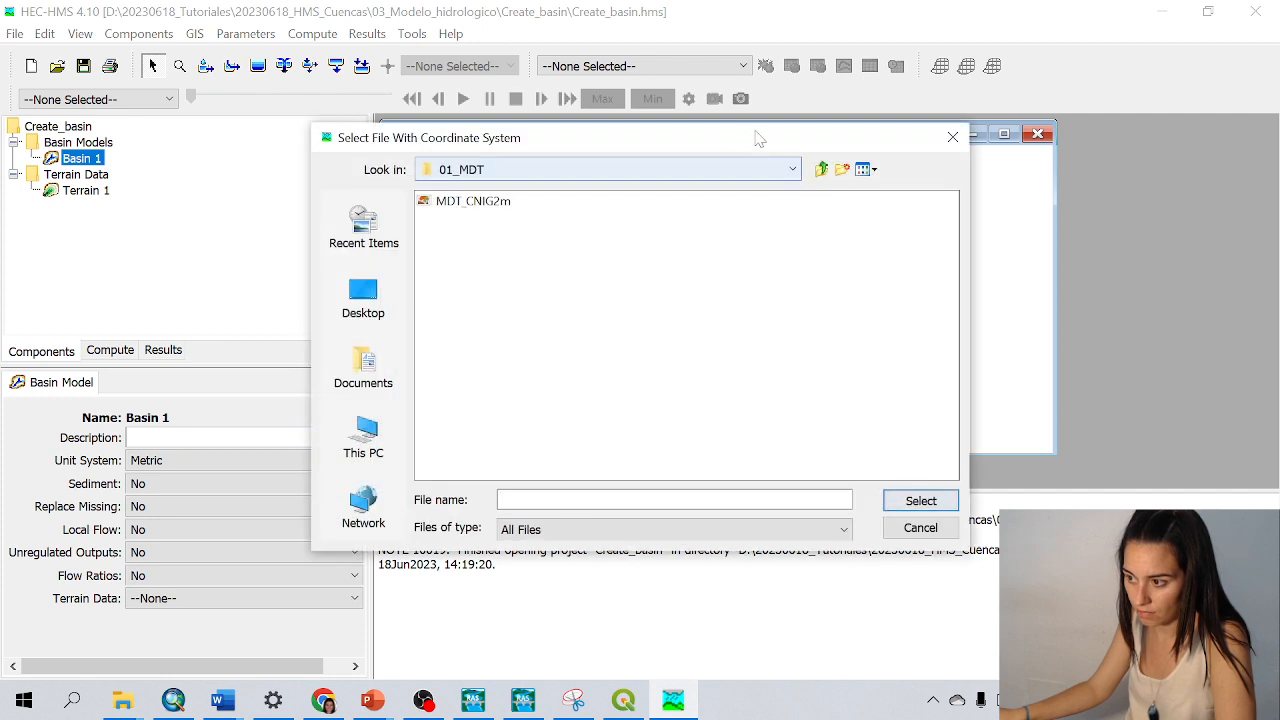
{"action": "left_click", "coordinate": [820, 169]}
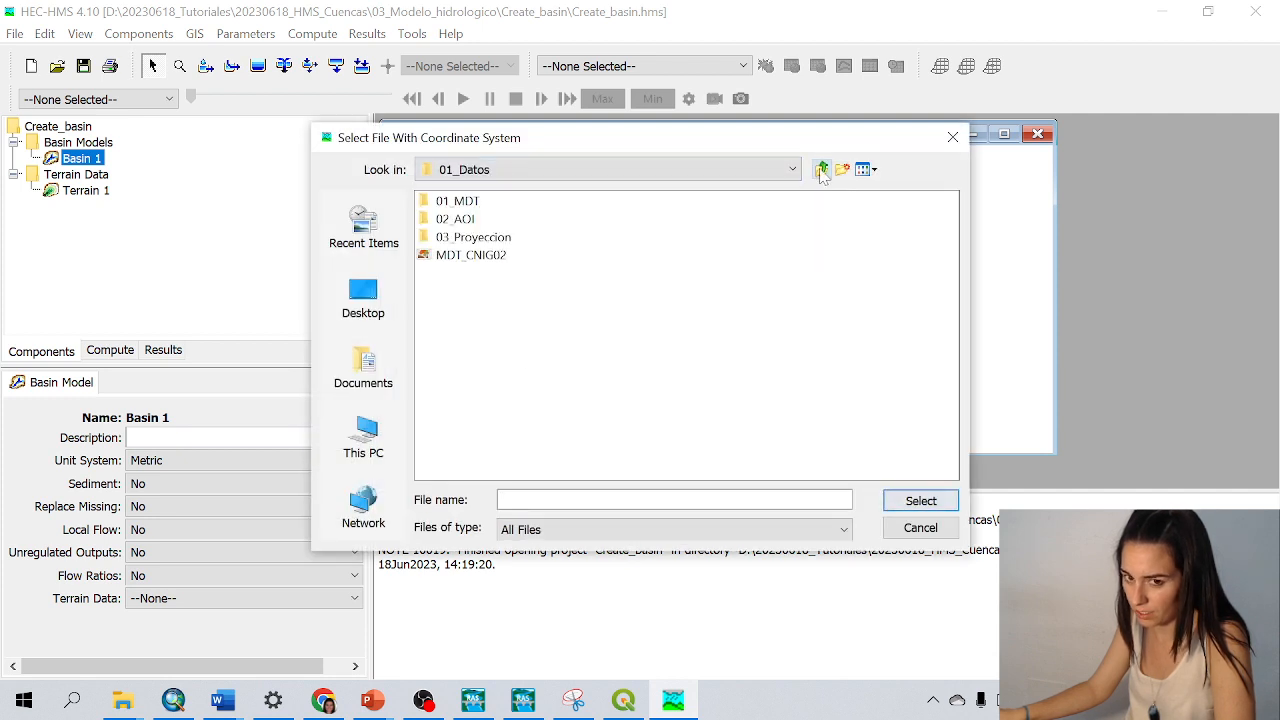
{"action": "left_click", "coordinate": [473, 237]}
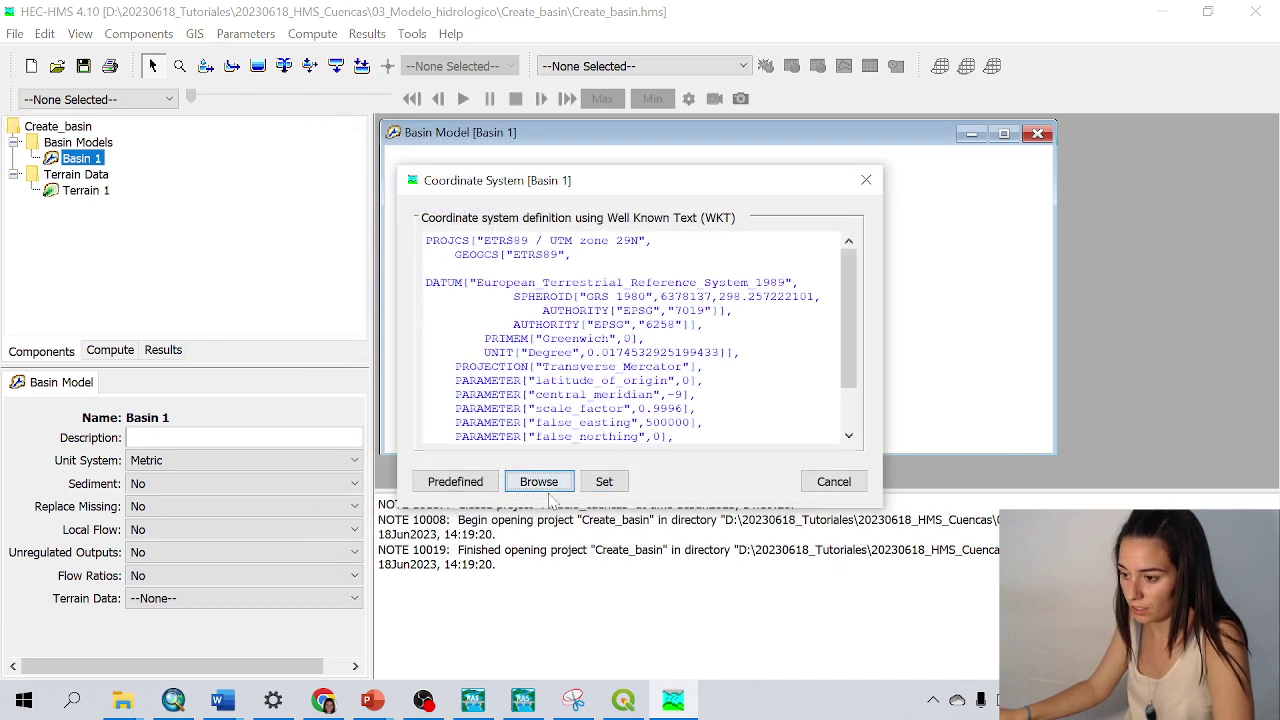
{"action": "left_click", "coordinate": [833, 481]}
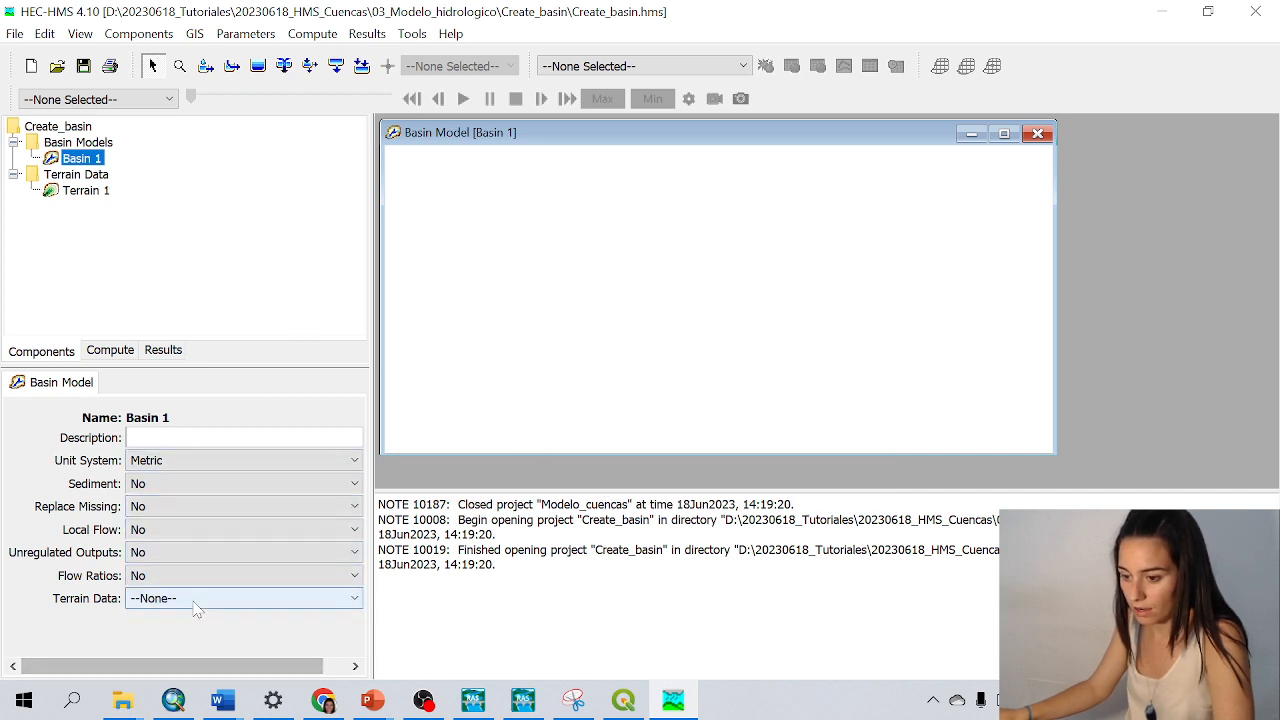
{"action": "mouse_move", "coordinate": [207, 603]}
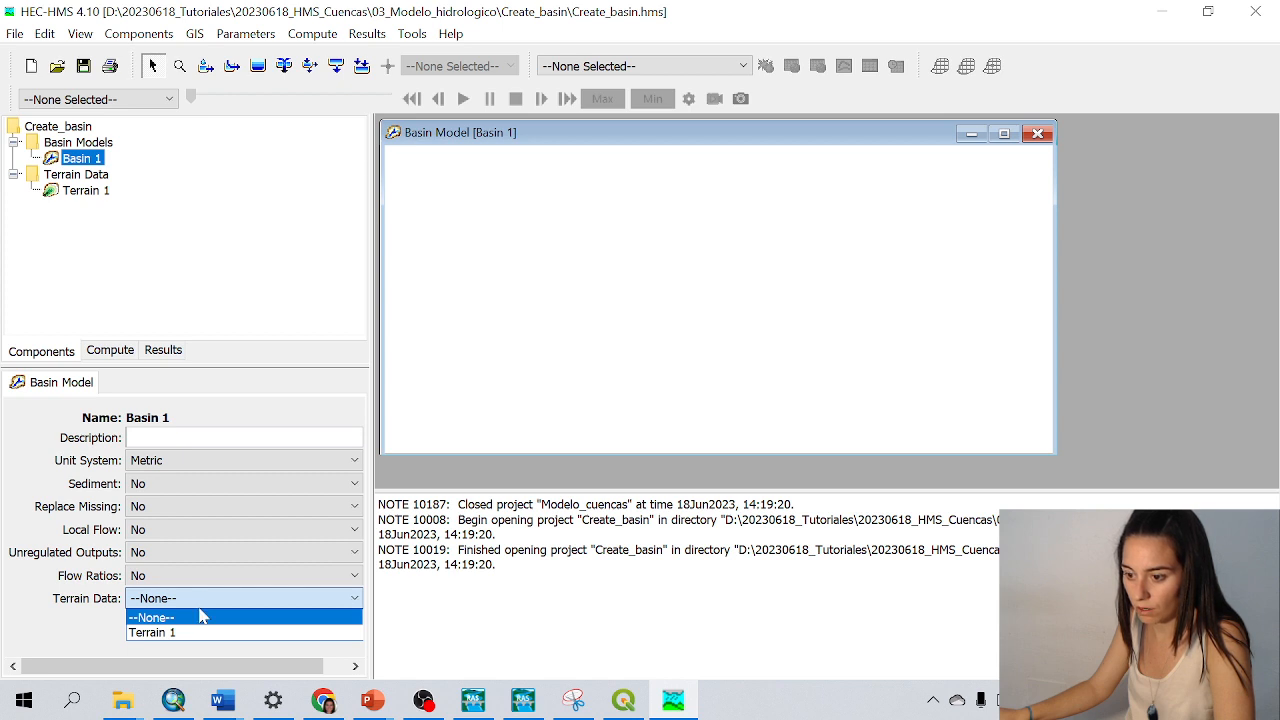
{"action": "mouse_move", "coordinate": [178, 640]}
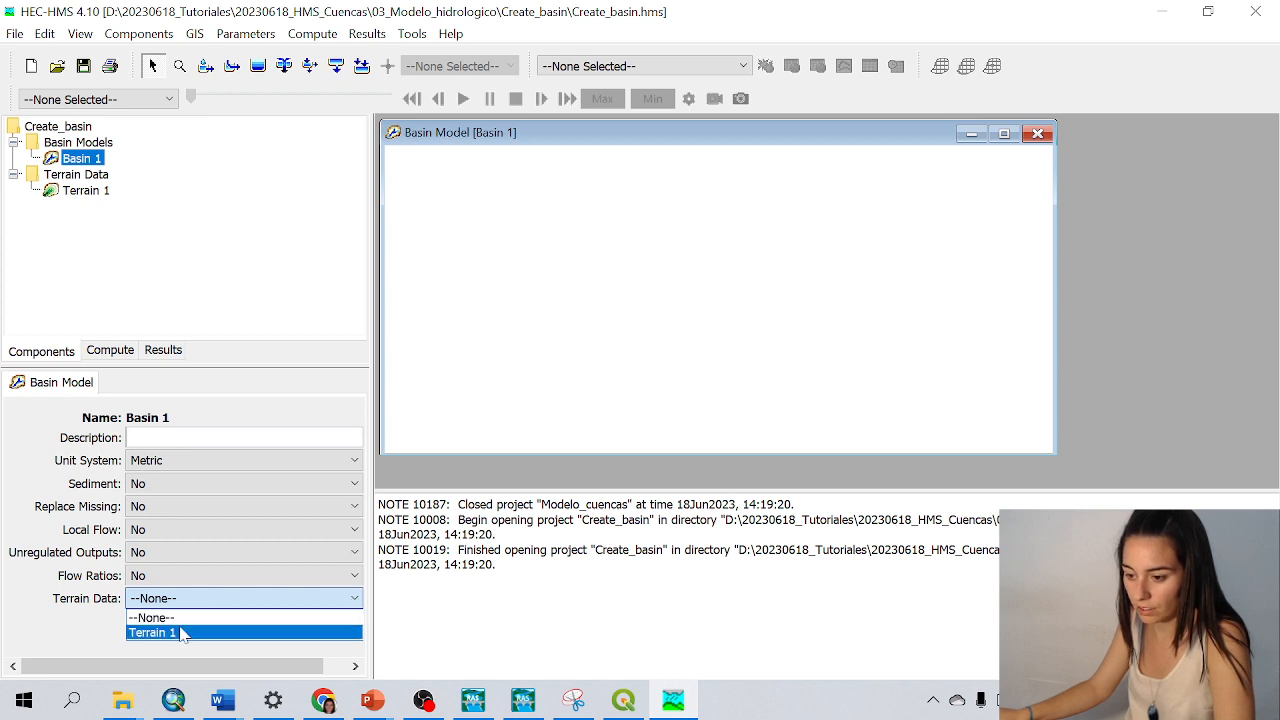
Assign Terrain 1 as Basin 1's terrain data and display its elevation raster on the map
{"action": "left_click", "coordinate": [152, 634]}
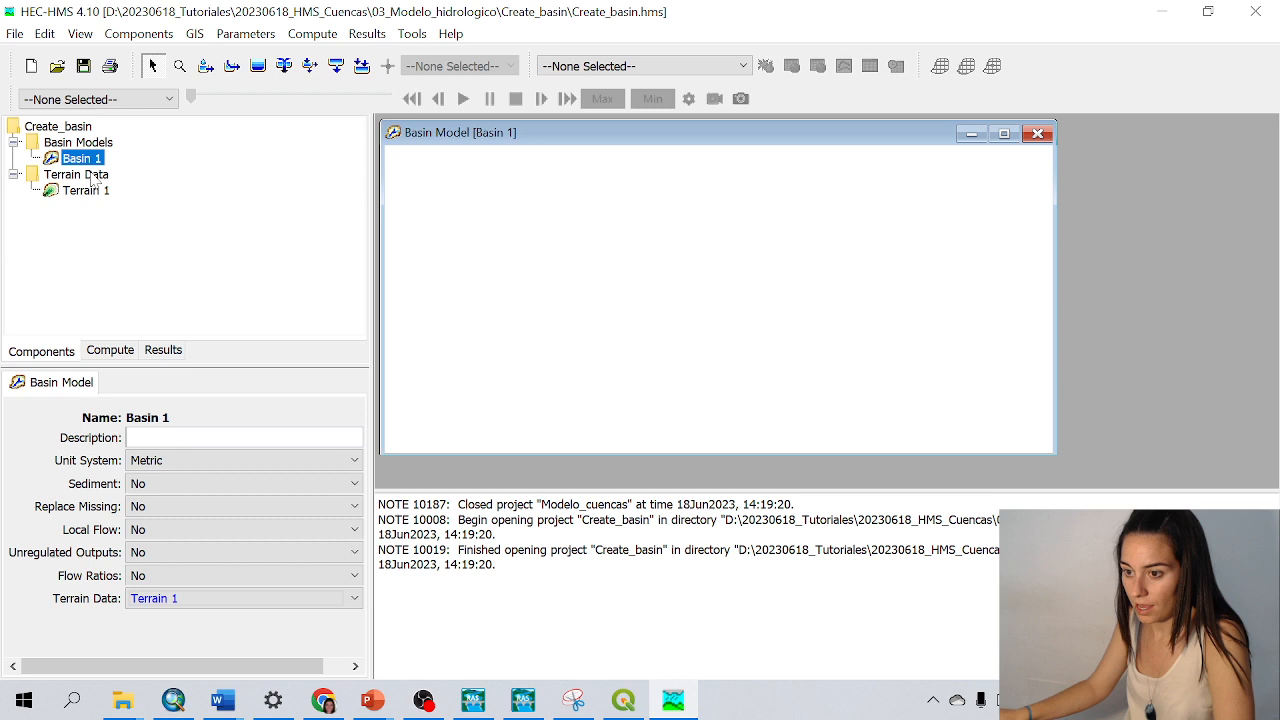
{"action": "mouse_move", "coordinate": [85, 197]}
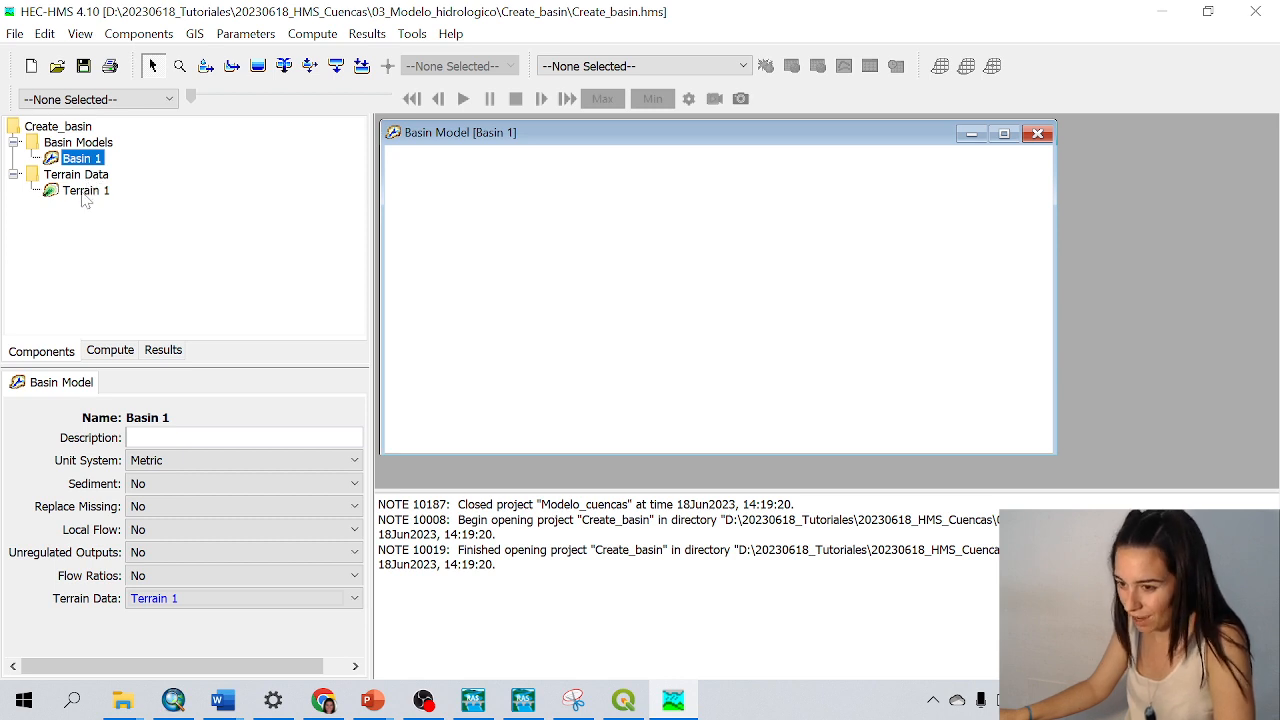
{"action": "left_click", "coordinate": [85, 190]}
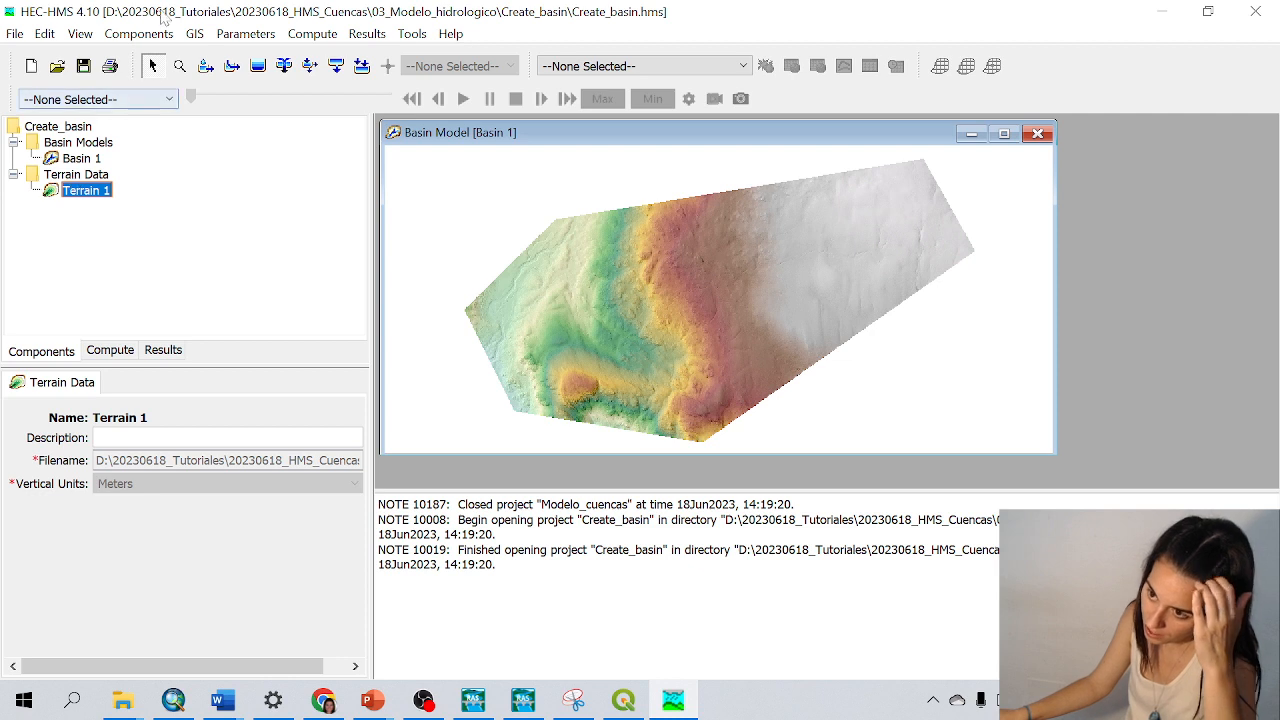
{"action": "left_click", "coordinate": [194, 33]}
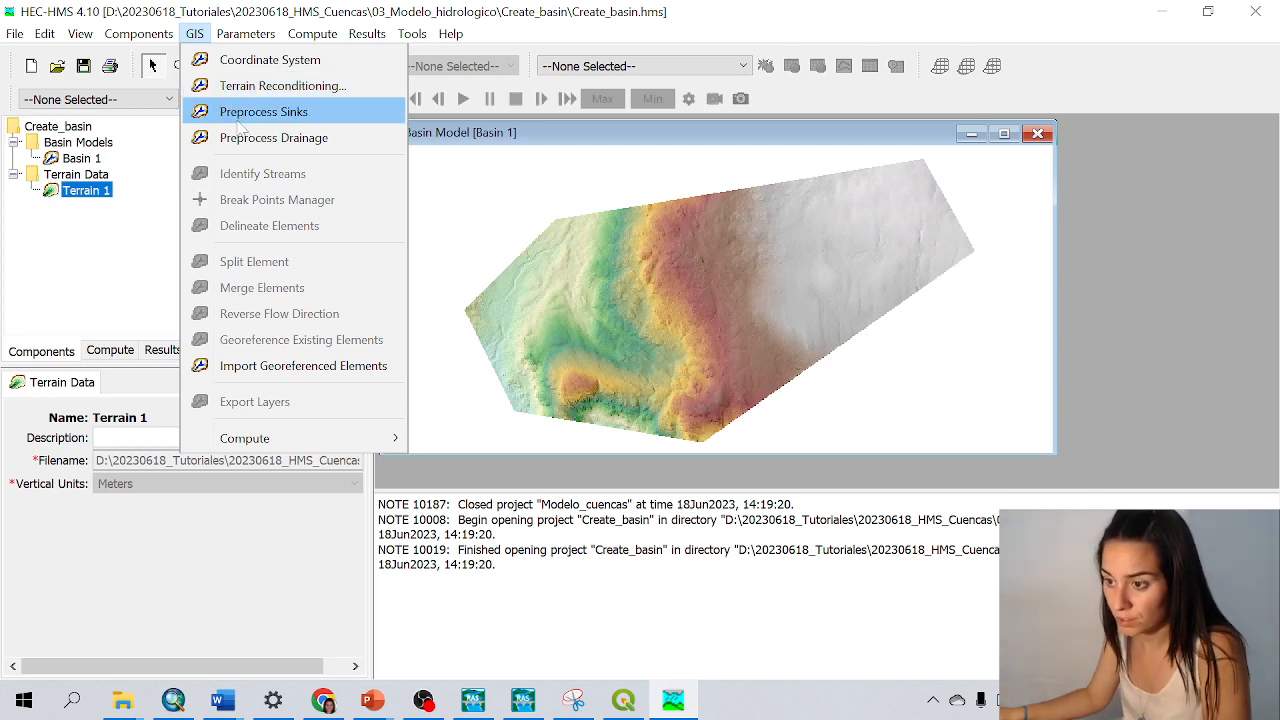
Run Preprocess Sinks, then Preprocess Drainage to build flow direction and accumulation grids
{"action": "left_click", "coordinate": [263, 111]}
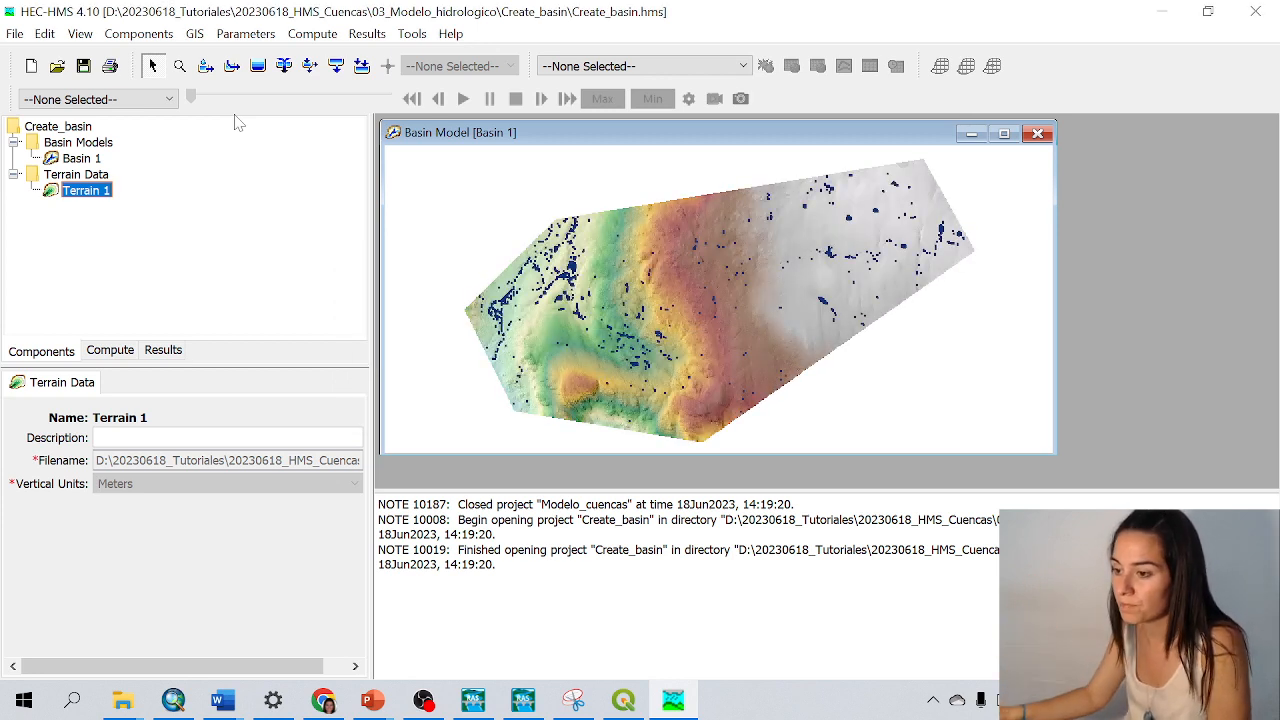
{"action": "left_click", "coordinate": [221, 33]}
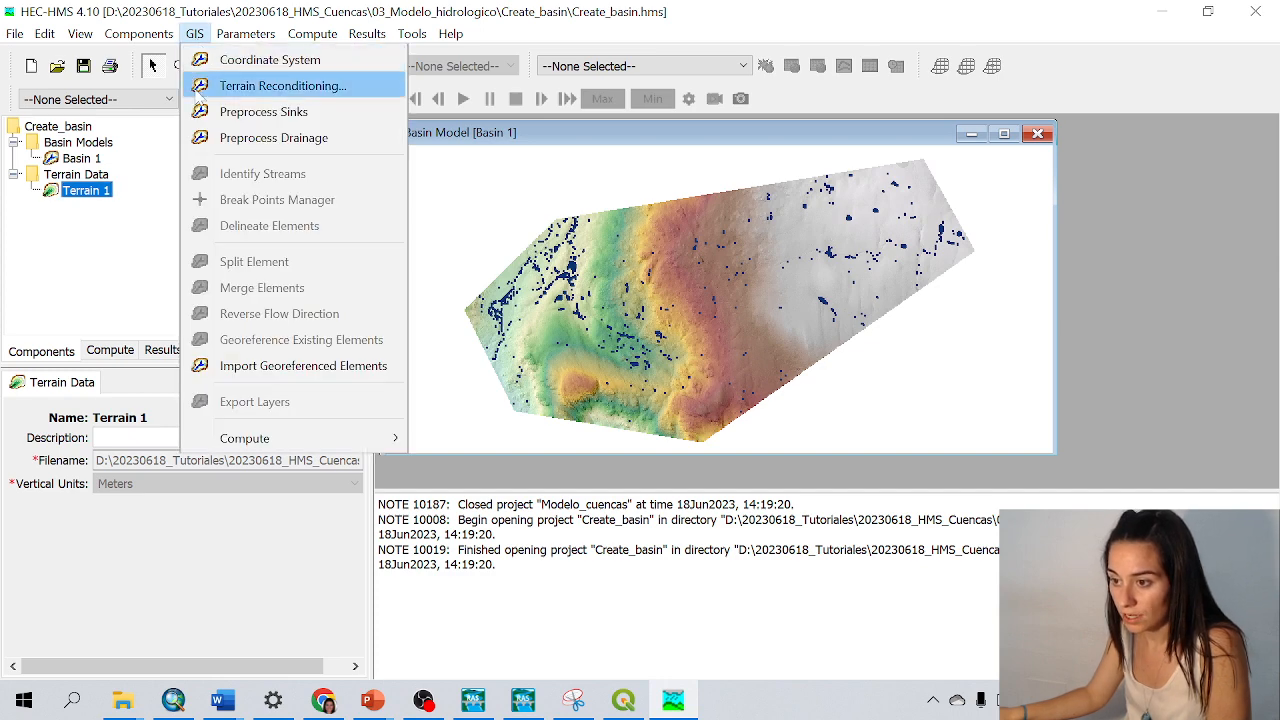
{"action": "left_click", "coordinate": [273, 137]}
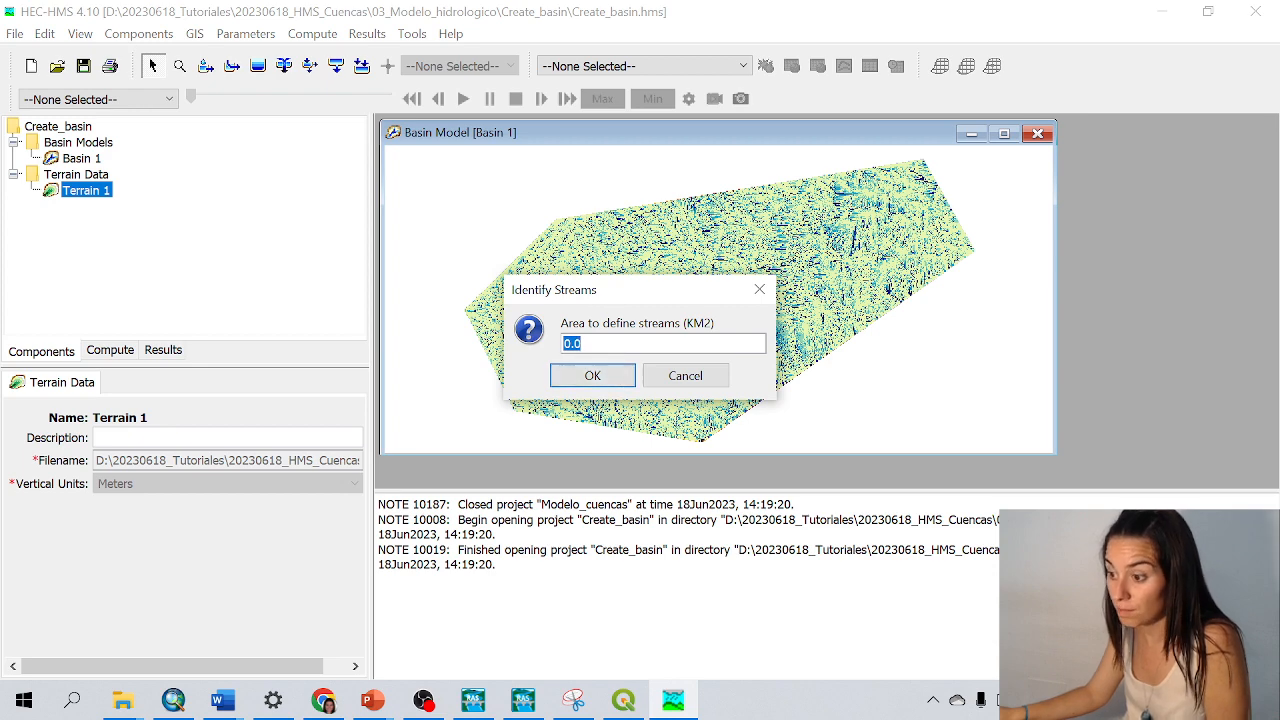
Enter a 0.5 km² threshold in Identify Streams and confirm it
{"action": "type", "text": "0.5"}
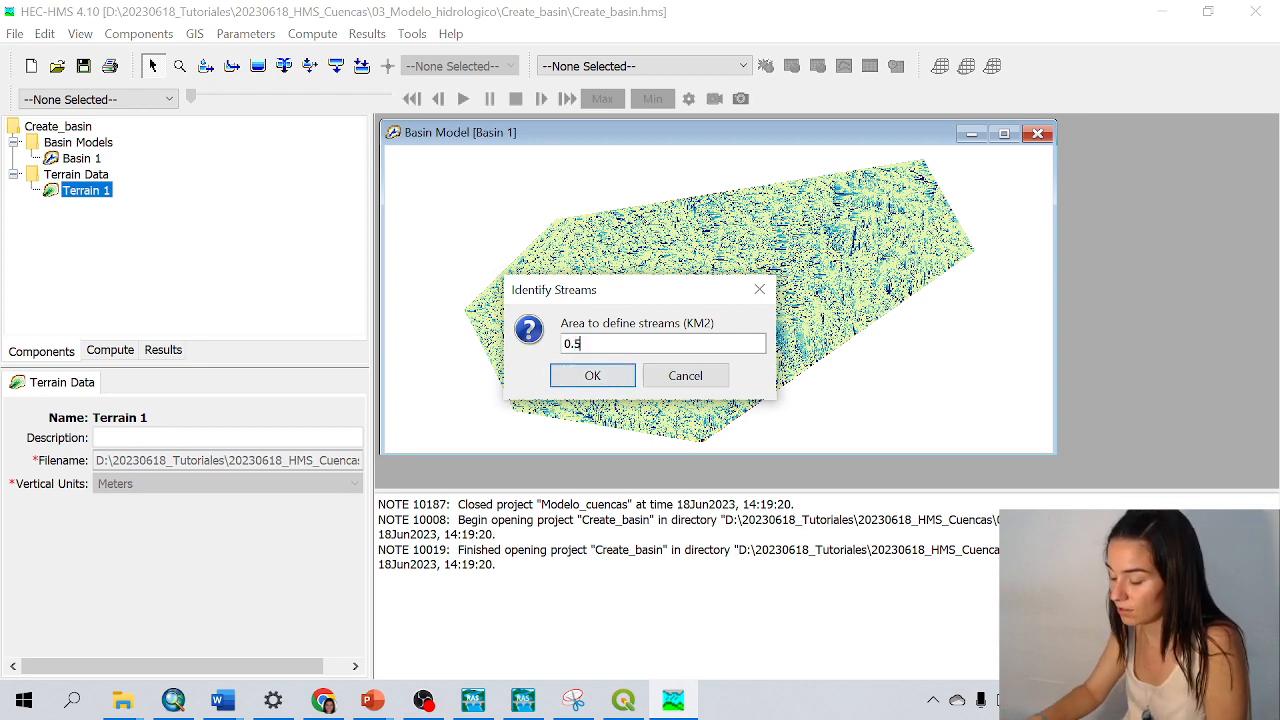
{"action": "left_click", "coordinate": [592, 375]}
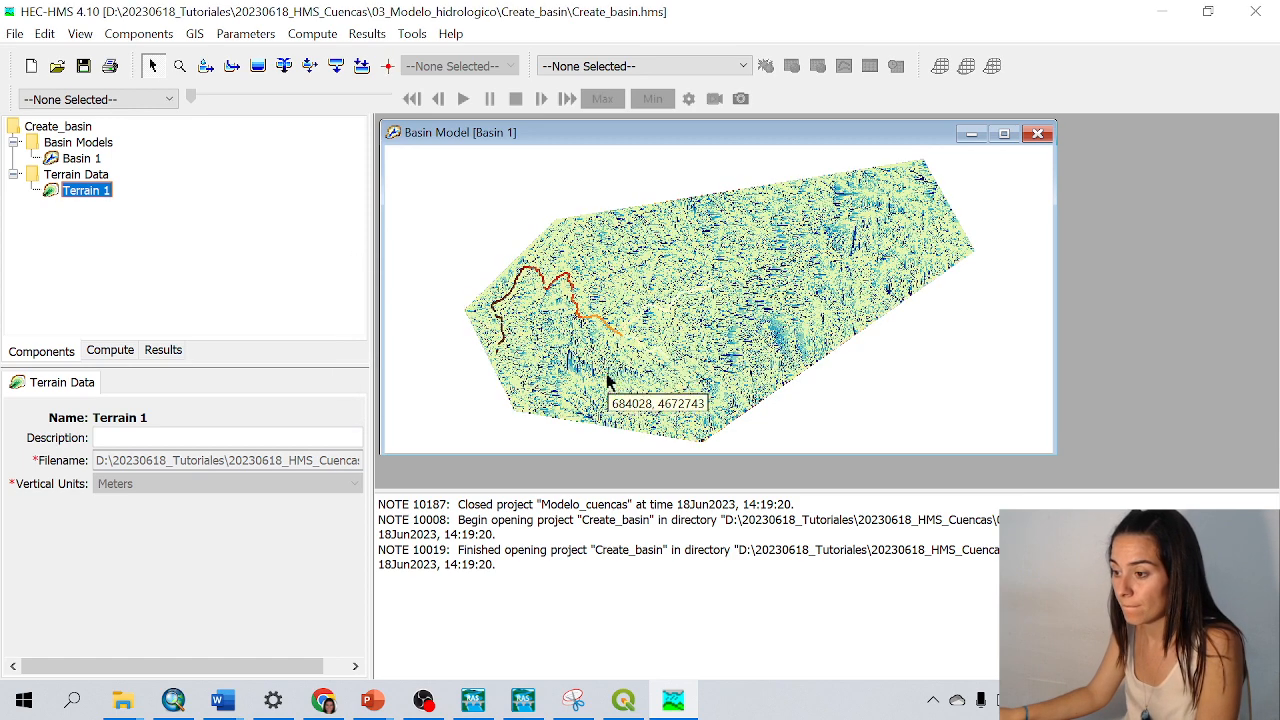
{"action": "mouse_move", "coordinate": [509, 267]}
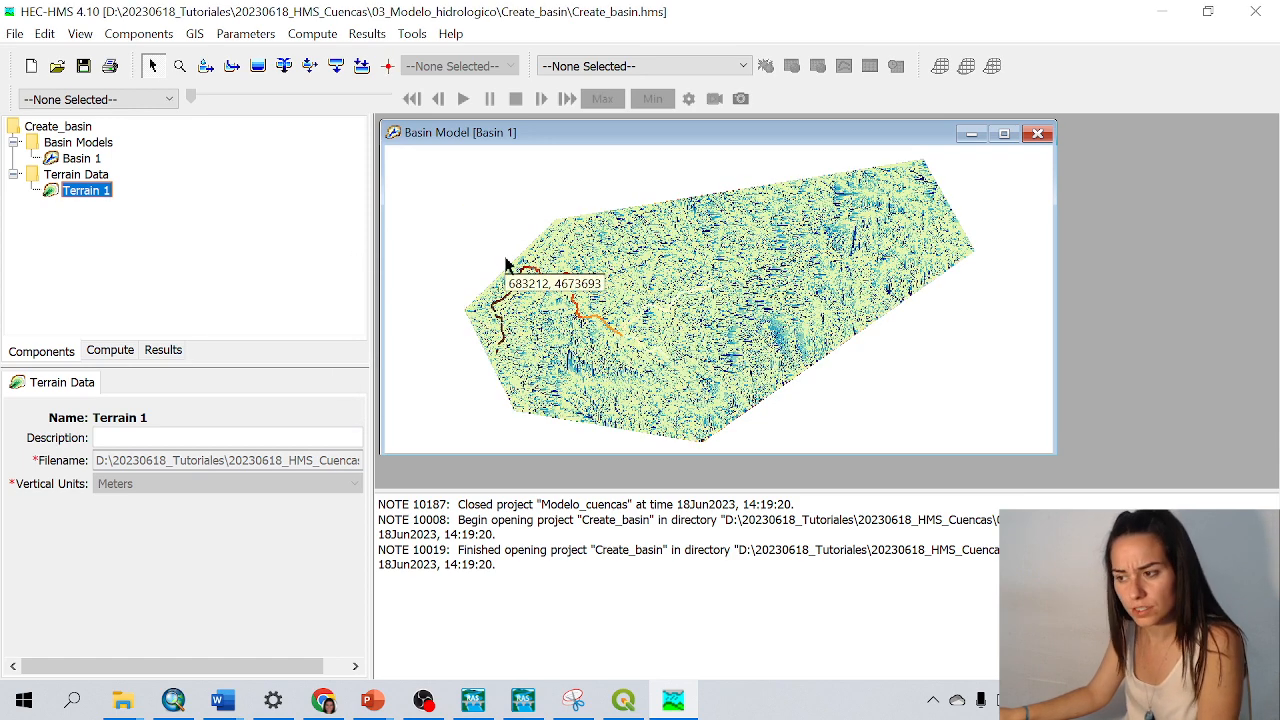
Hide the Flow Accumulation layer in the map layer list to reveal the terrain
{"action": "right_click", "coordinate": [508, 263]}
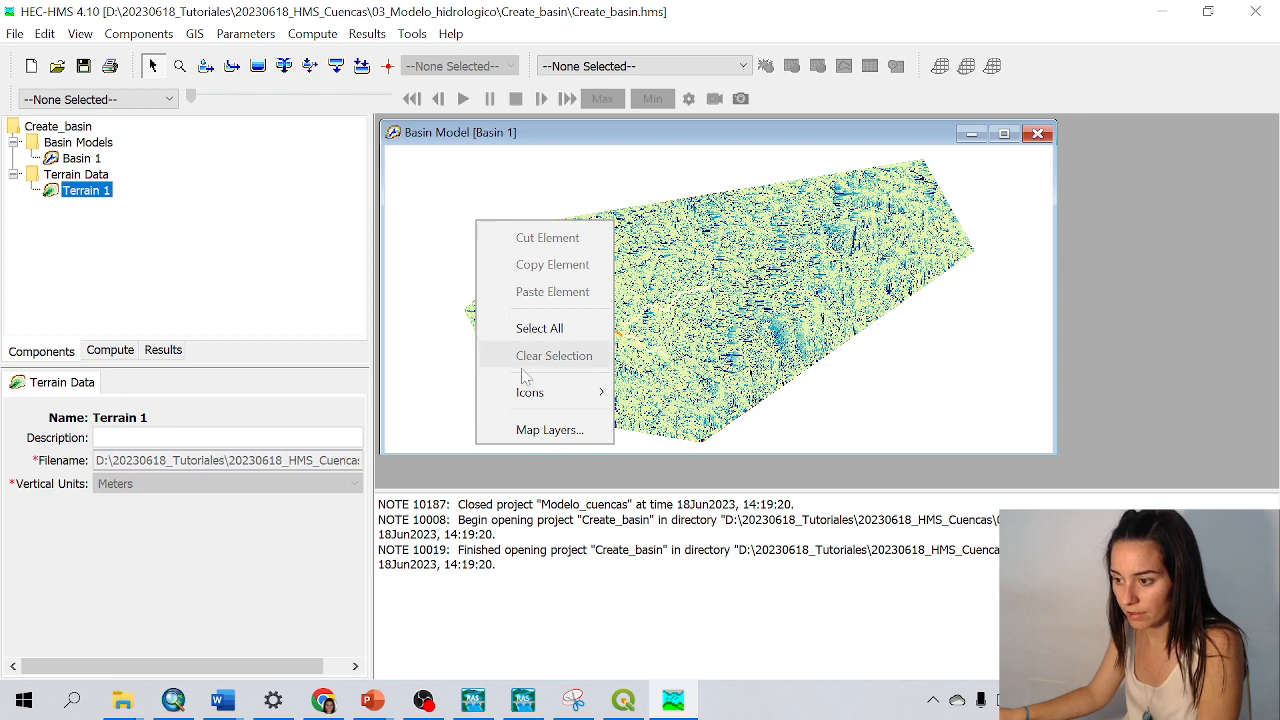
{"action": "left_click", "coordinate": [550, 429]}
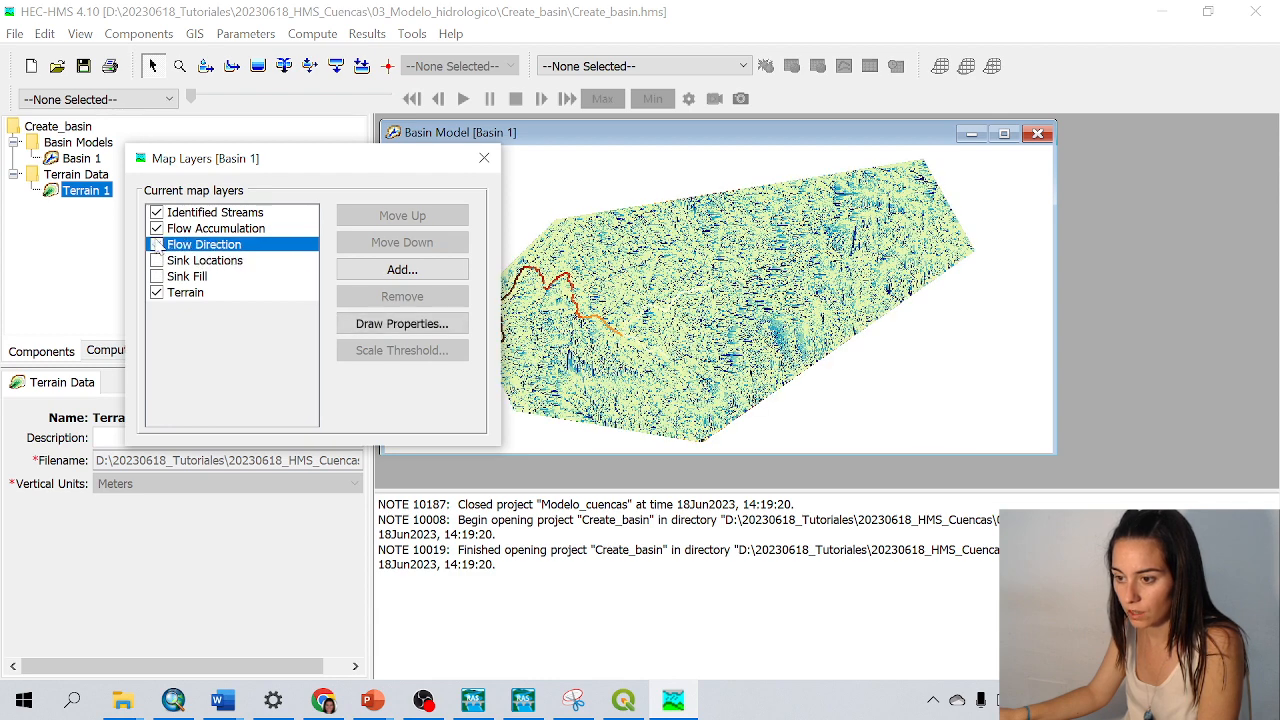
{"action": "left_click", "coordinate": [156, 228]}
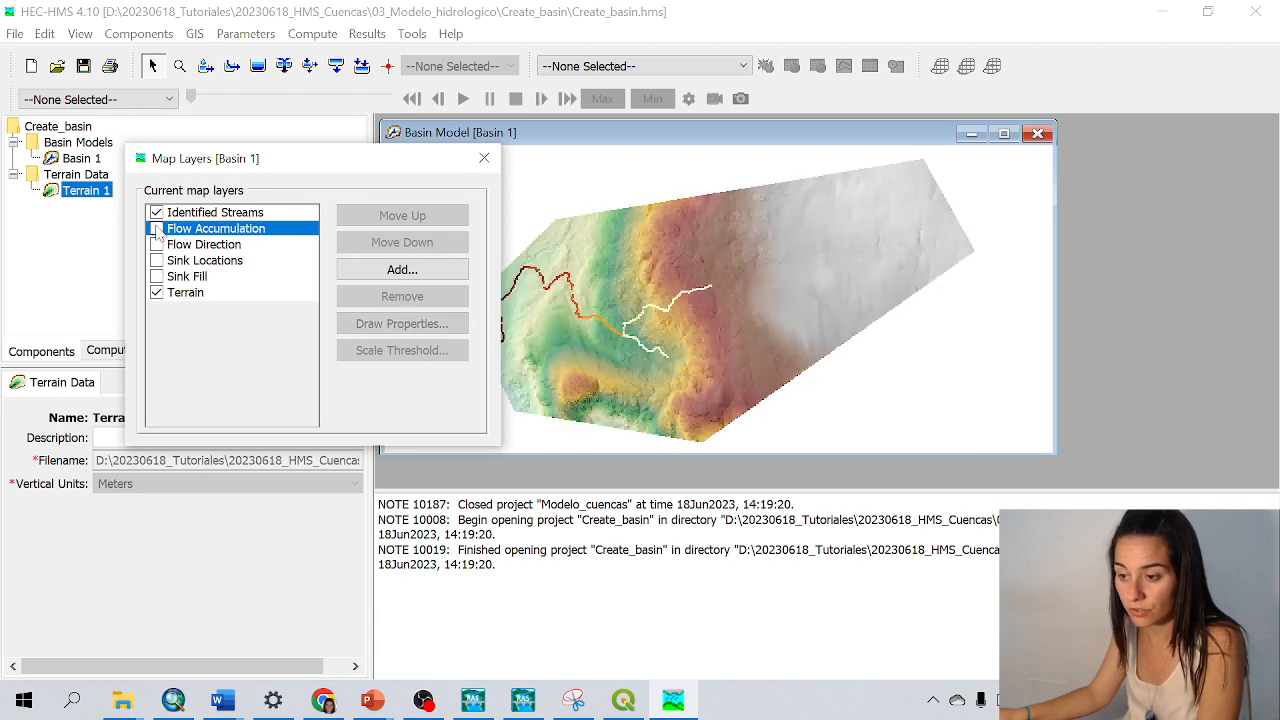
{"action": "left_click", "coordinate": [484, 157]}
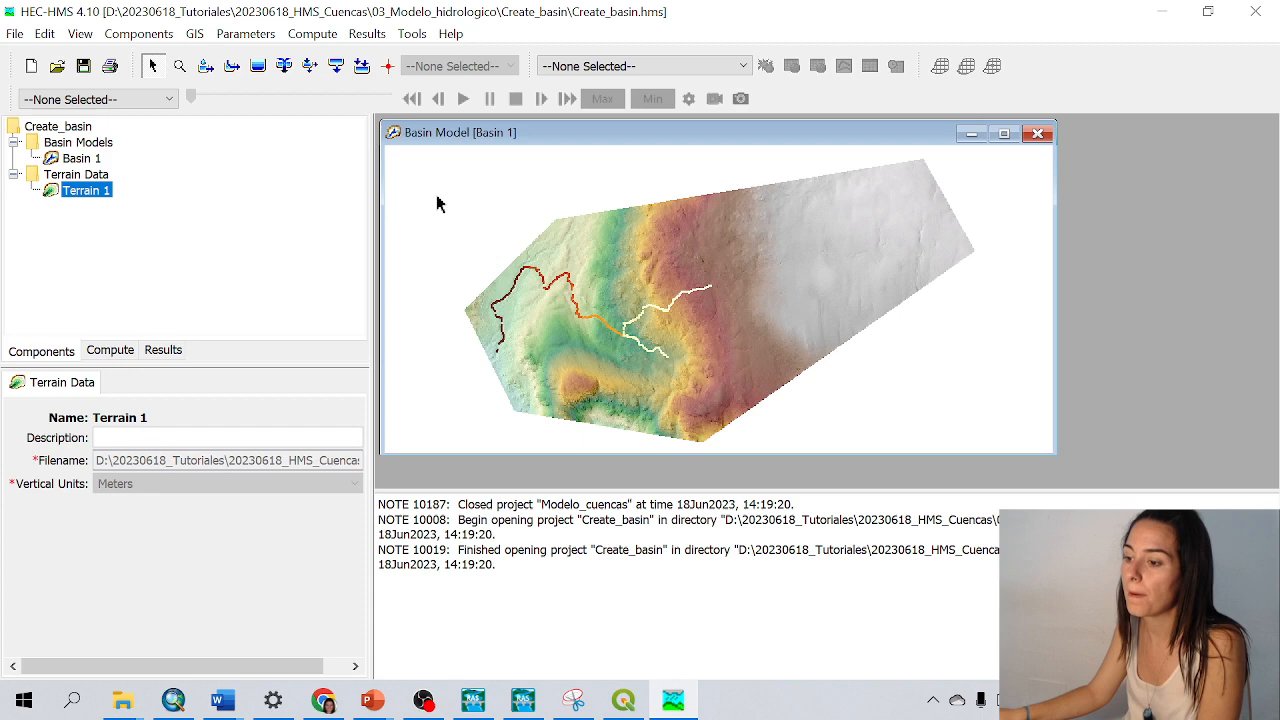
{"action": "mouse_move", "coordinate": [622, 343]}
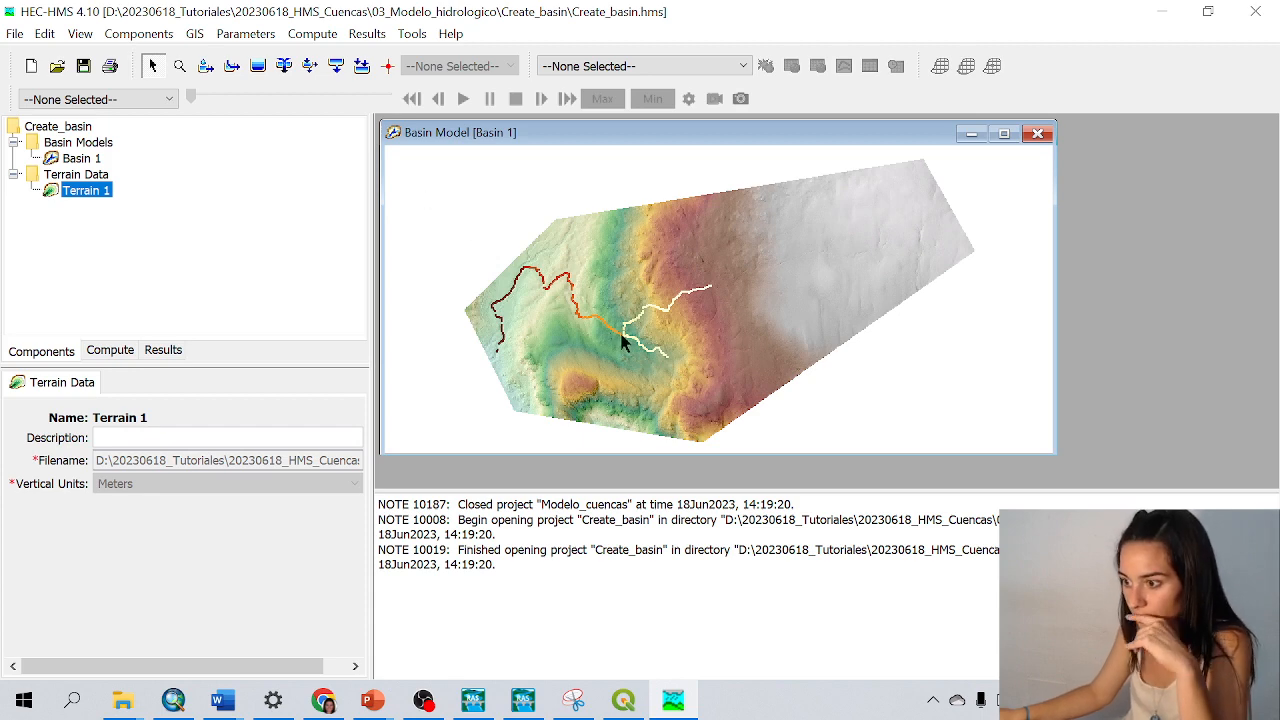
Hide the Flow Direction layer so only terrain and identified streams remain
{"action": "right_click", "coordinate": [625, 345]}
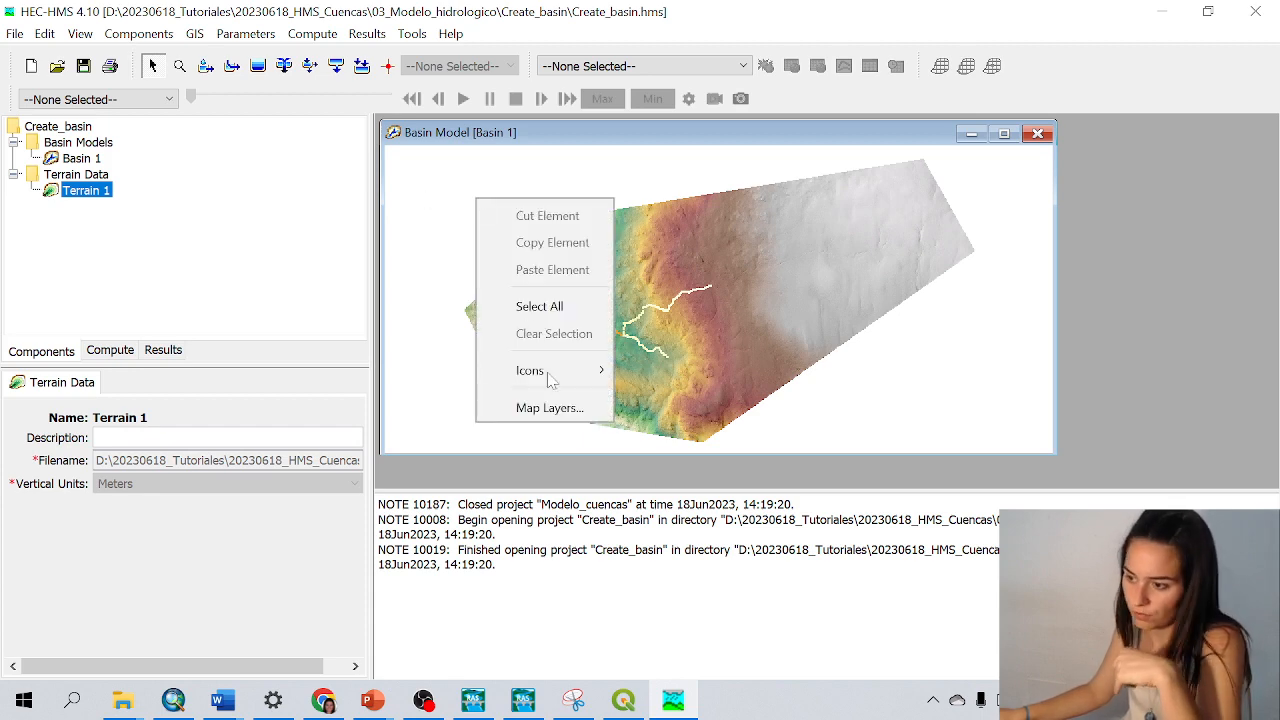
{"action": "left_click", "coordinate": [550, 407]}
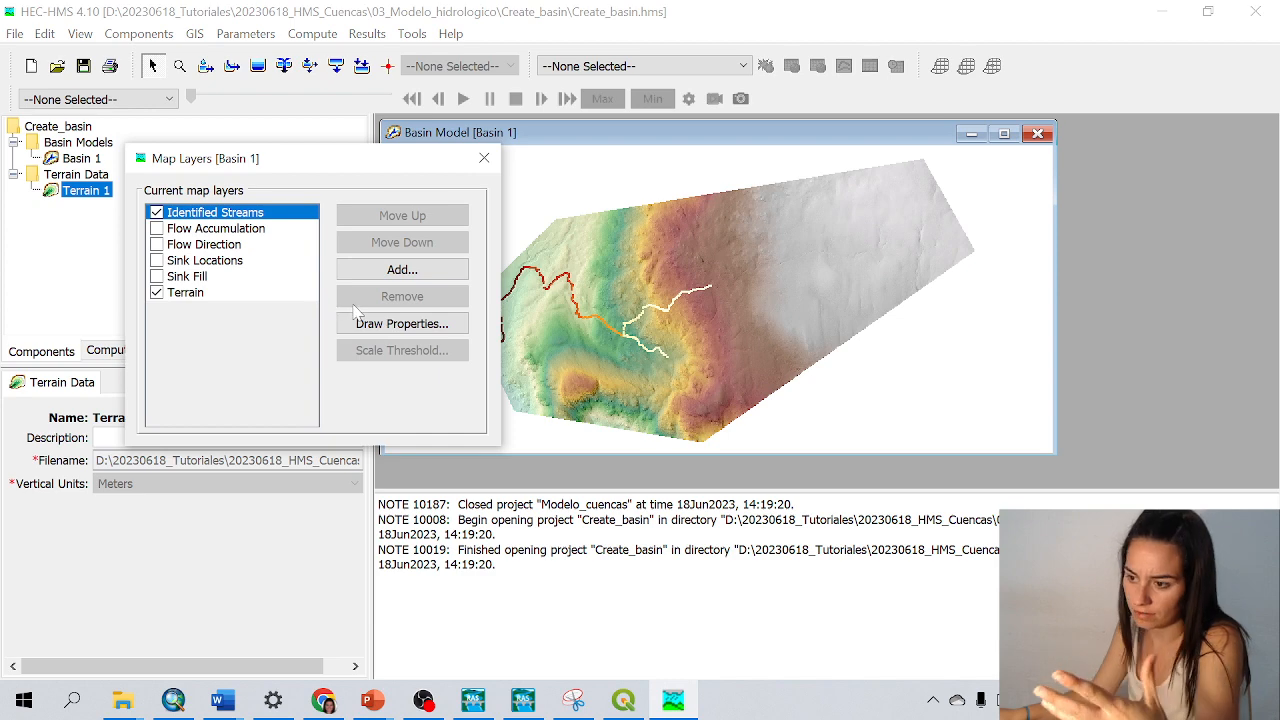
{"action": "left_click", "coordinate": [402, 269]}
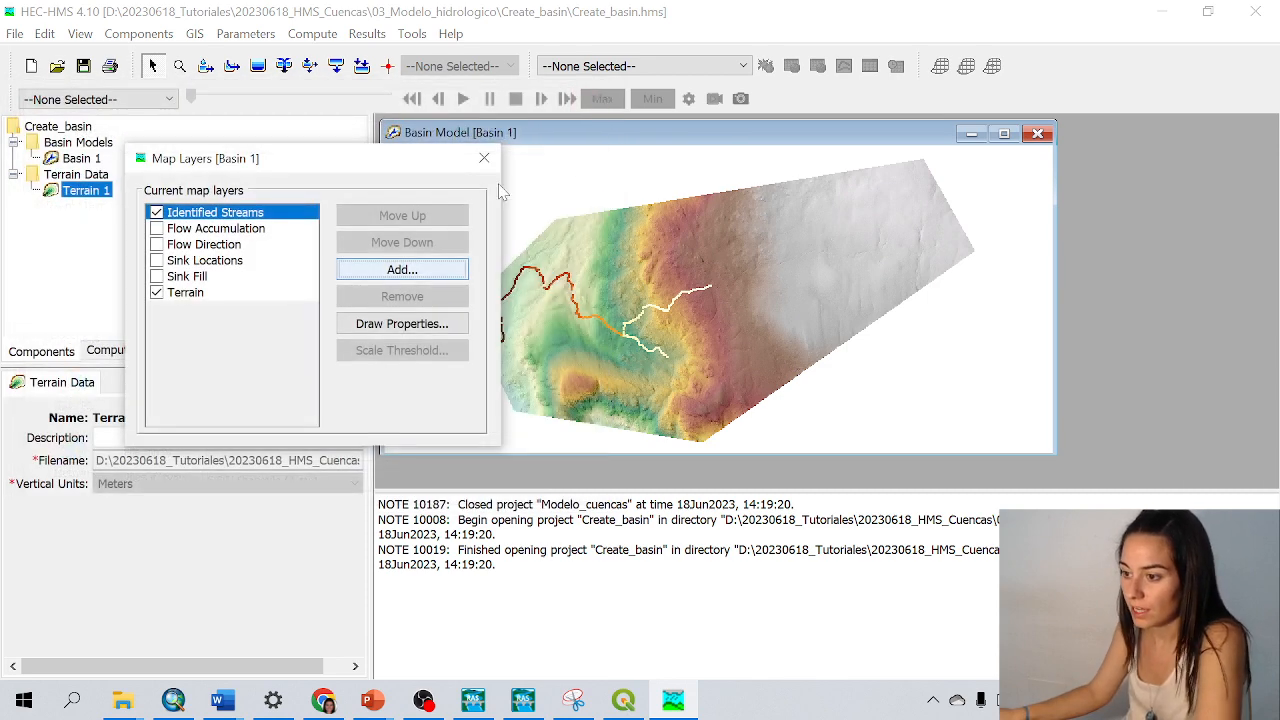
{"action": "left_click", "coordinate": [484, 157]}
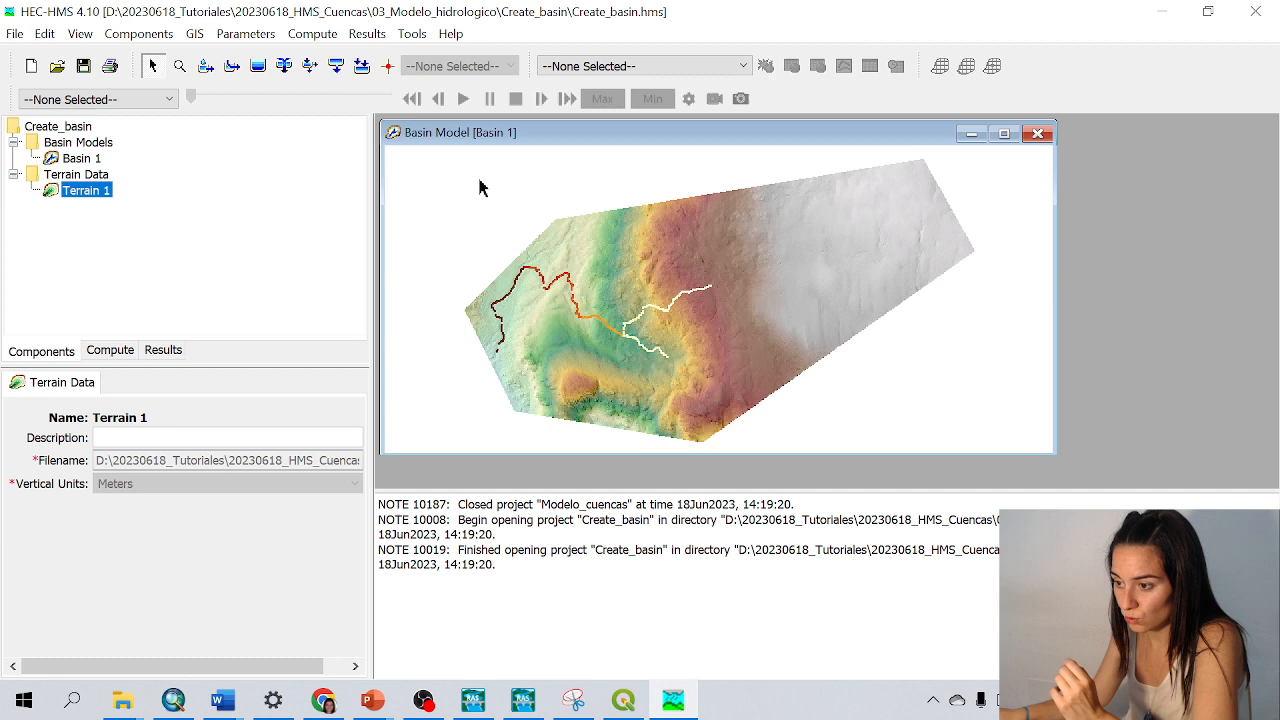
{"action": "mouse_move", "coordinate": [479, 184]}
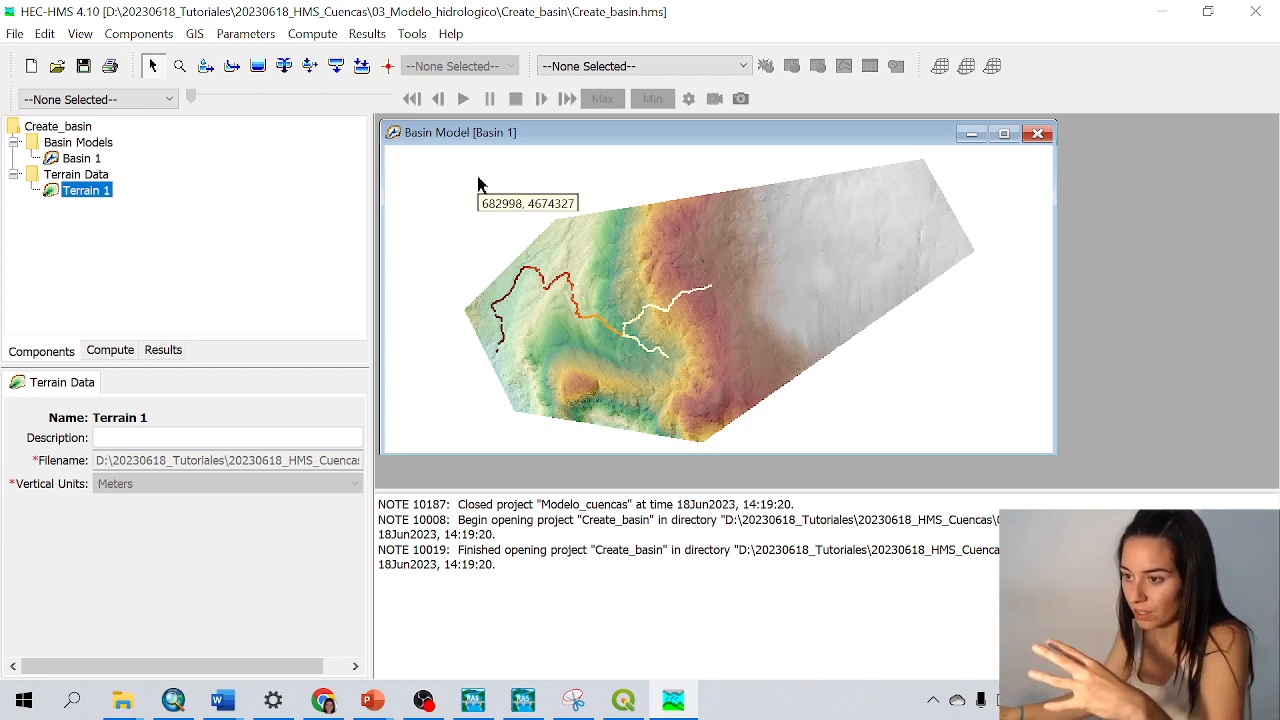
{"action": "mouse_move", "coordinate": [416, 65]}
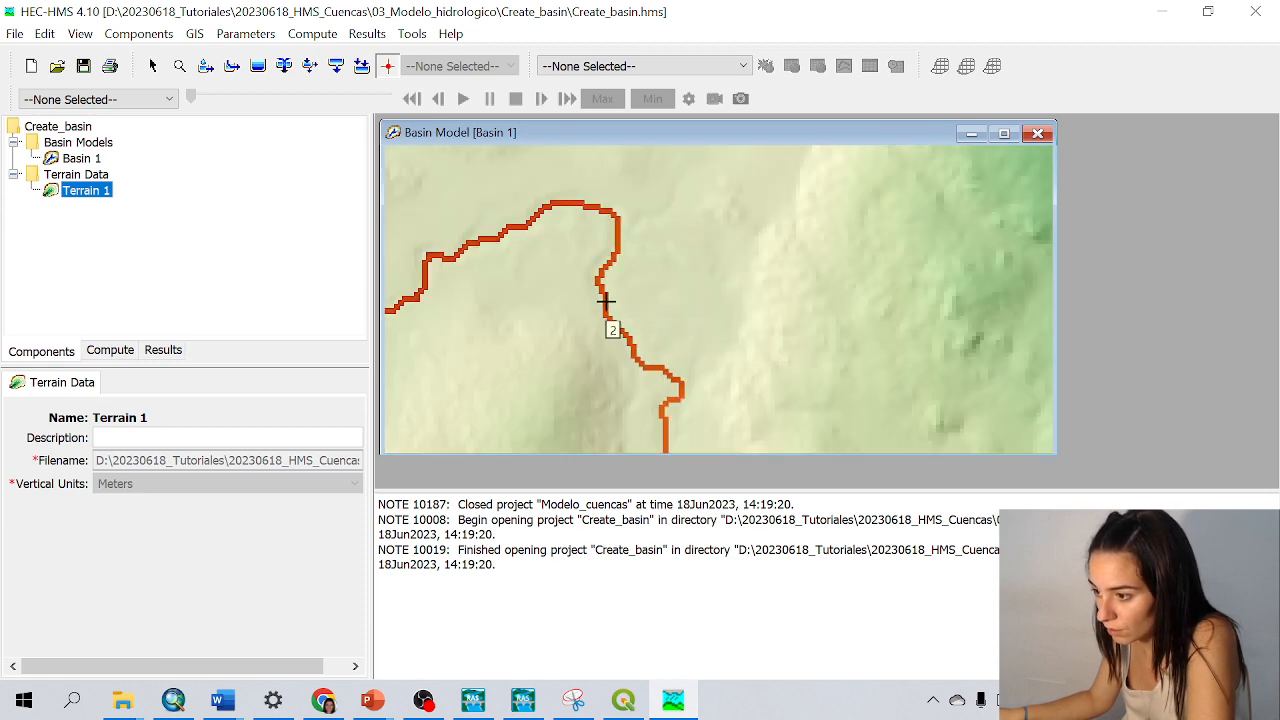
Place Break Point 1 on the orange stream line and create it
{"action": "left_click", "coordinate": [607, 302]}
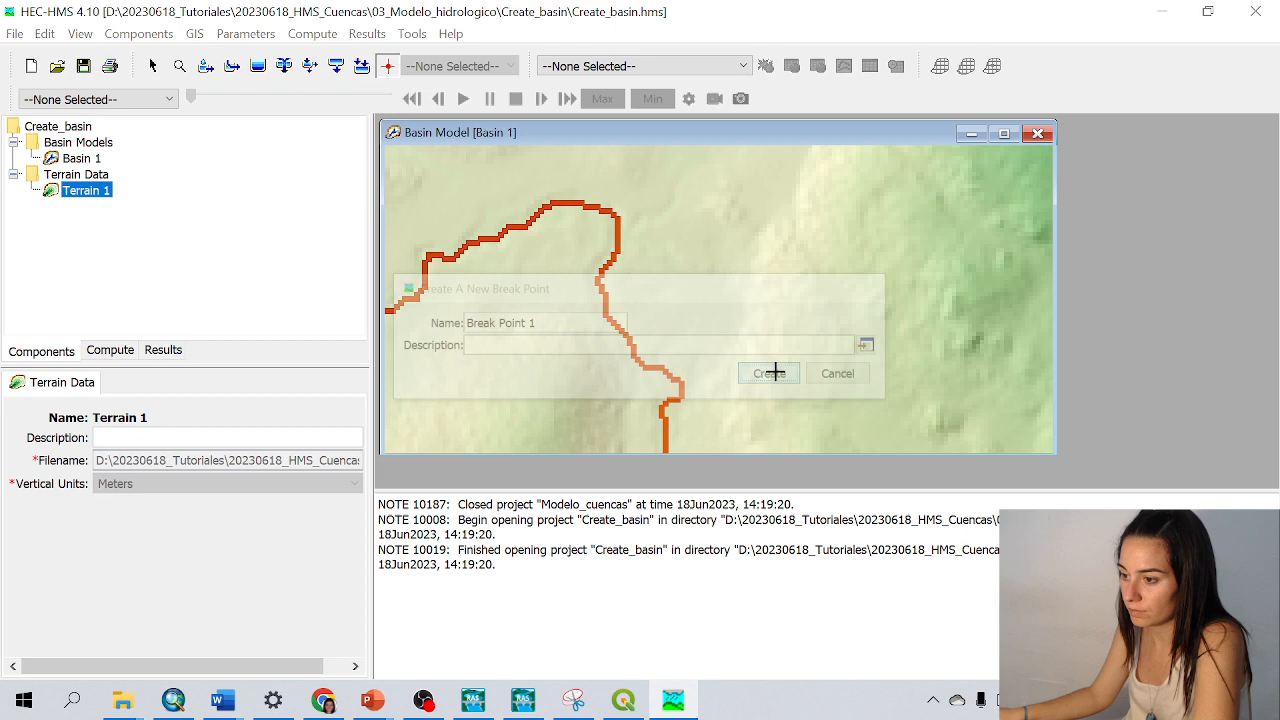
{"action": "left_click", "coordinate": [768, 373]}
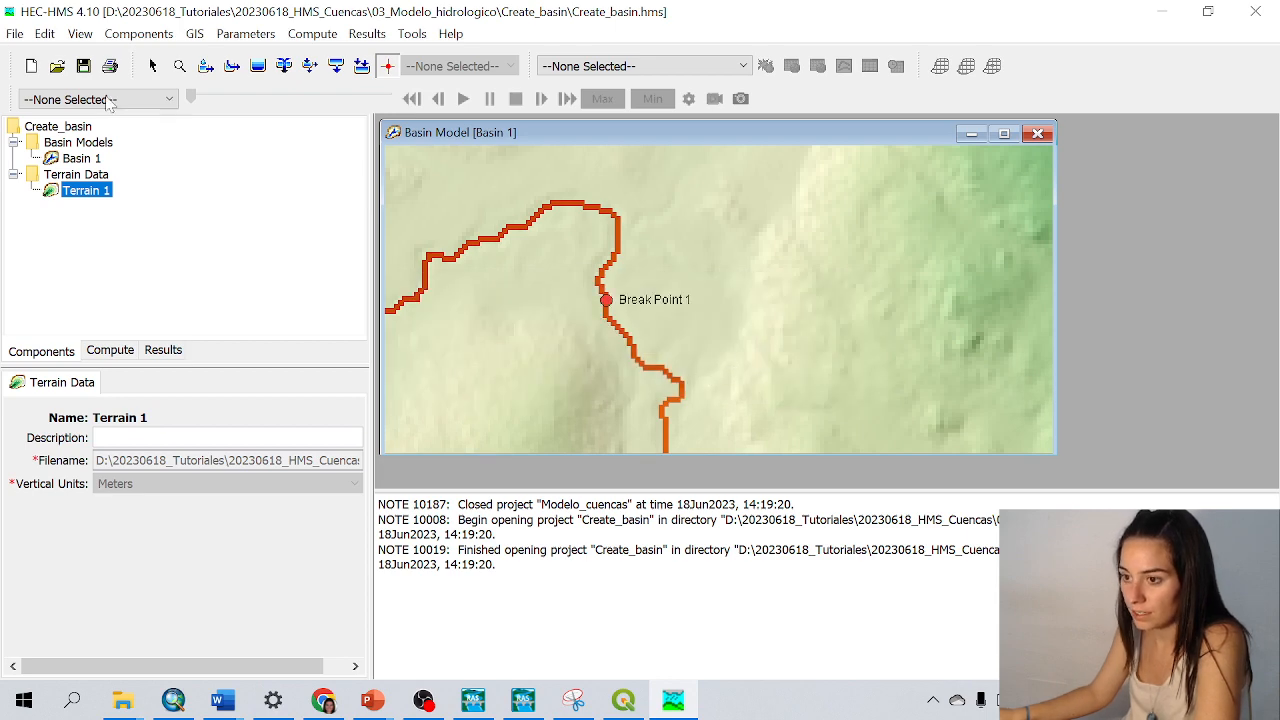
Delineate elements with subbasin prefix c, producing c1, c2, c3, Reach-1 and Sink-1, and list them under Basin 1
{"action": "left_click", "coordinate": [210, 33]}
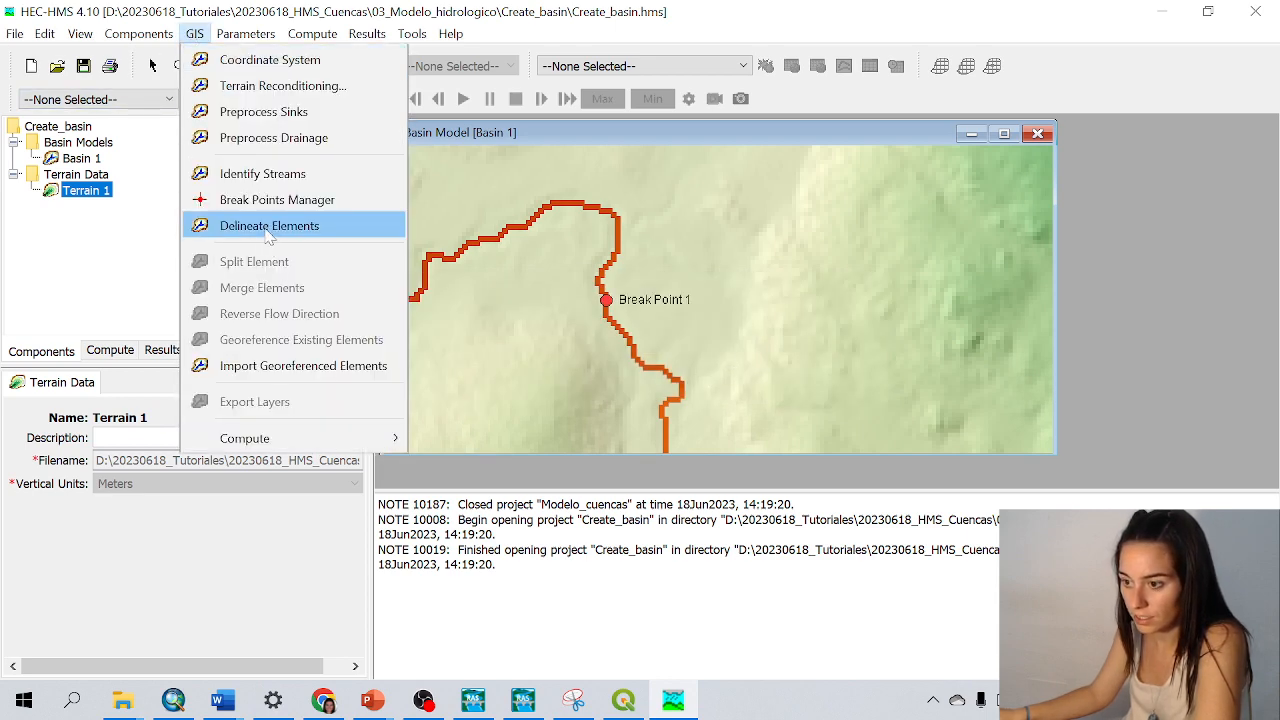
{"action": "left_click", "coordinate": [268, 225]}
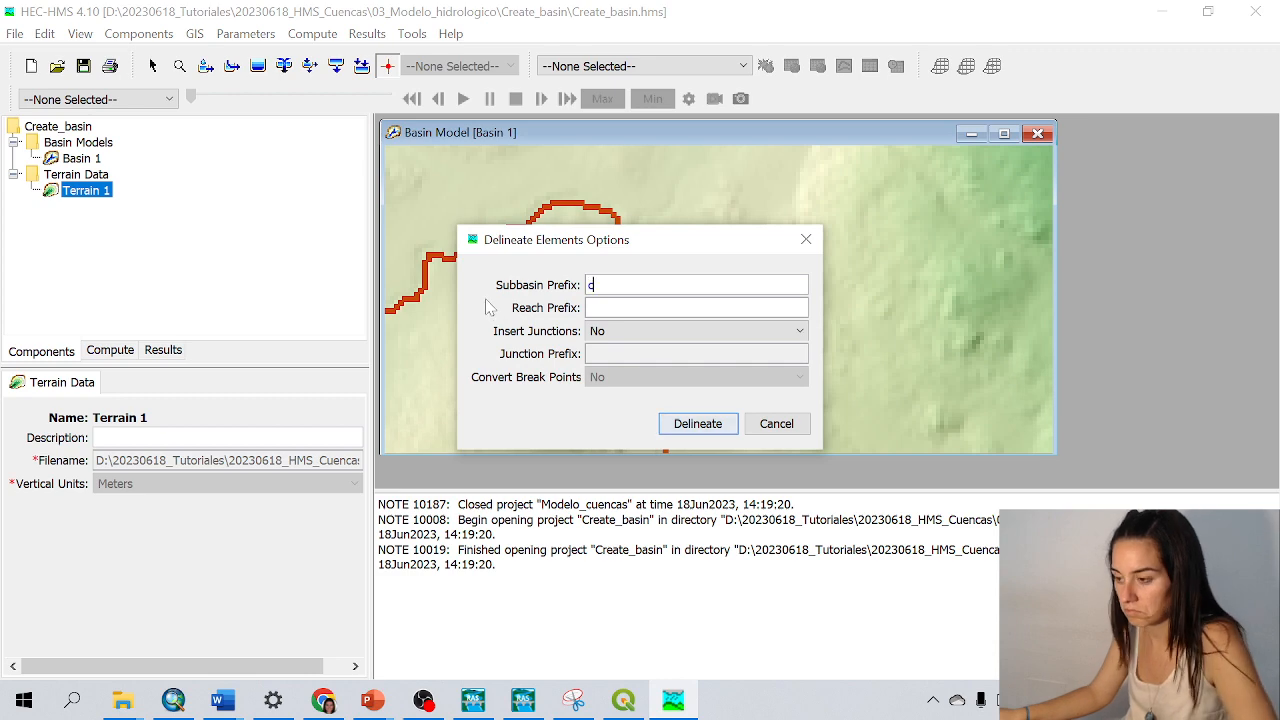
{"action": "left_click", "coordinate": [697, 423]}
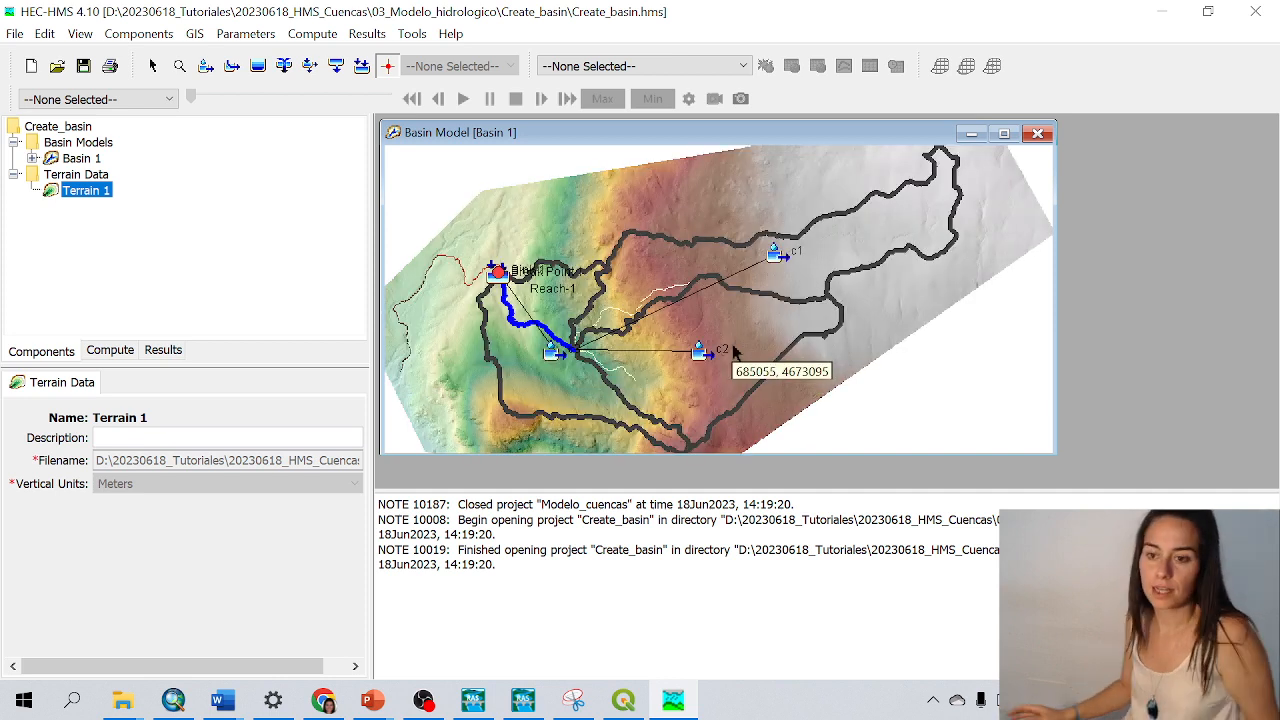
{"action": "left_click", "coordinate": [38, 158]}
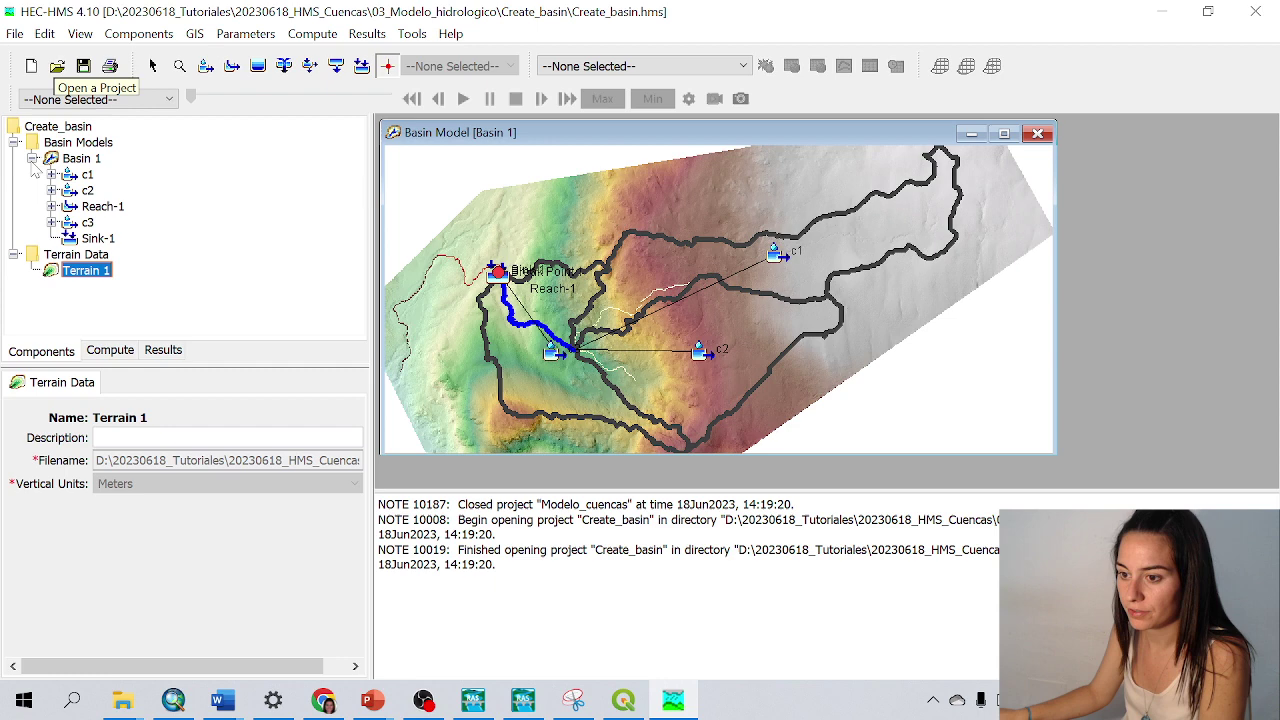
{"action": "left_click", "coordinate": [88, 174]}
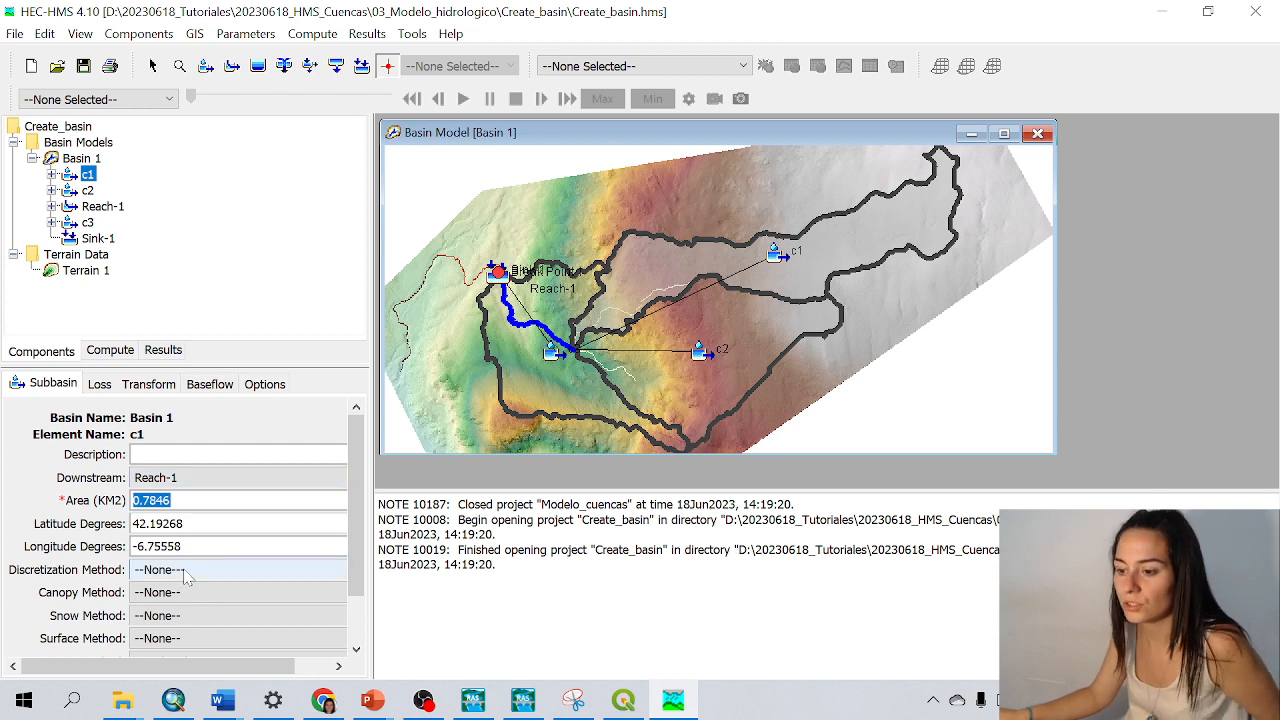
Check c1's Loss parameters and return to its Subbasin properties (0.7846 km², draining to Reach-1)
{"action": "left_click", "coordinate": [99, 384]}
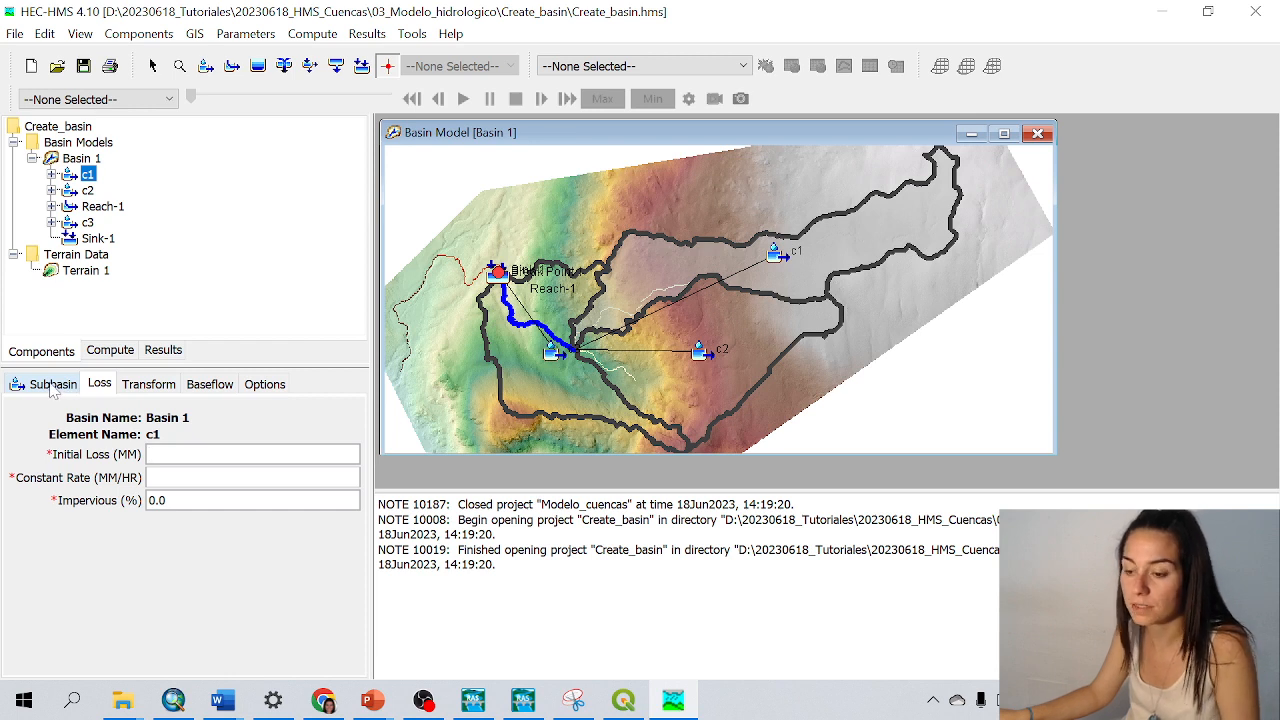
{"action": "left_click", "coordinate": [52, 383]}
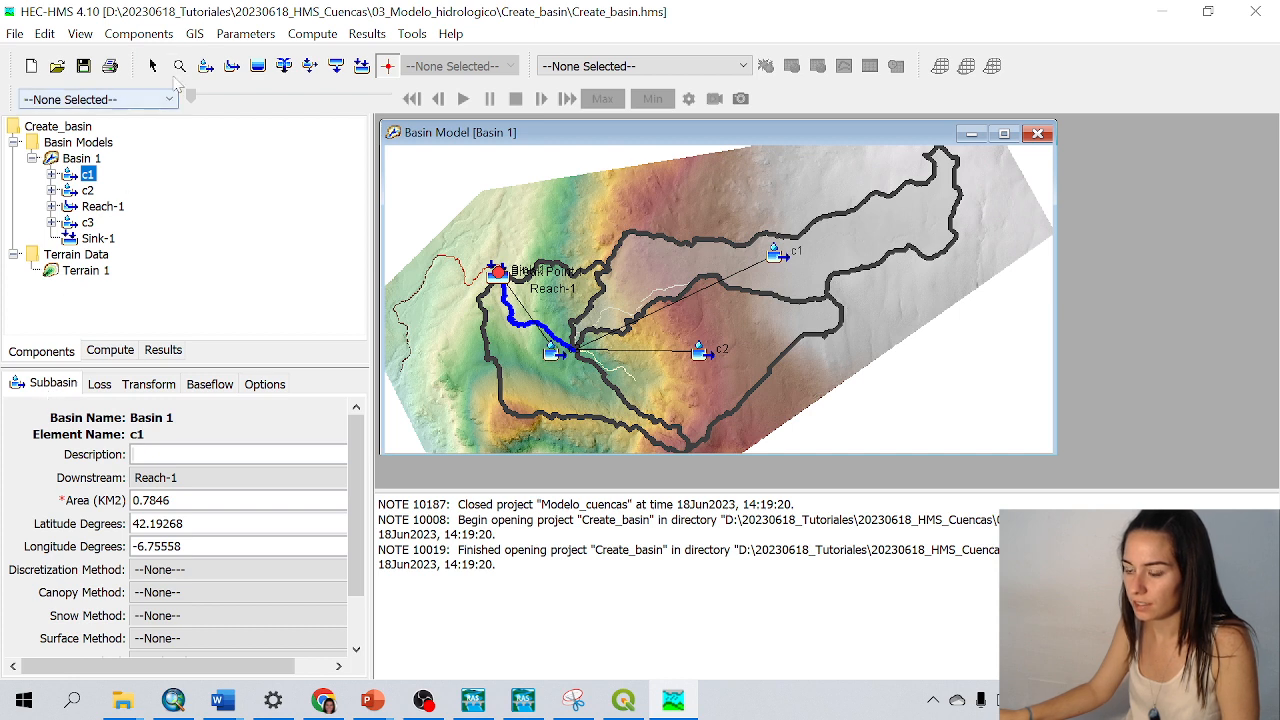
{"action": "left_click", "coordinate": [245, 33]}
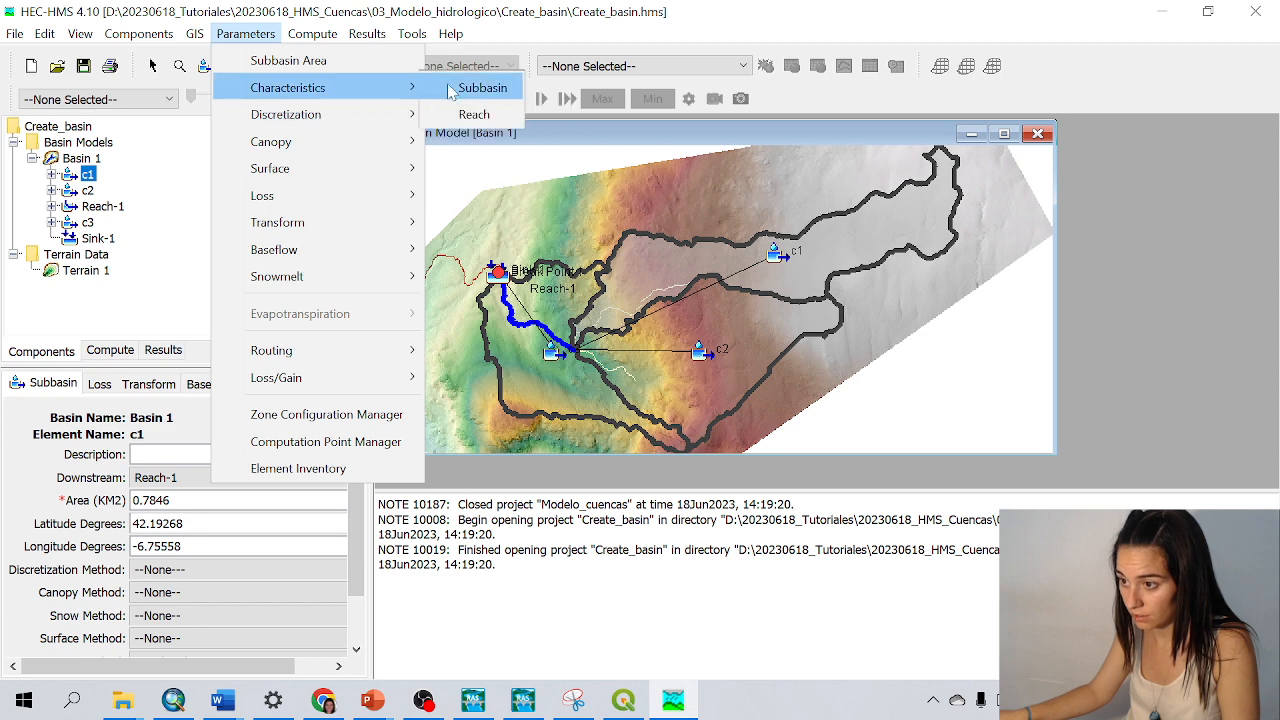
Show c1's computed characteristics: 3.48 km longest flowpath and 0.15208 basin slope
{"action": "left_click", "coordinate": [480, 87]}
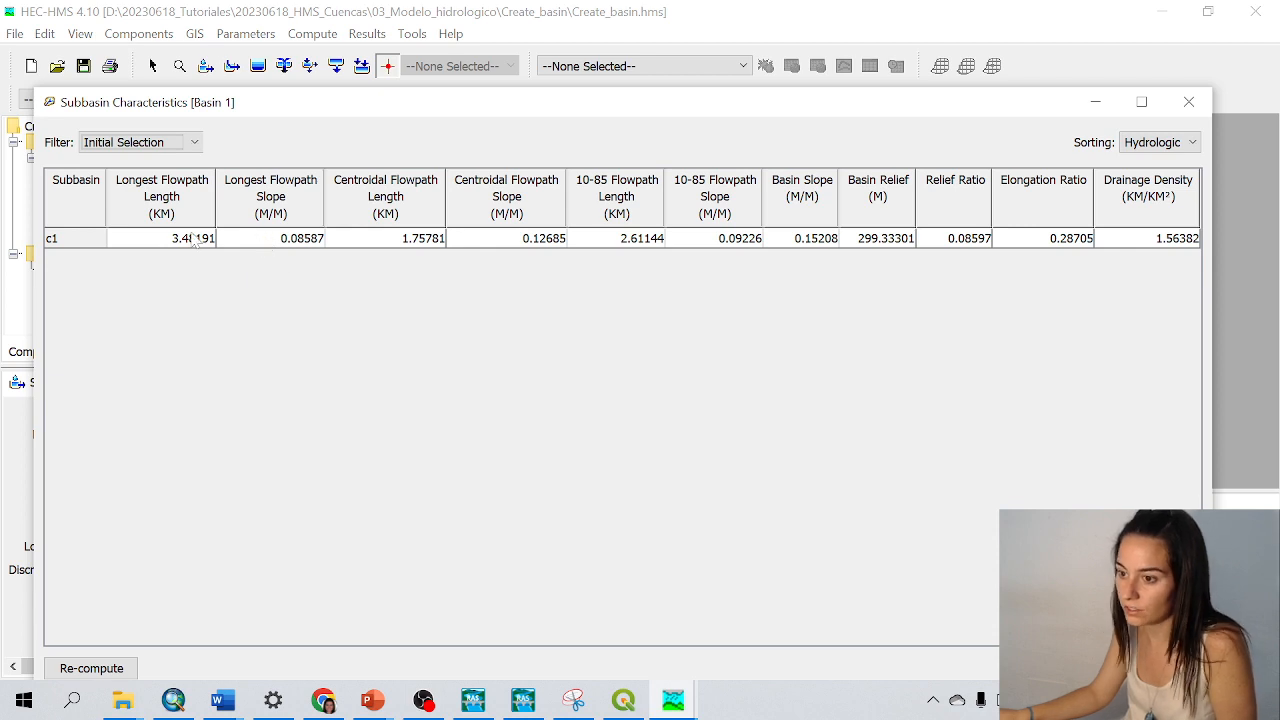
{"action": "mouse_move", "coordinate": [377, 196]}
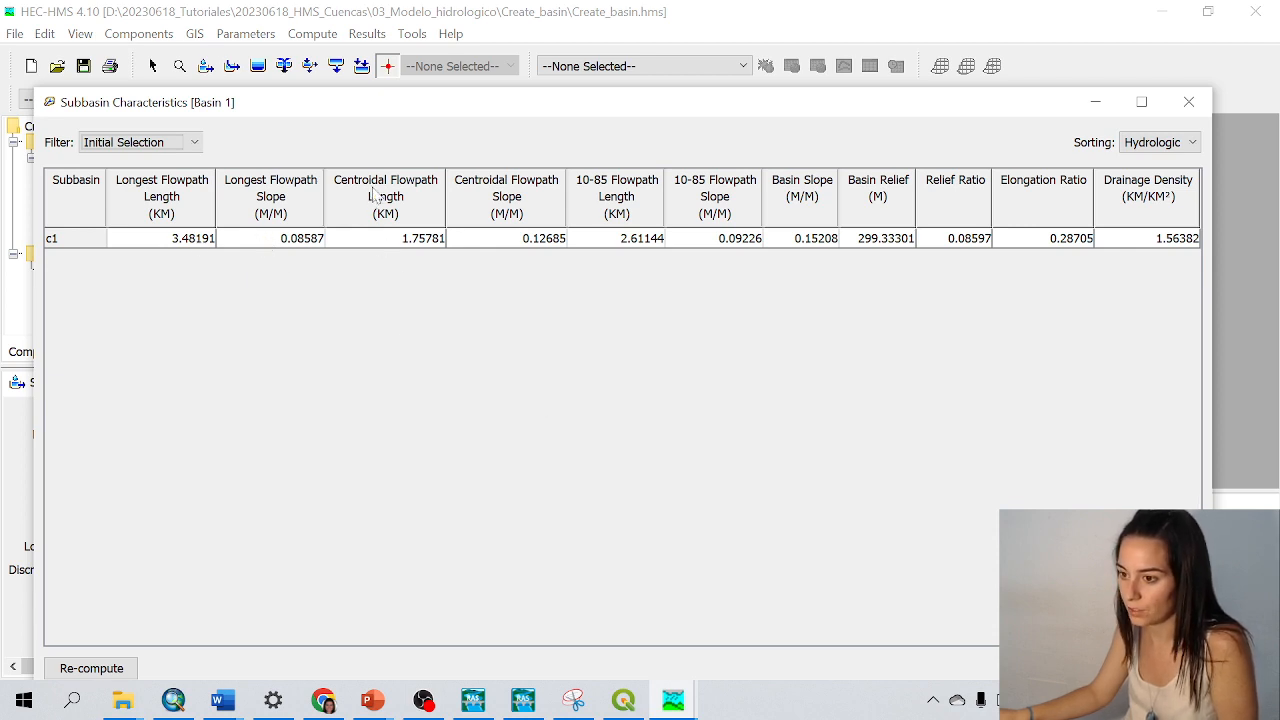
{"action": "mouse_move", "coordinate": [375, 198]}
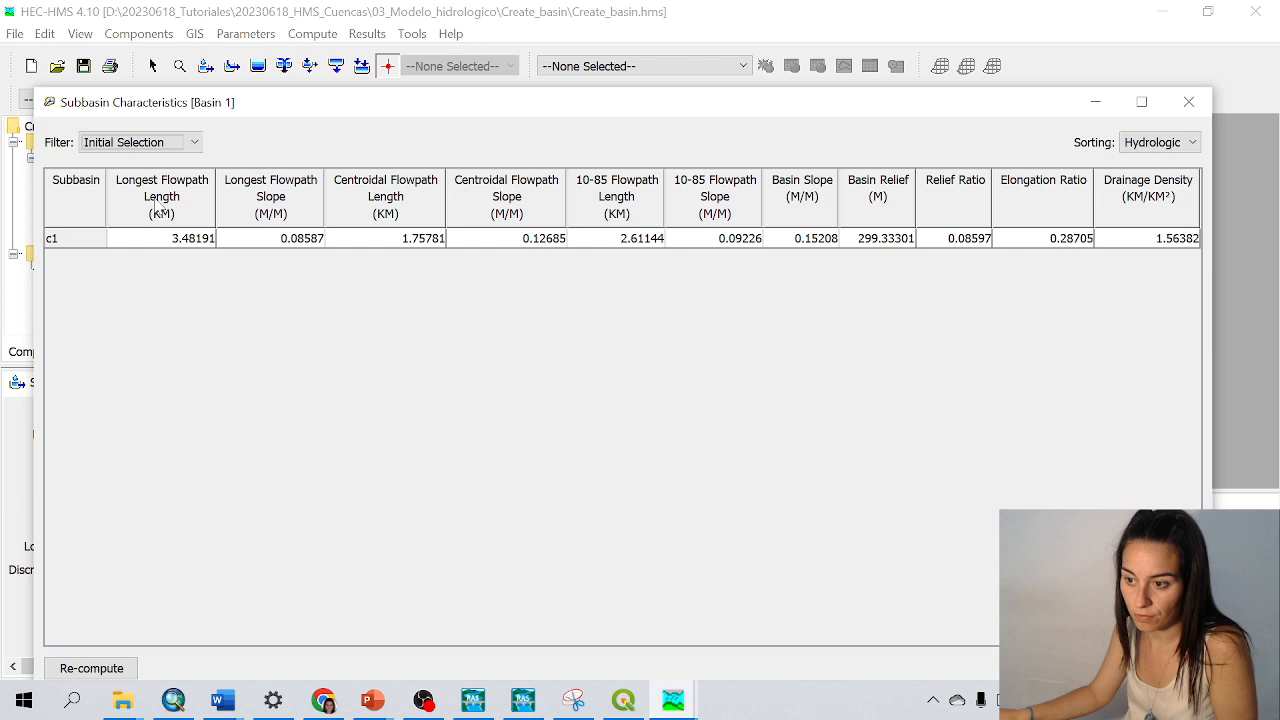
{"action": "mouse_move", "coordinate": [310, 205]}
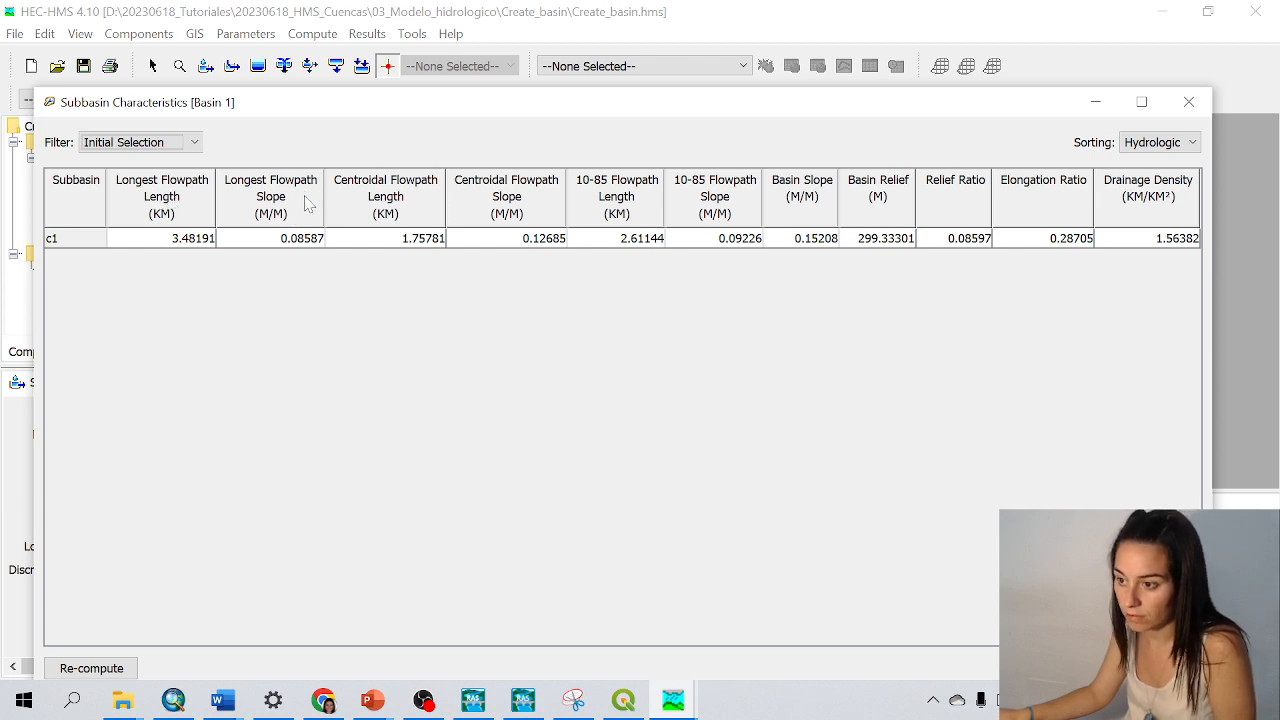
{"action": "mouse_move", "coordinate": [567, 205]}
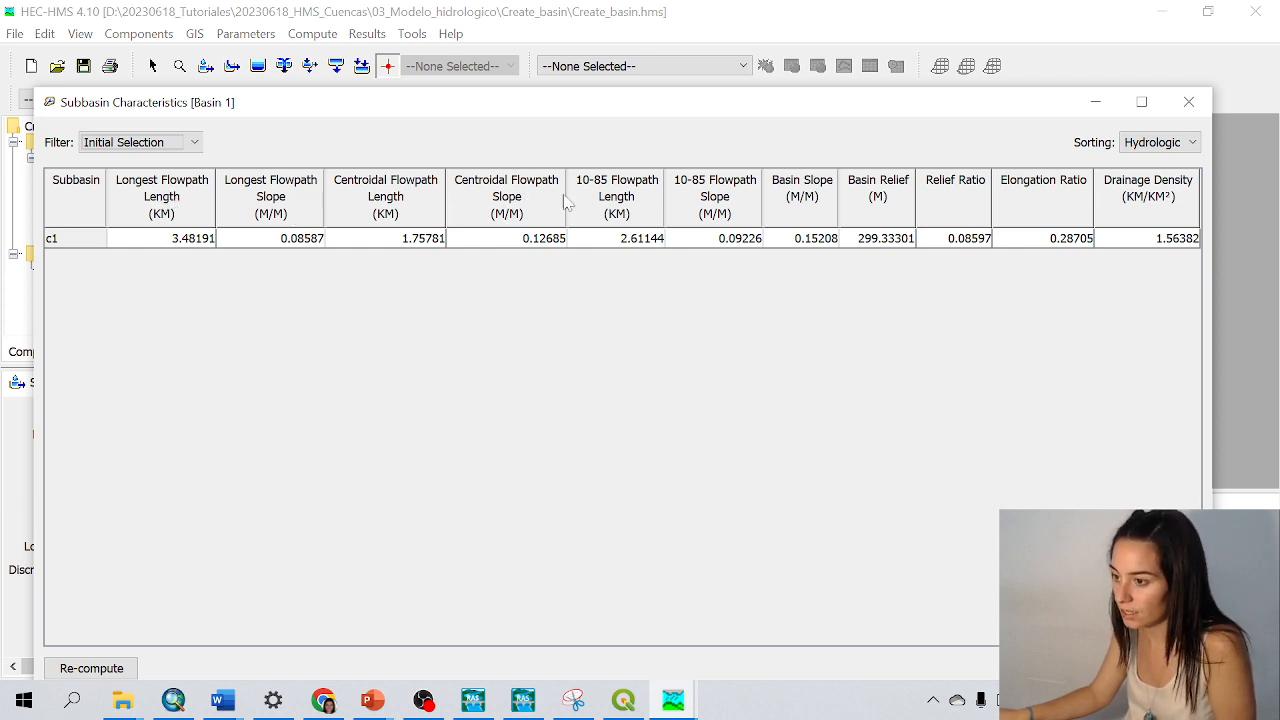
{"action": "mouse_move", "coordinate": [798, 280]}
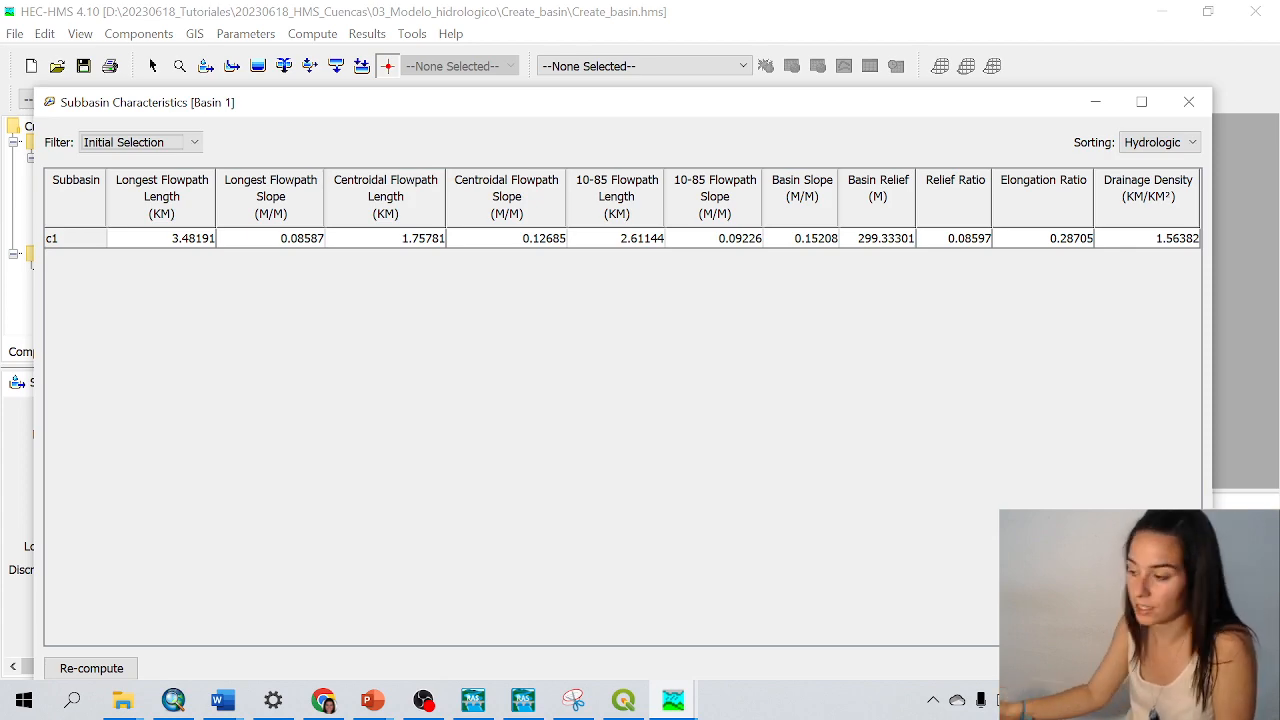
Show characteristics for all Basin 1 subbasins c1, c2, c3 (slopes 0.15208, 0.22392, 0.26163), then close the table
{"action": "left_click", "coordinate": [1189, 101]}
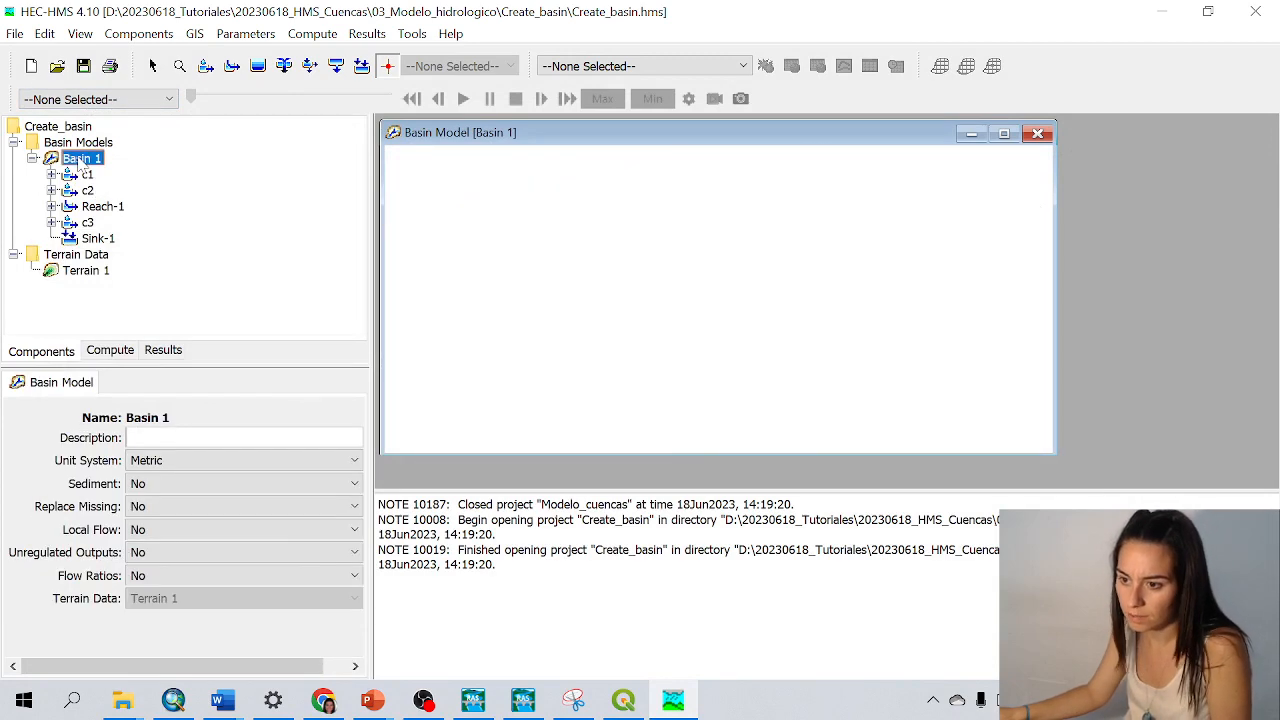
{"action": "left_click", "coordinate": [245, 33]}
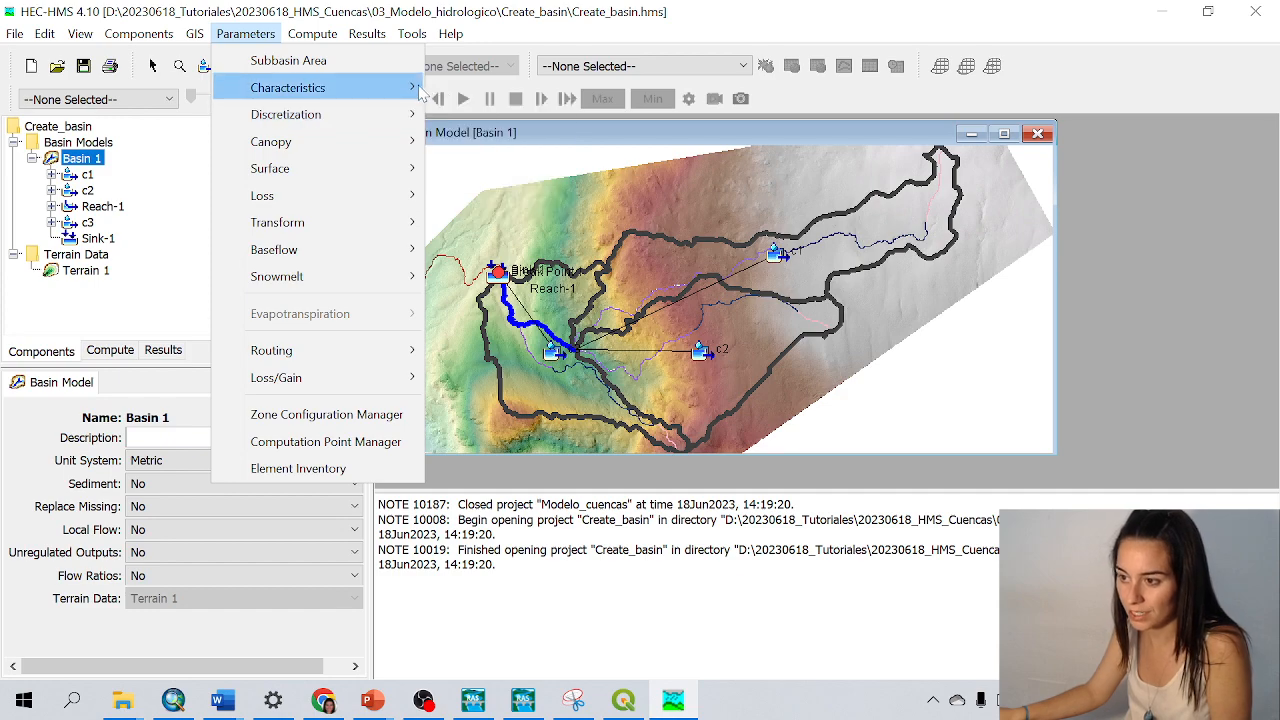
{"action": "left_click", "coordinate": [288, 87]}
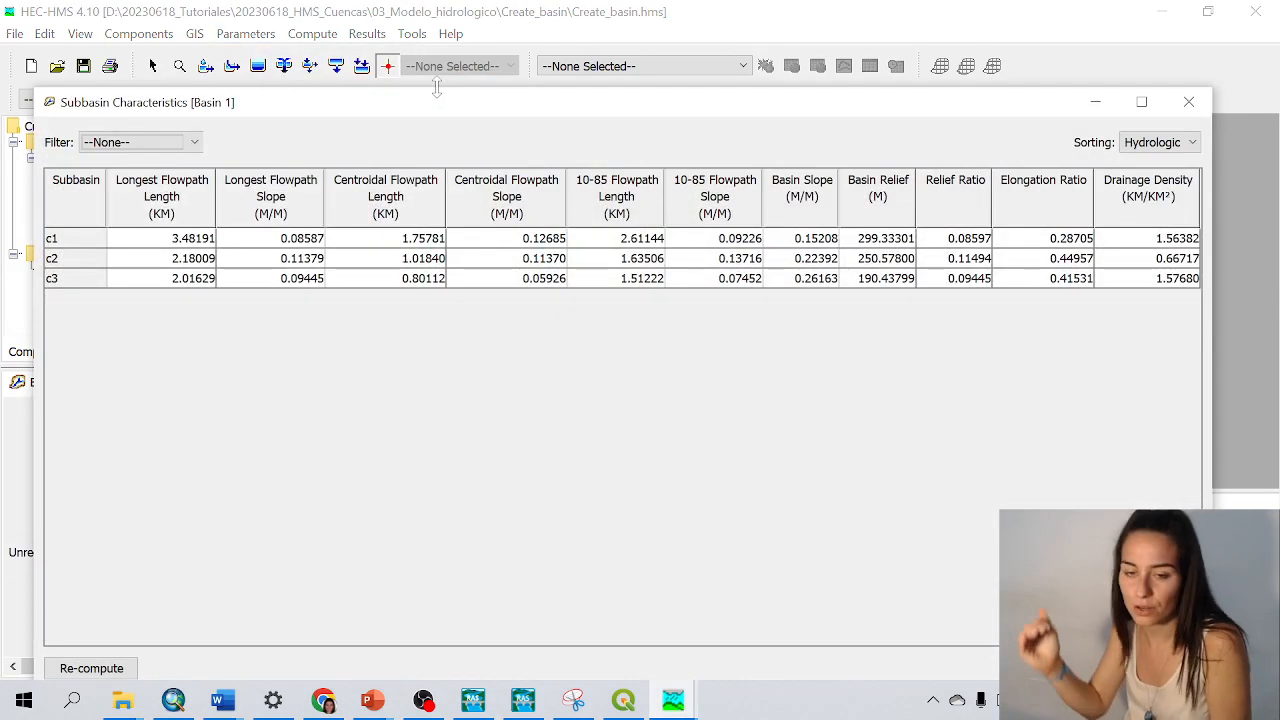
{"action": "mouse_move", "coordinate": [283, 349]}
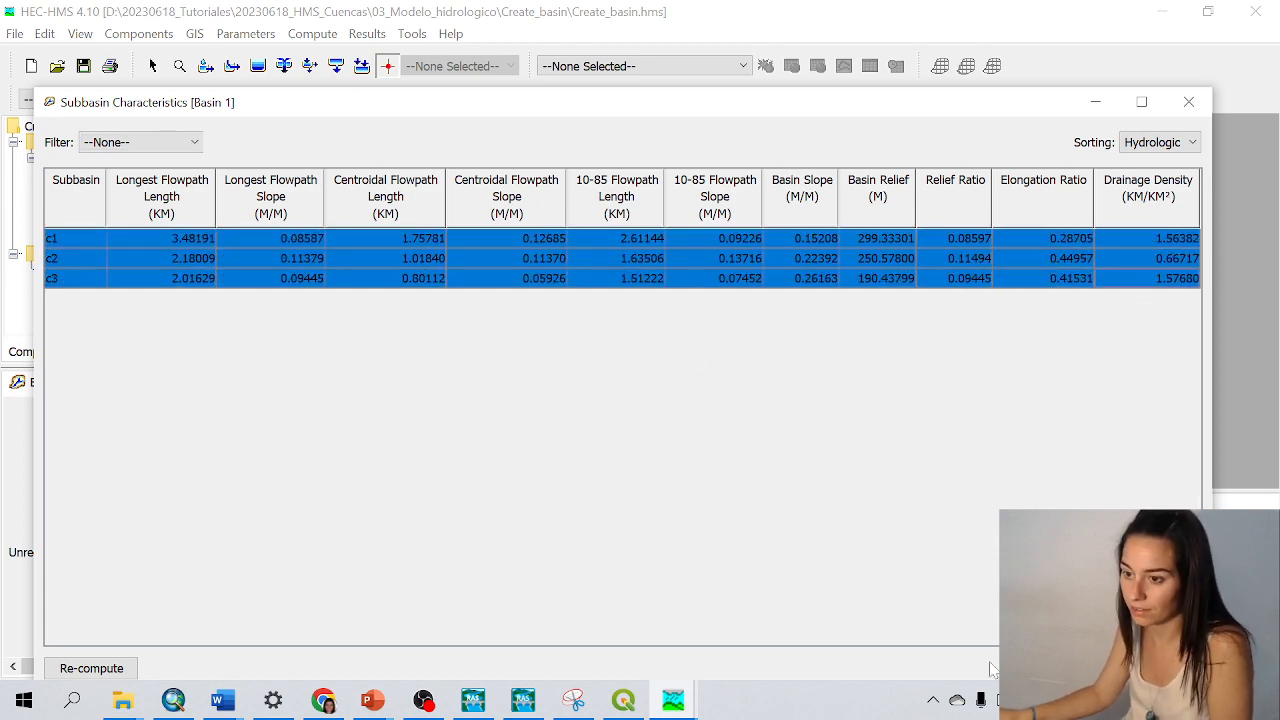
{"action": "left_click", "coordinate": [1188, 101]}
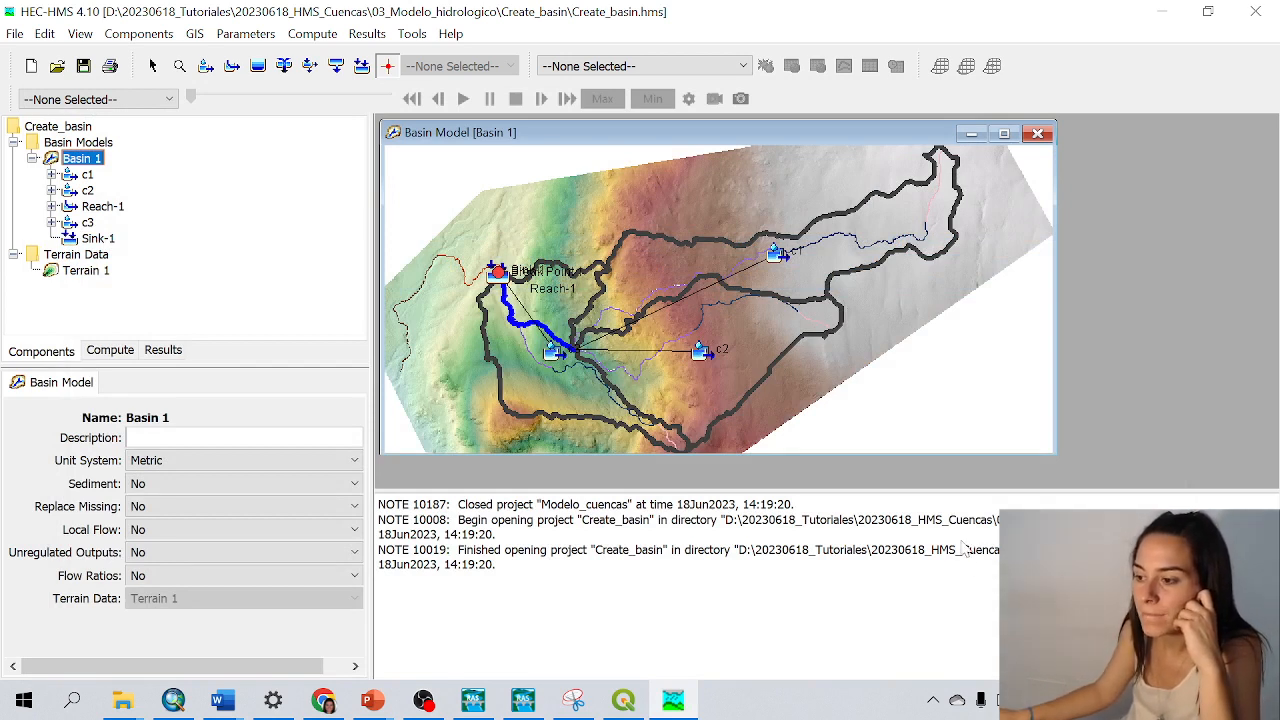
Select c1 and c2 together and merge them via GIS Merge Elements into Subbasin-1
{"action": "left_click", "coordinate": [87, 174]}
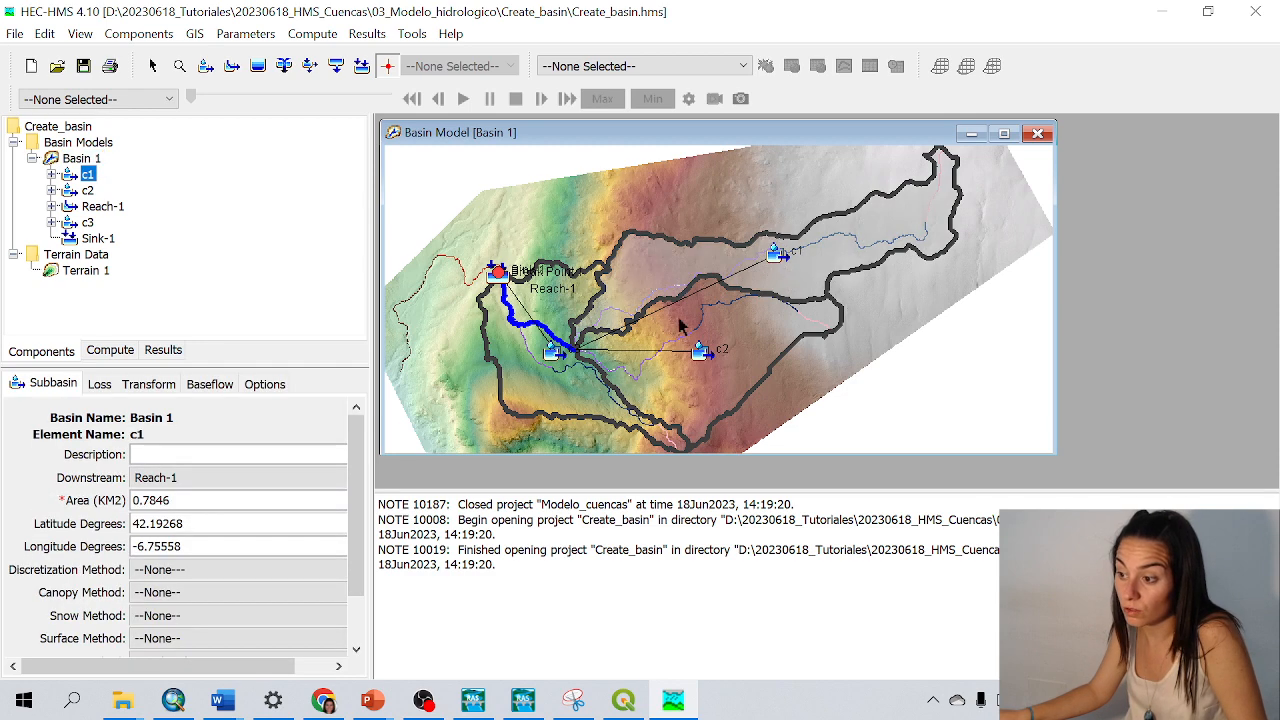
{"action": "mouse_move", "coordinate": [660, 285]}
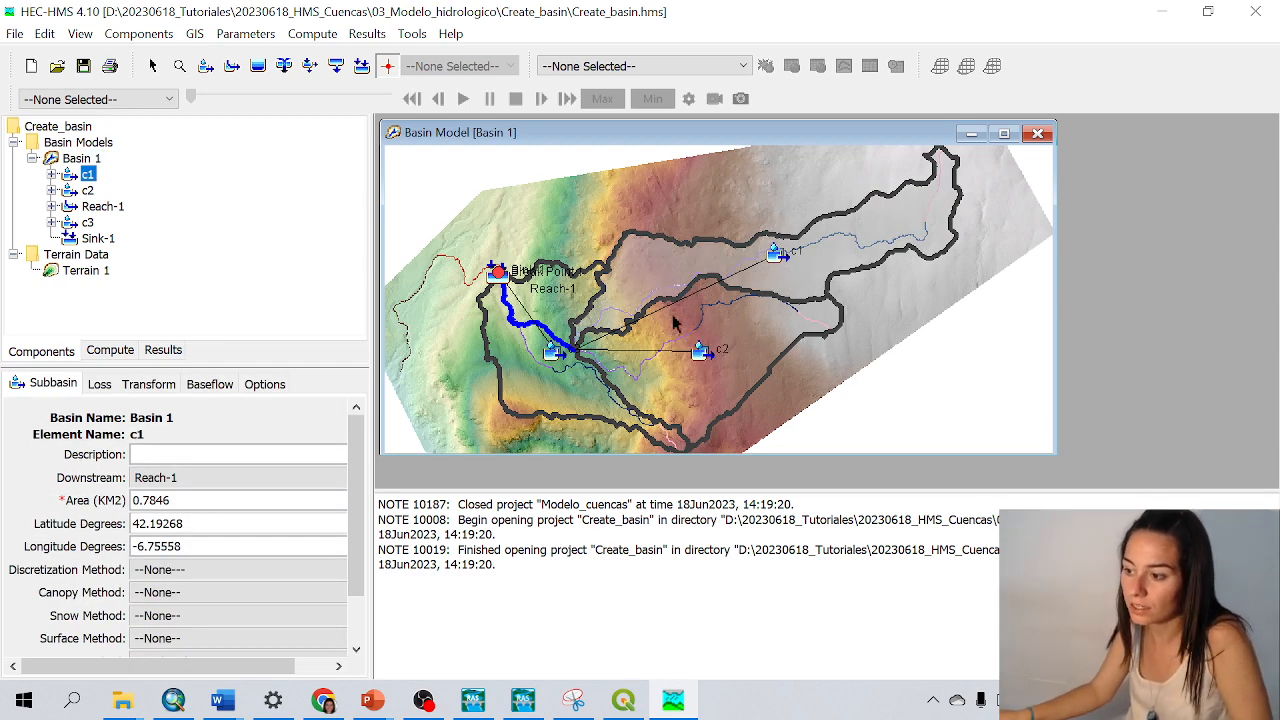
{"action": "left_click", "coordinate": [88, 190]}
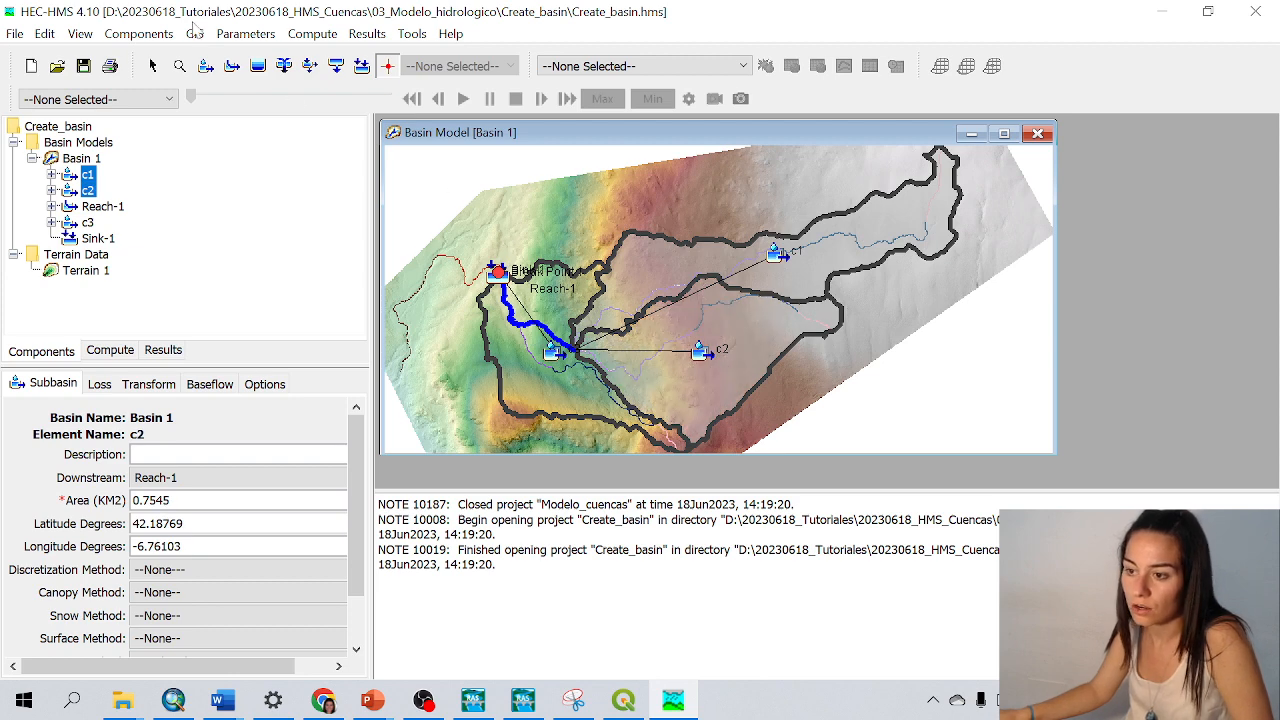
{"action": "left_click", "coordinate": [194, 33]}
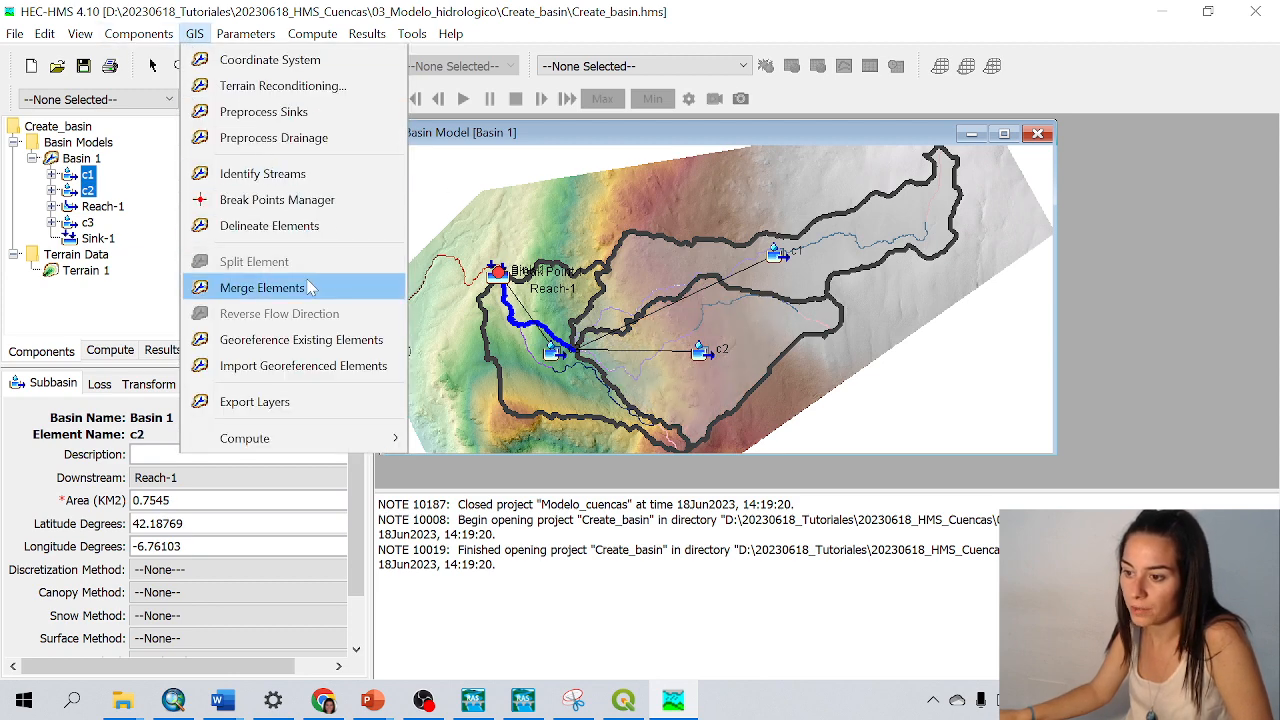
{"action": "left_click", "coordinate": [262, 287]}
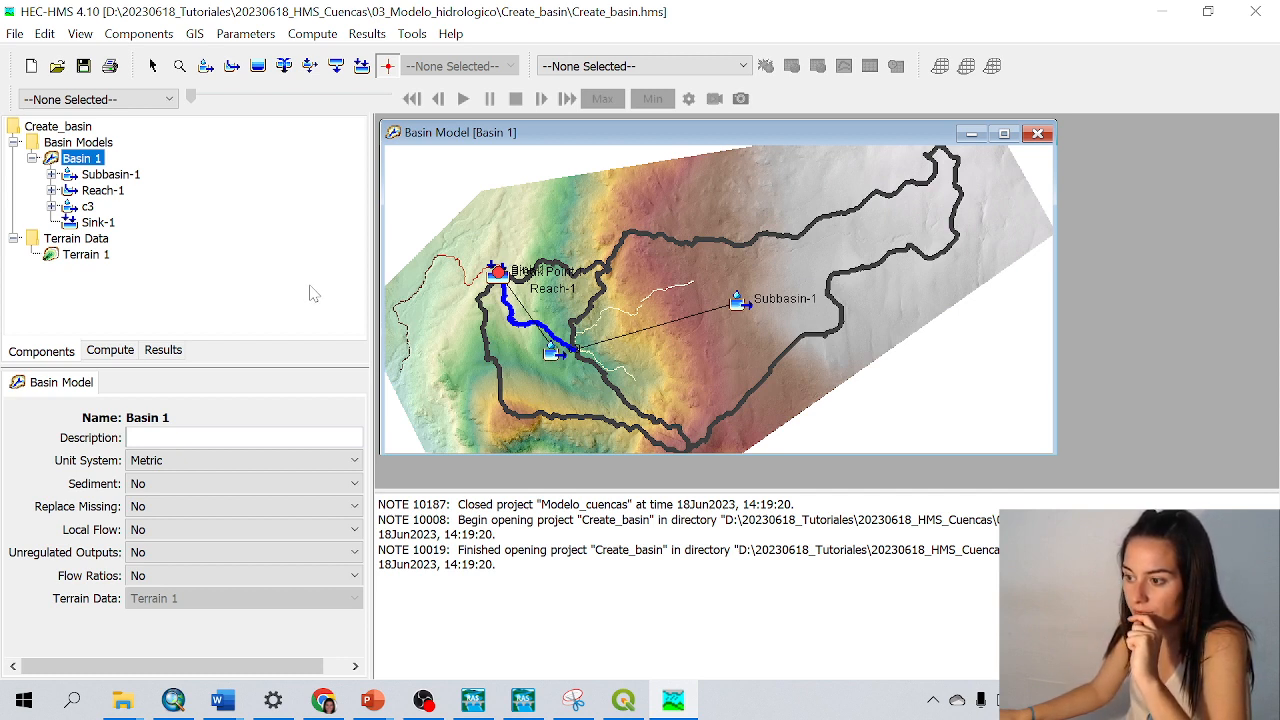
{"action": "mouse_move", "coordinate": [320, 272]}
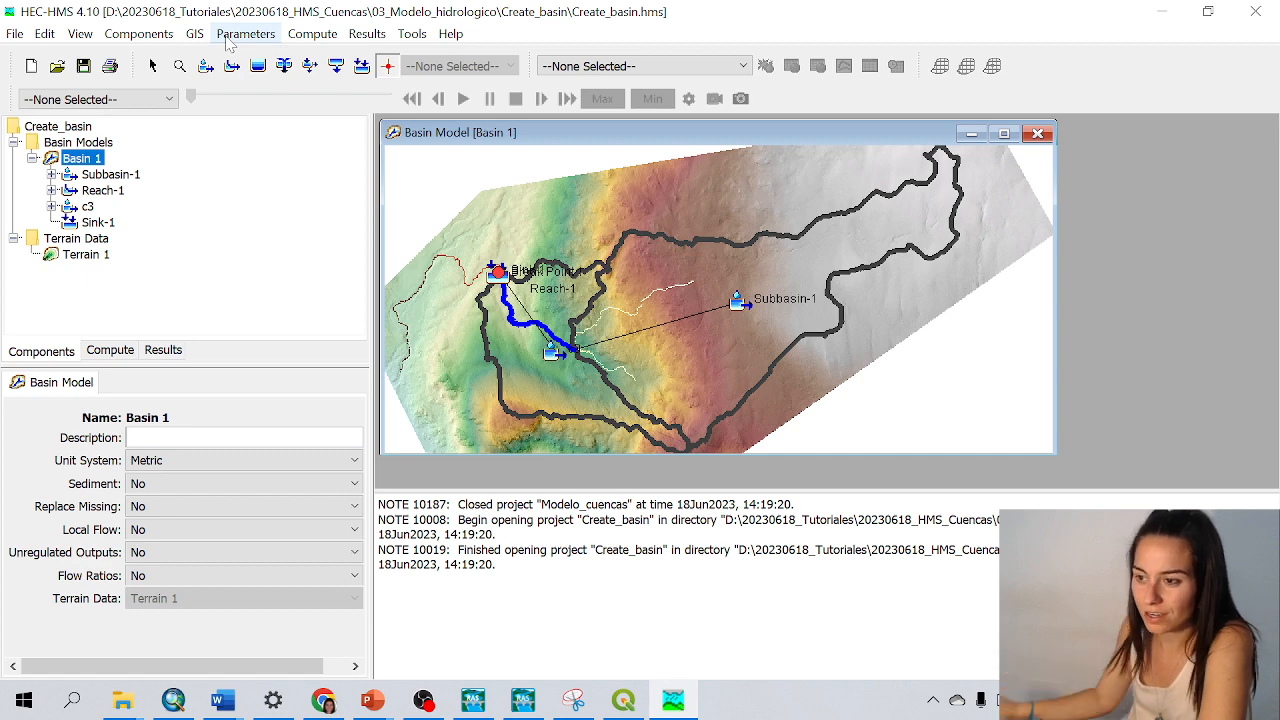
Run Identify Streams again, continuing past the warning with the 0.5 km² threshold area
{"action": "left_click", "coordinate": [194, 33]}
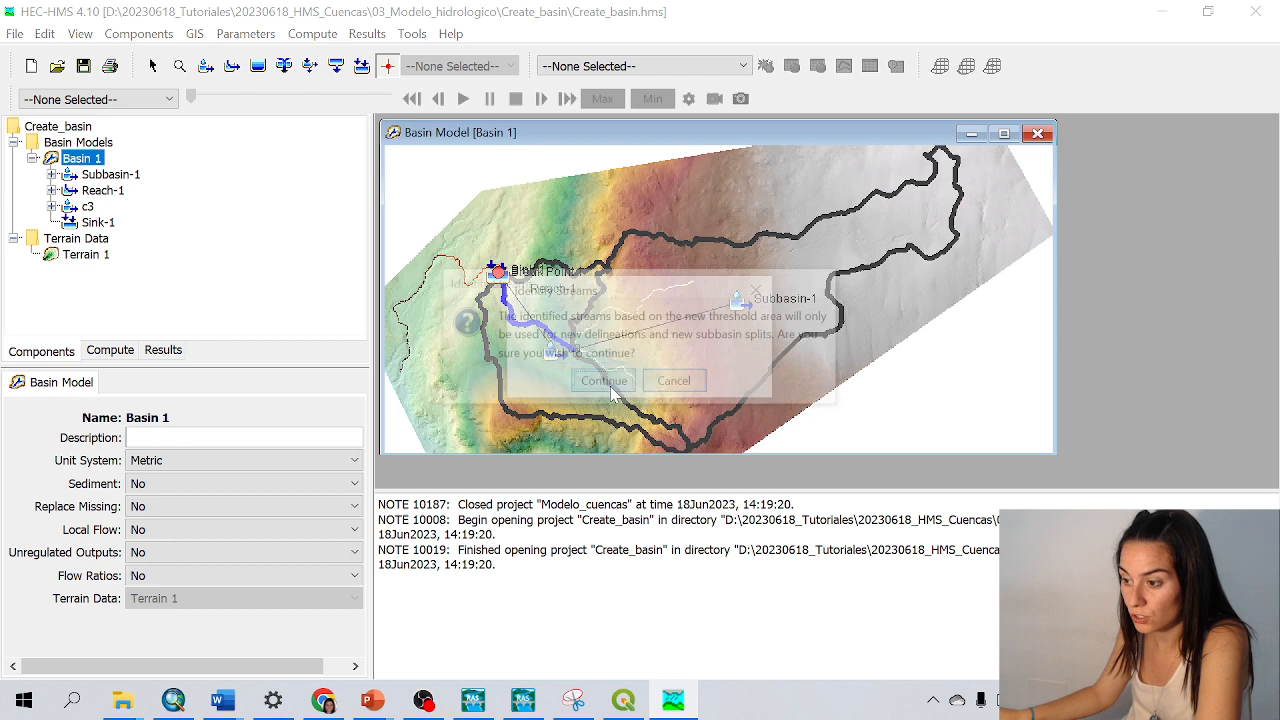
{"action": "left_click", "coordinate": [603, 380]}
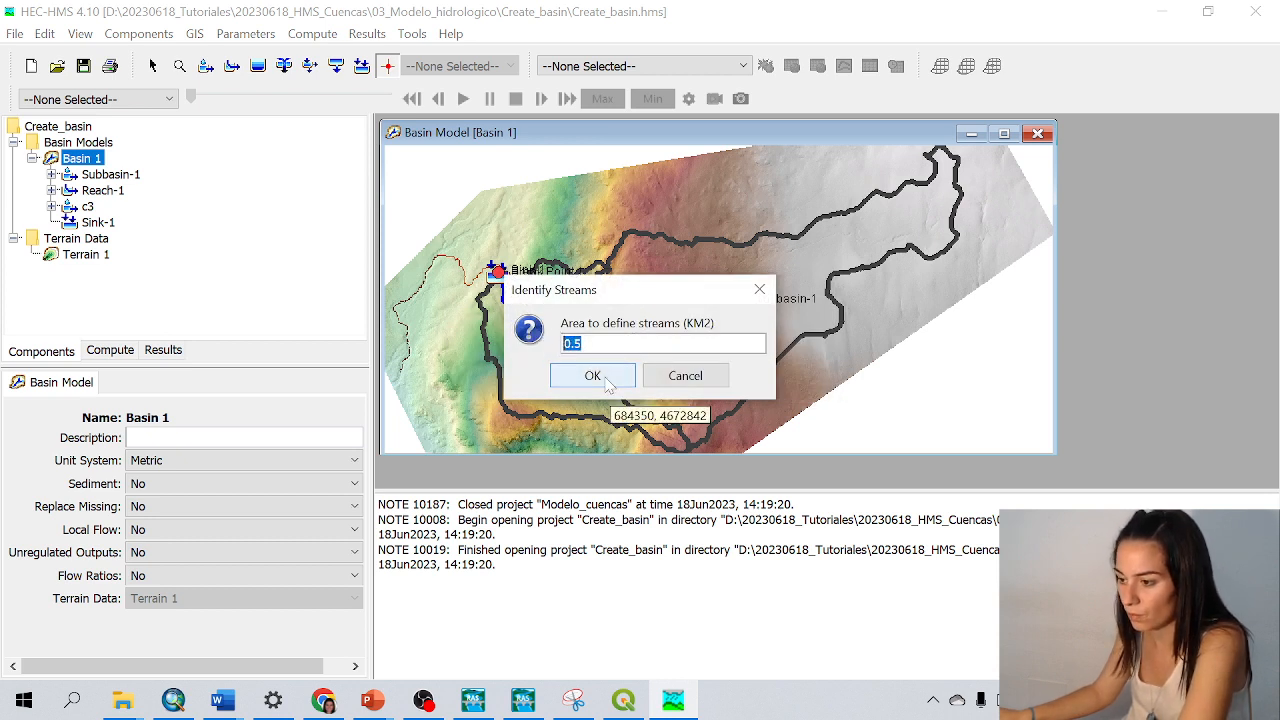
{"action": "left_click", "coordinate": [592, 375]}
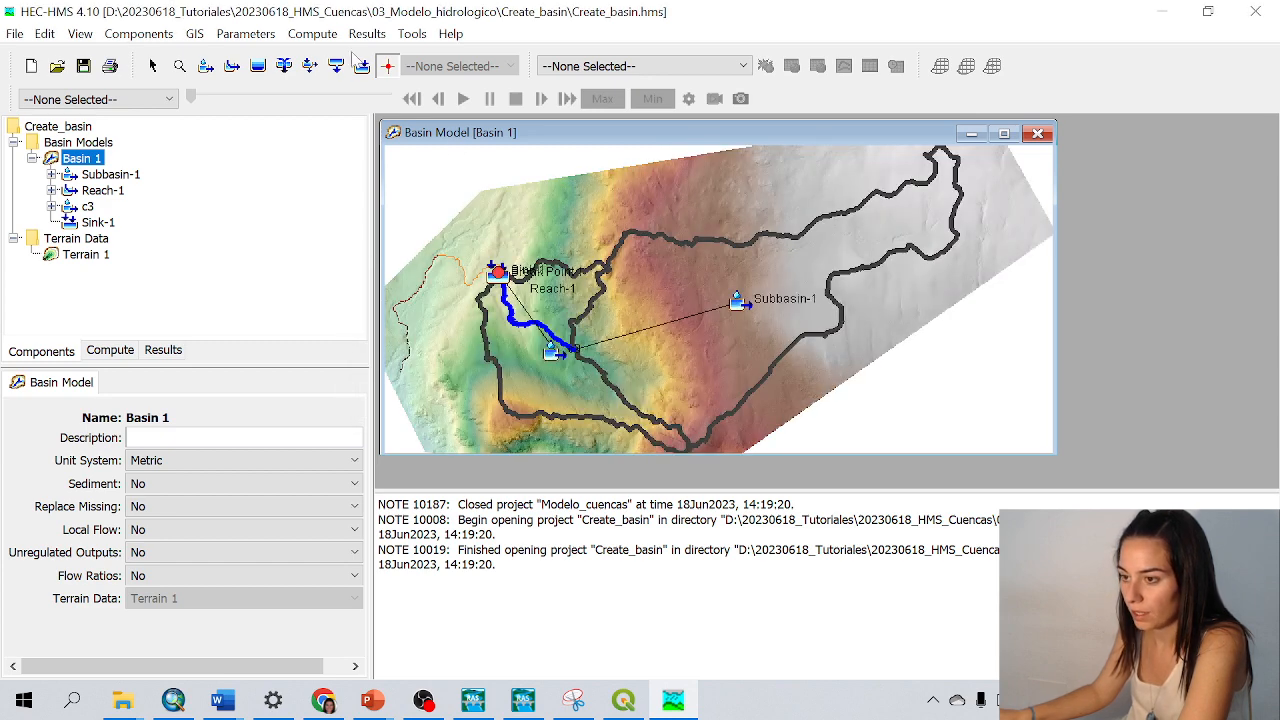
Run Delineate Elements with default options, deleting existing elements to leave c1 draining to Sink-1
{"action": "left_click", "coordinate": [194, 33]}
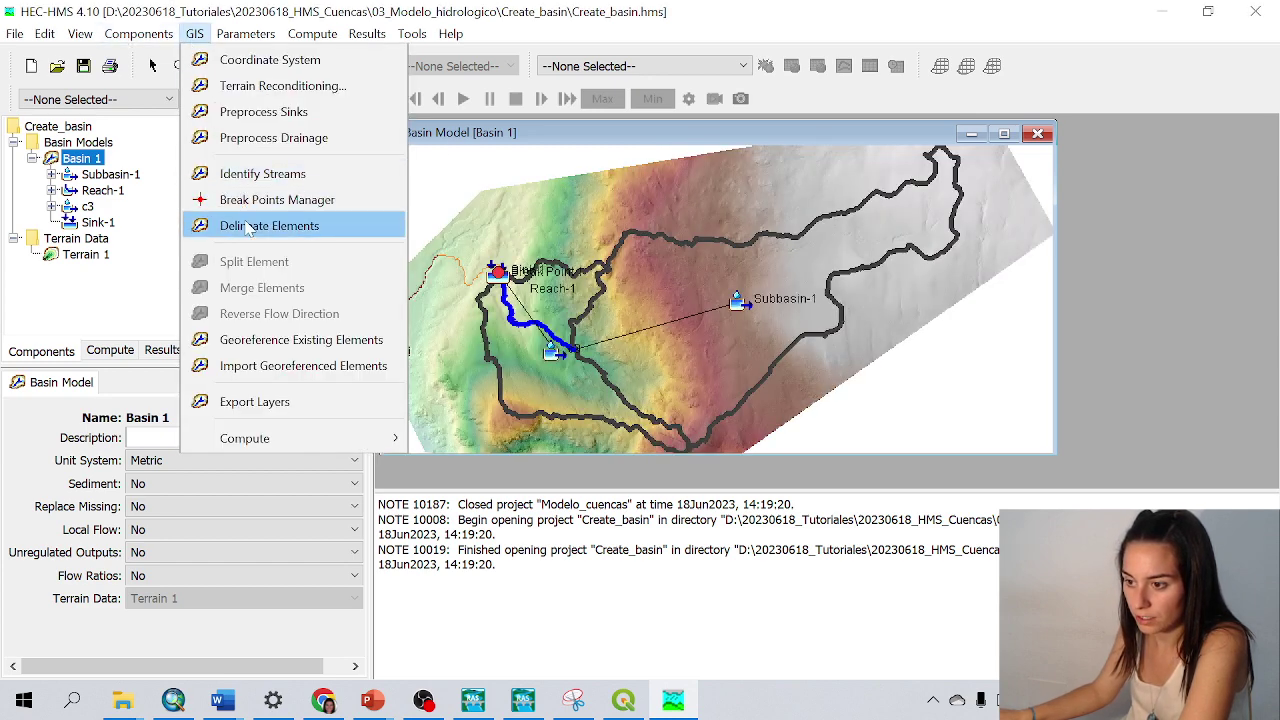
{"action": "left_click", "coordinate": [268, 225]}
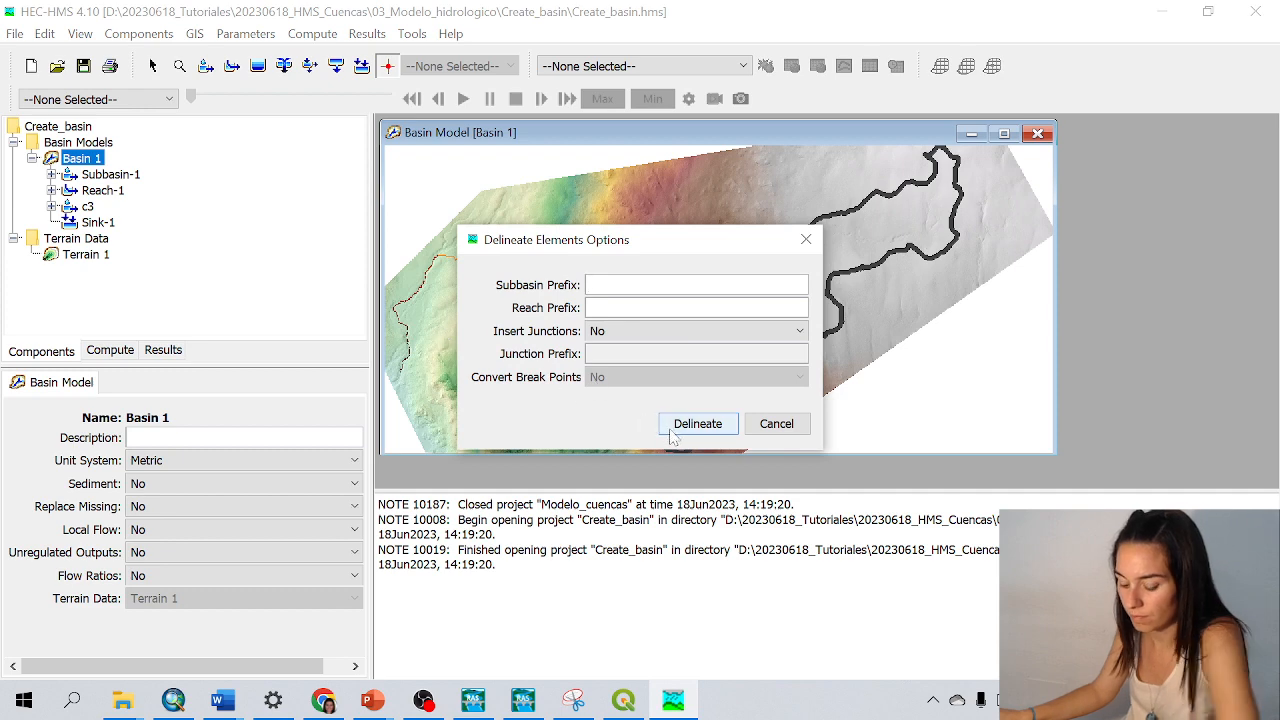
{"action": "left_click", "coordinate": [697, 423]}
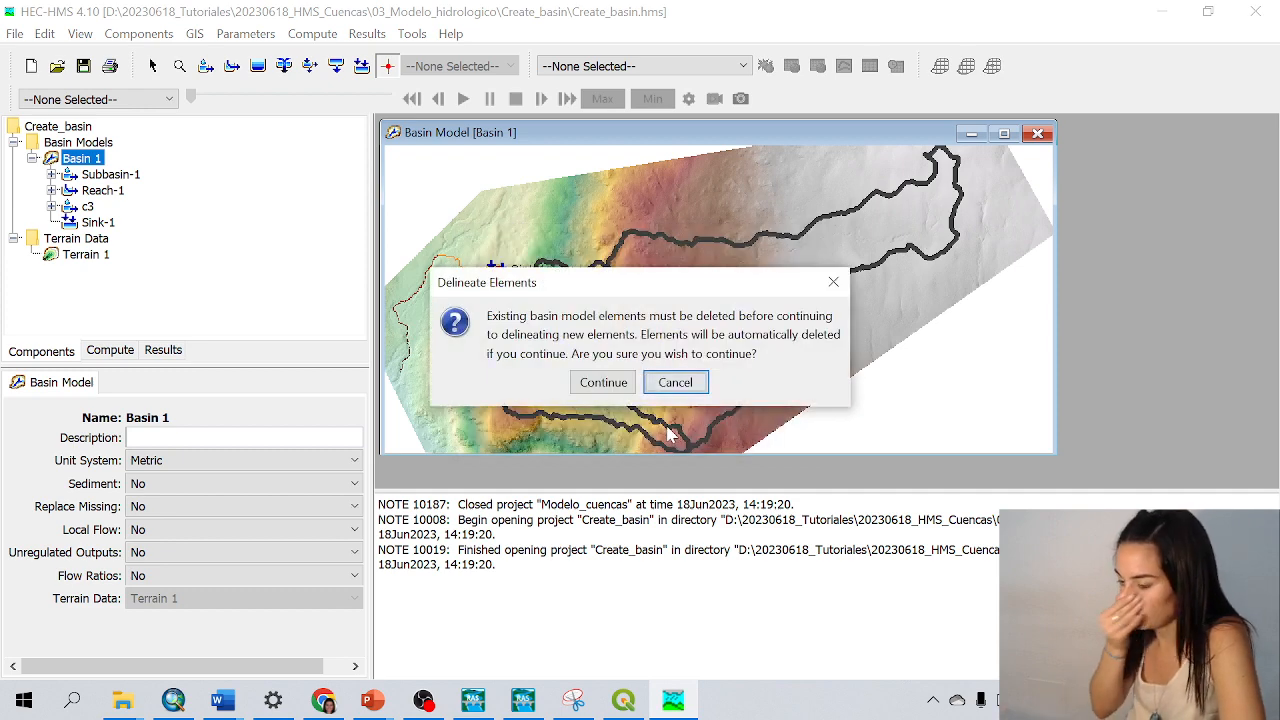
{"action": "left_click", "coordinate": [602, 382]}
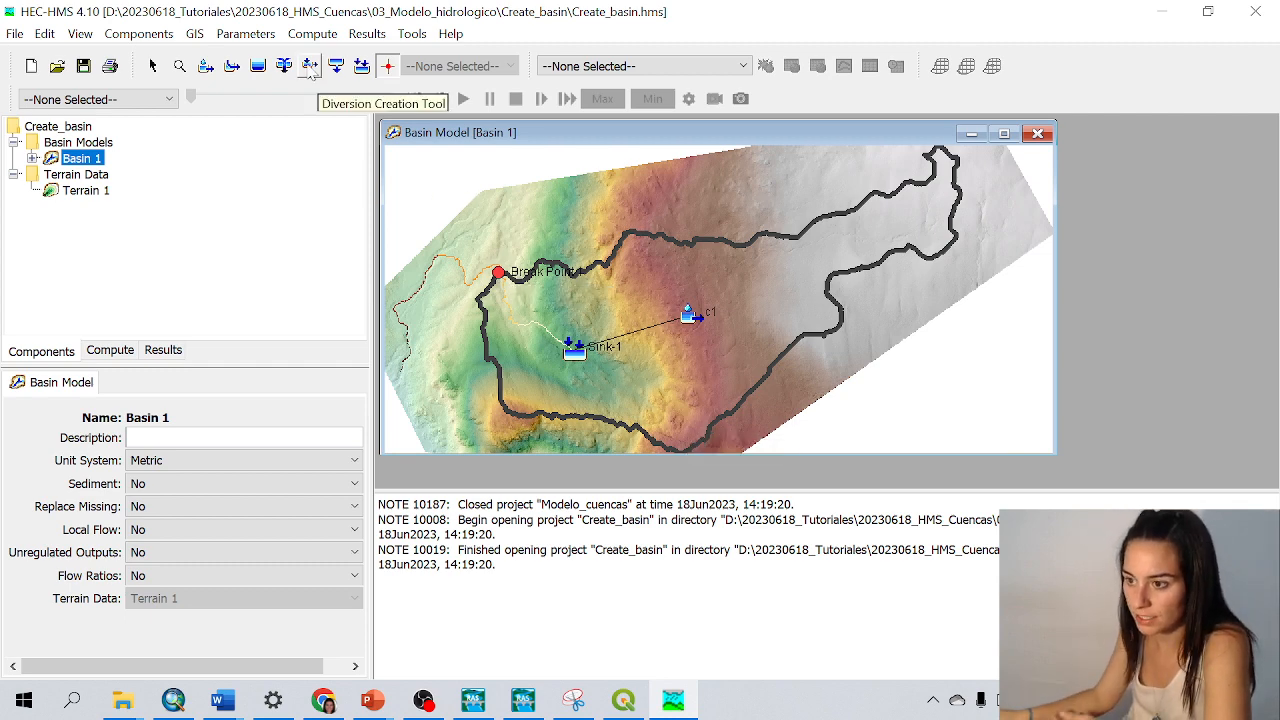
{"action": "left_click", "coordinate": [246, 33]}
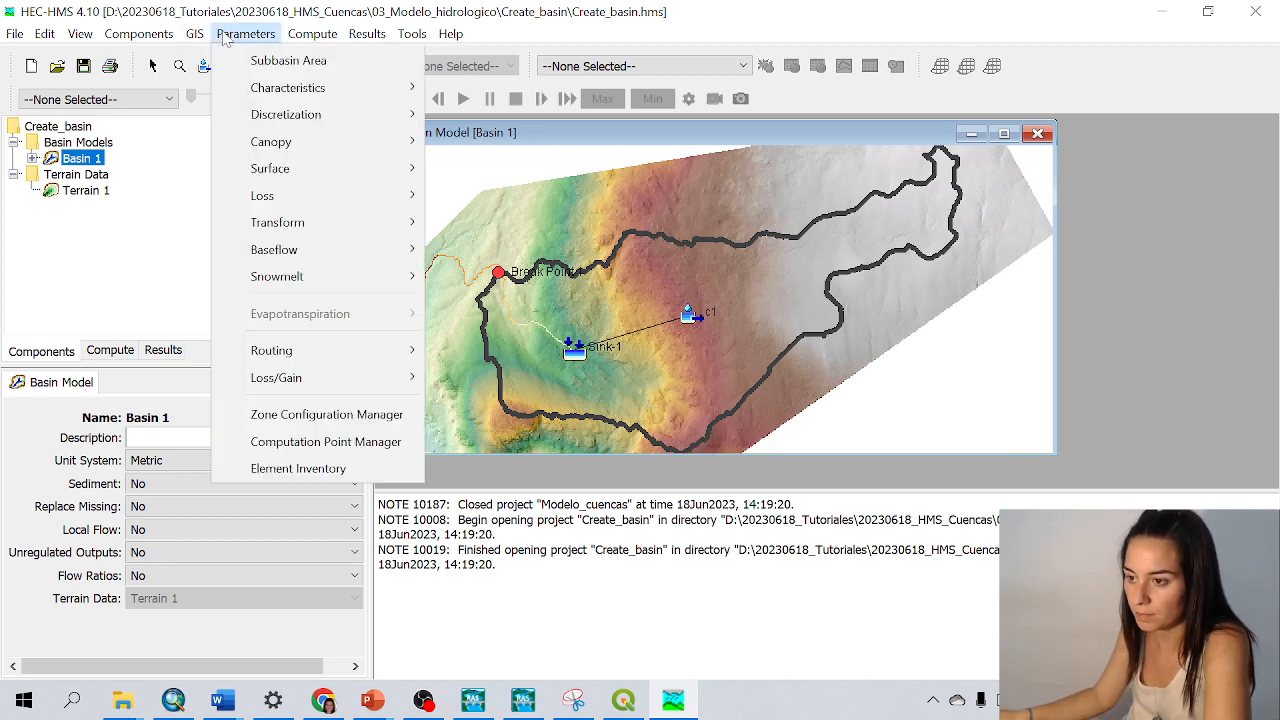
{"action": "left_click", "coordinate": [195, 33]}
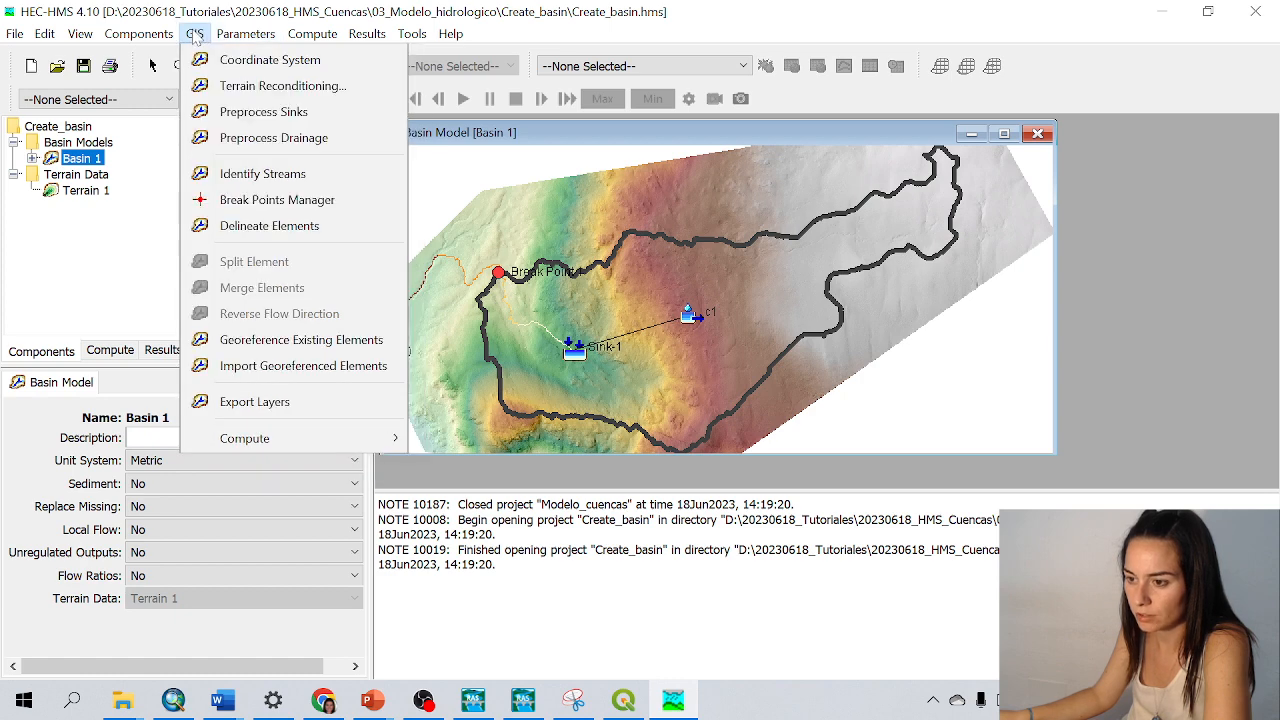
{"action": "left_click", "coordinate": [254, 401]}
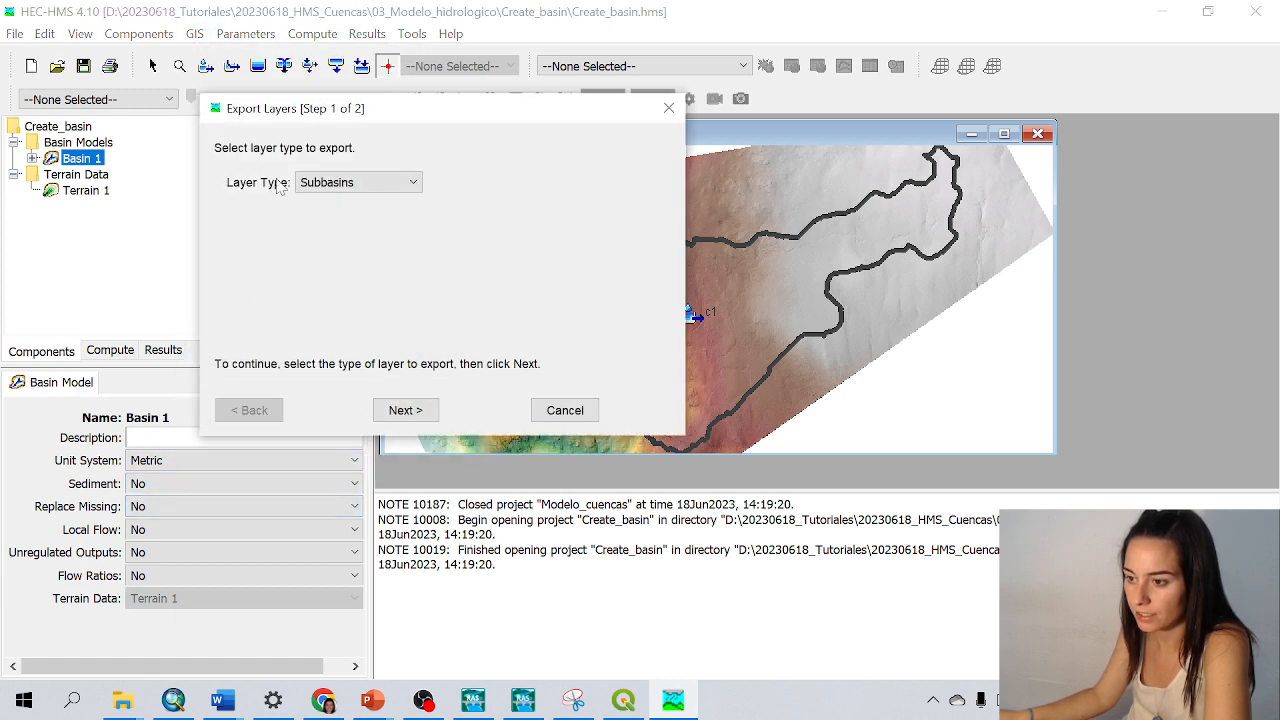
{"action": "left_click", "coordinate": [405, 410]}
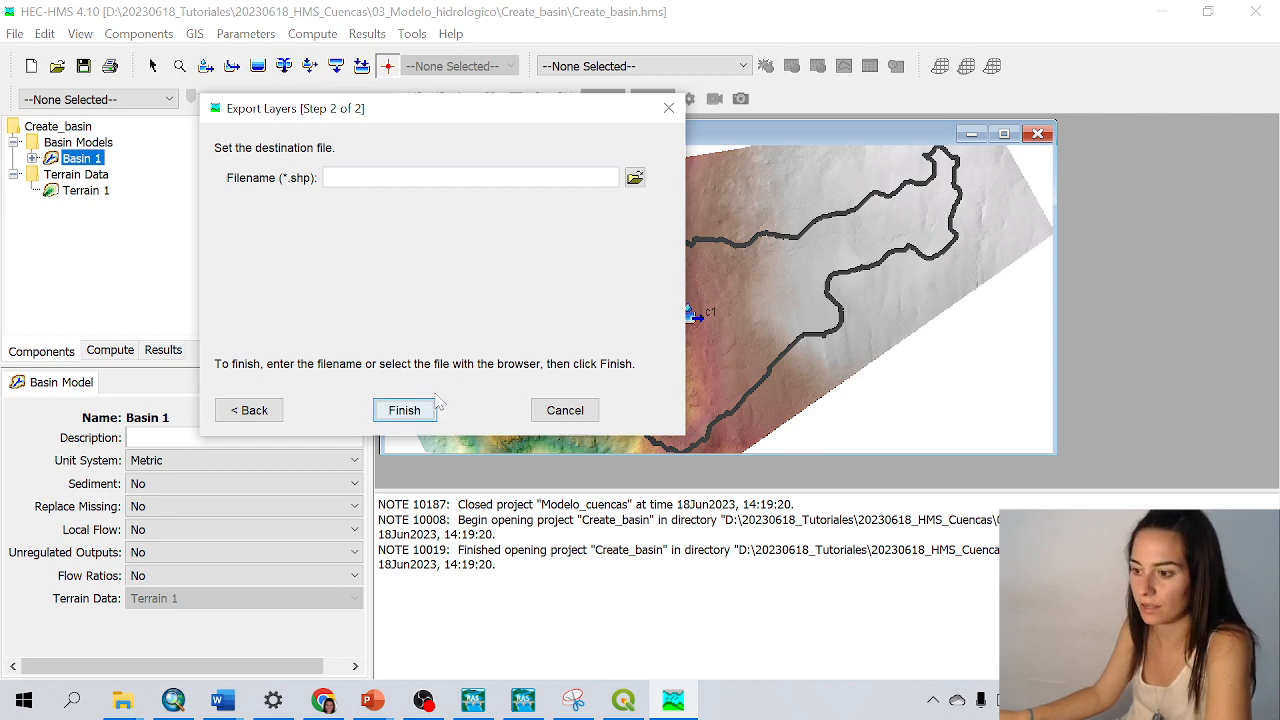
{"action": "left_click", "coordinate": [564, 410]}
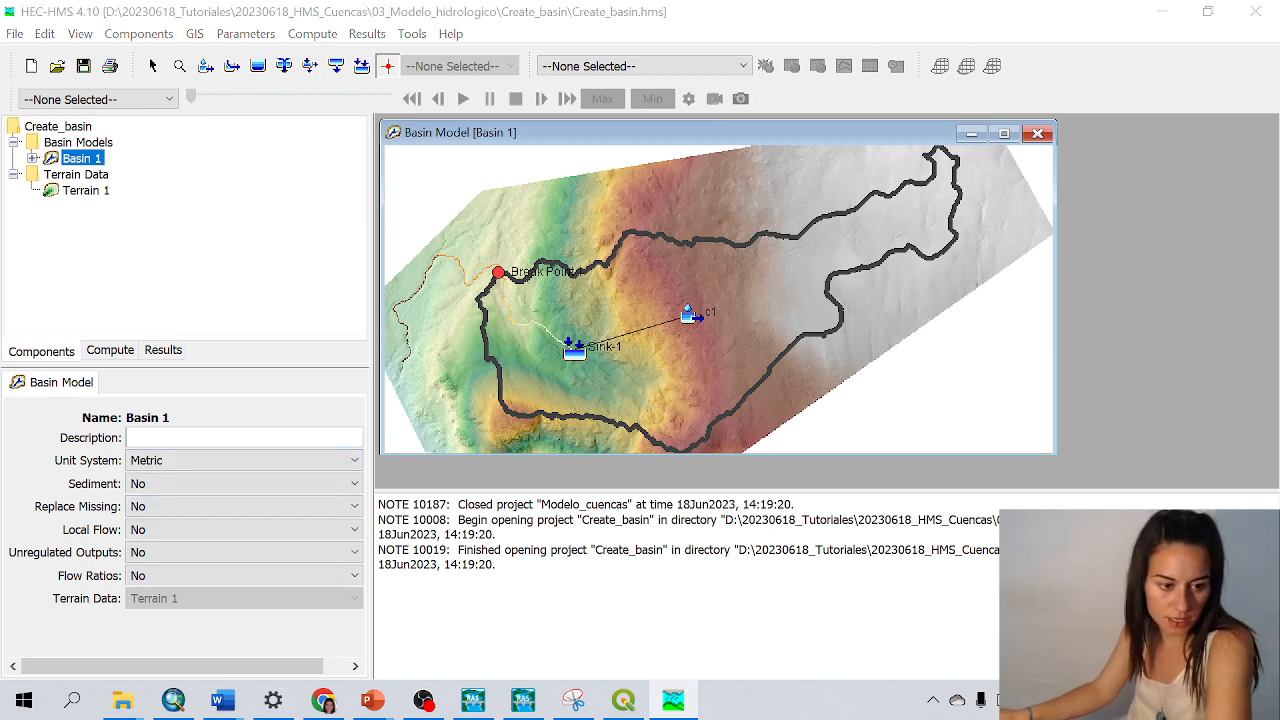
Browse File Explorer into Create_basin > gis > Basin_1 and select the streams raster
{"action": "left_click", "coordinate": [123, 696]}
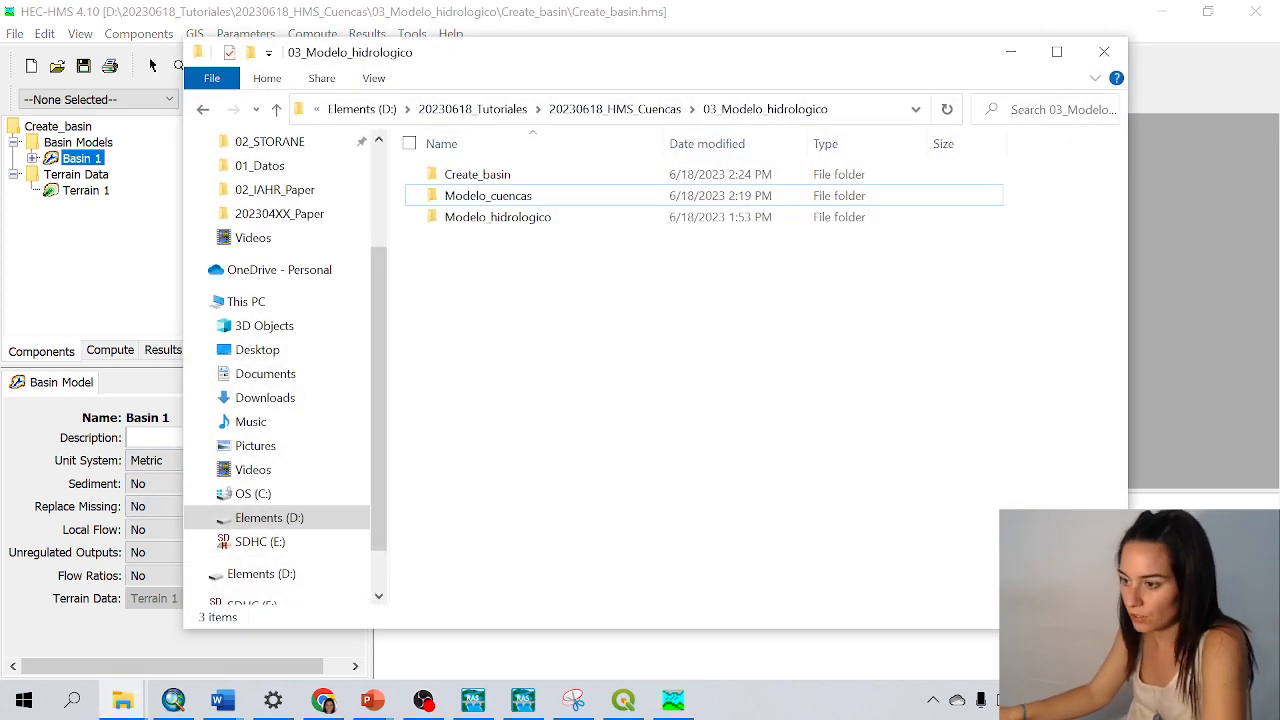
{"action": "double_click", "coordinate": [477, 173]}
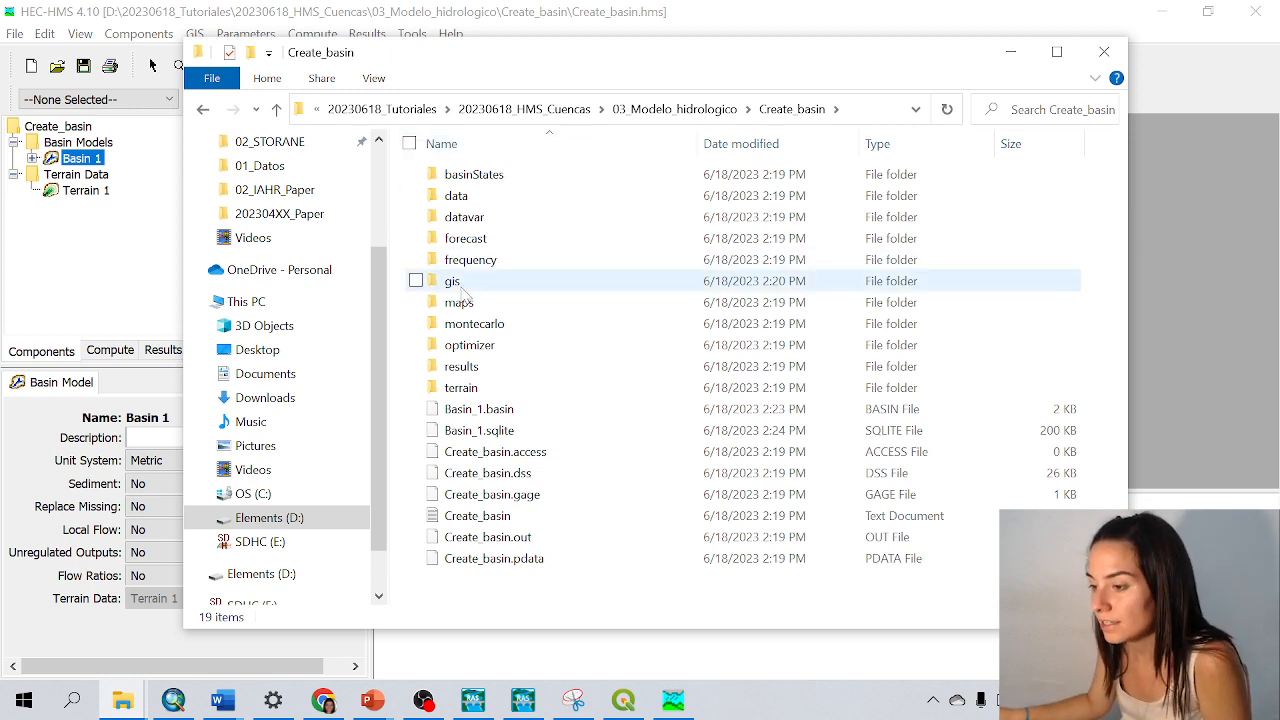
{"action": "double_click", "coordinate": [452, 280]}
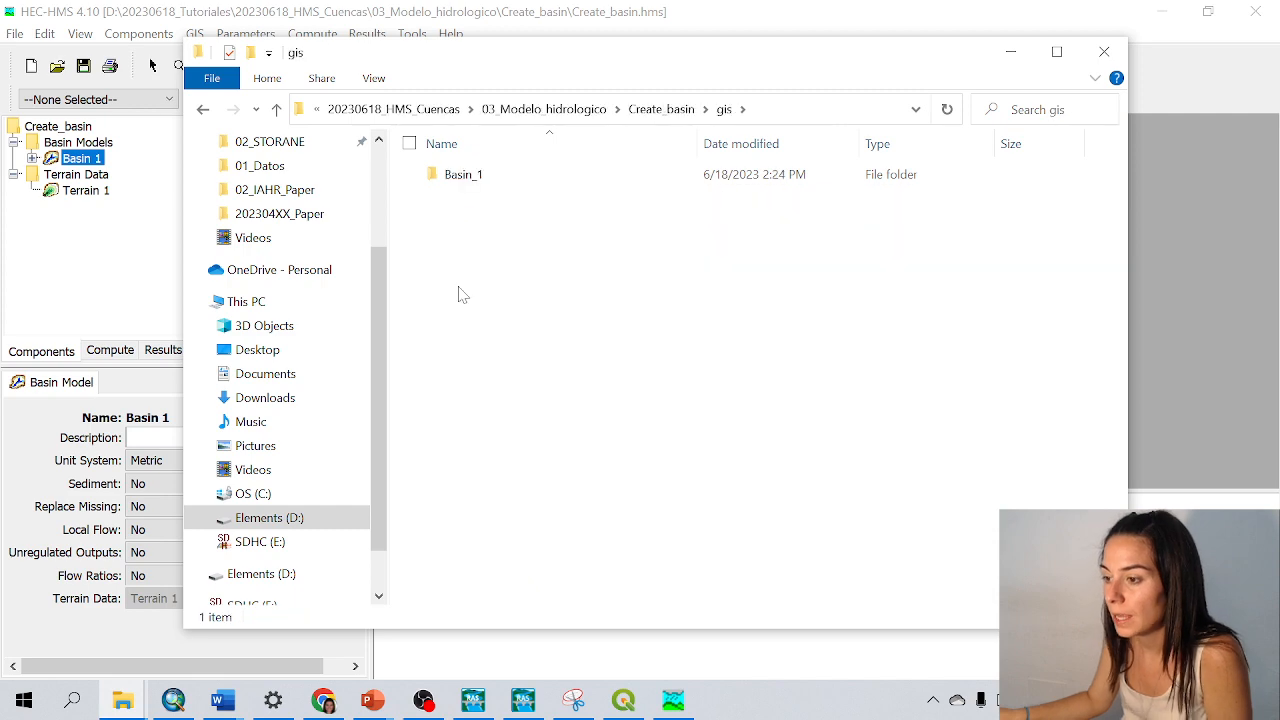
{"action": "double_click", "coordinate": [461, 174]}
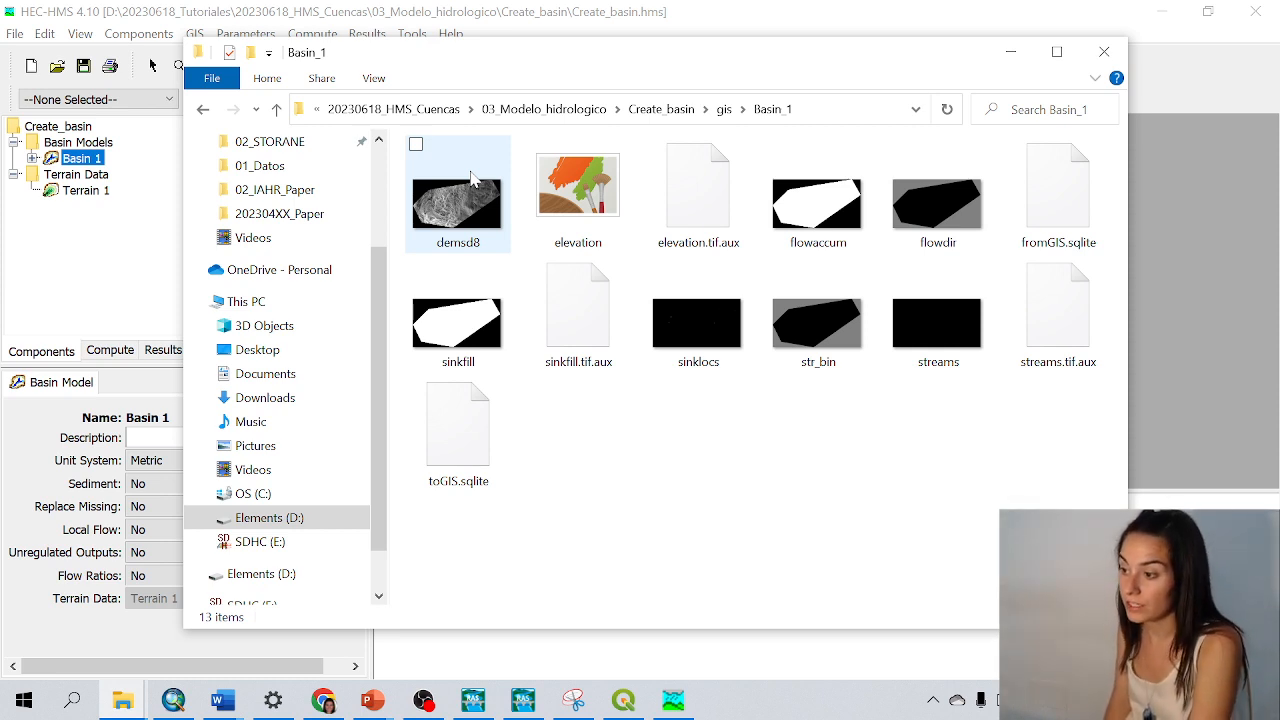
{"action": "left_click", "coordinate": [937, 200]}
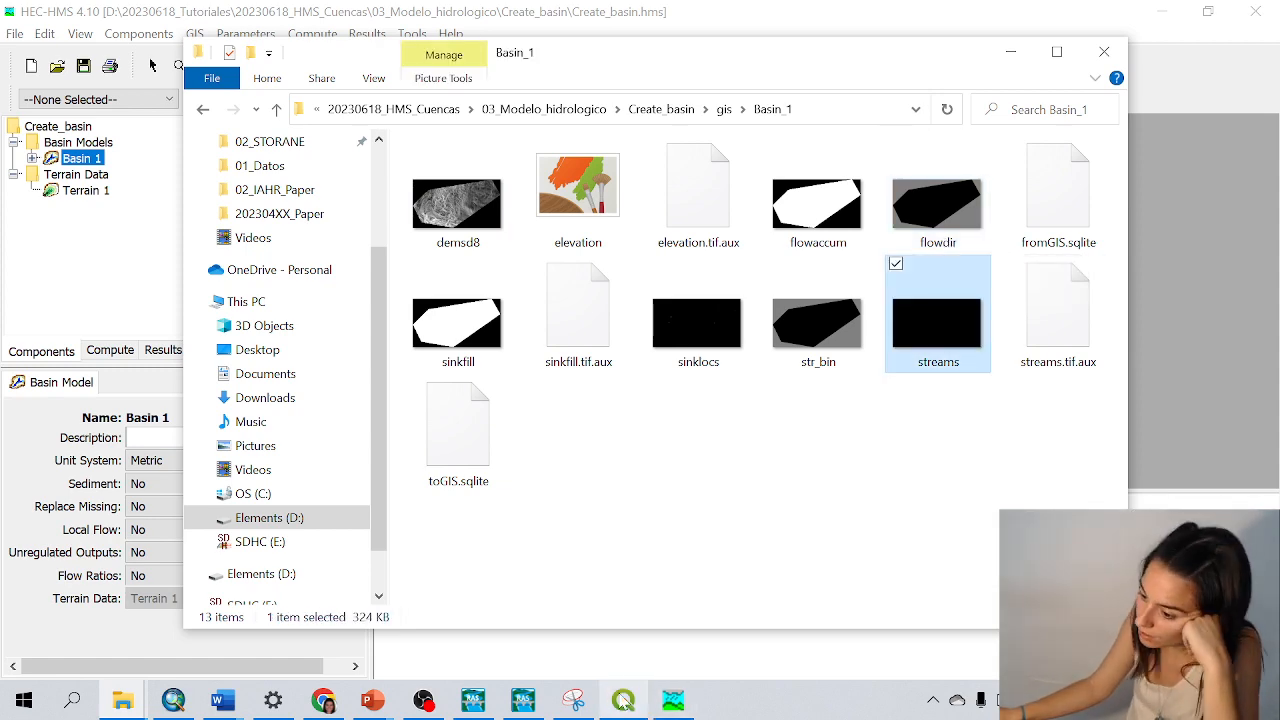
View the streams raster in QGIS, then switch back to the HEC-HMS basin model
{"action": "left_click", "coordinate": [615, 699]}
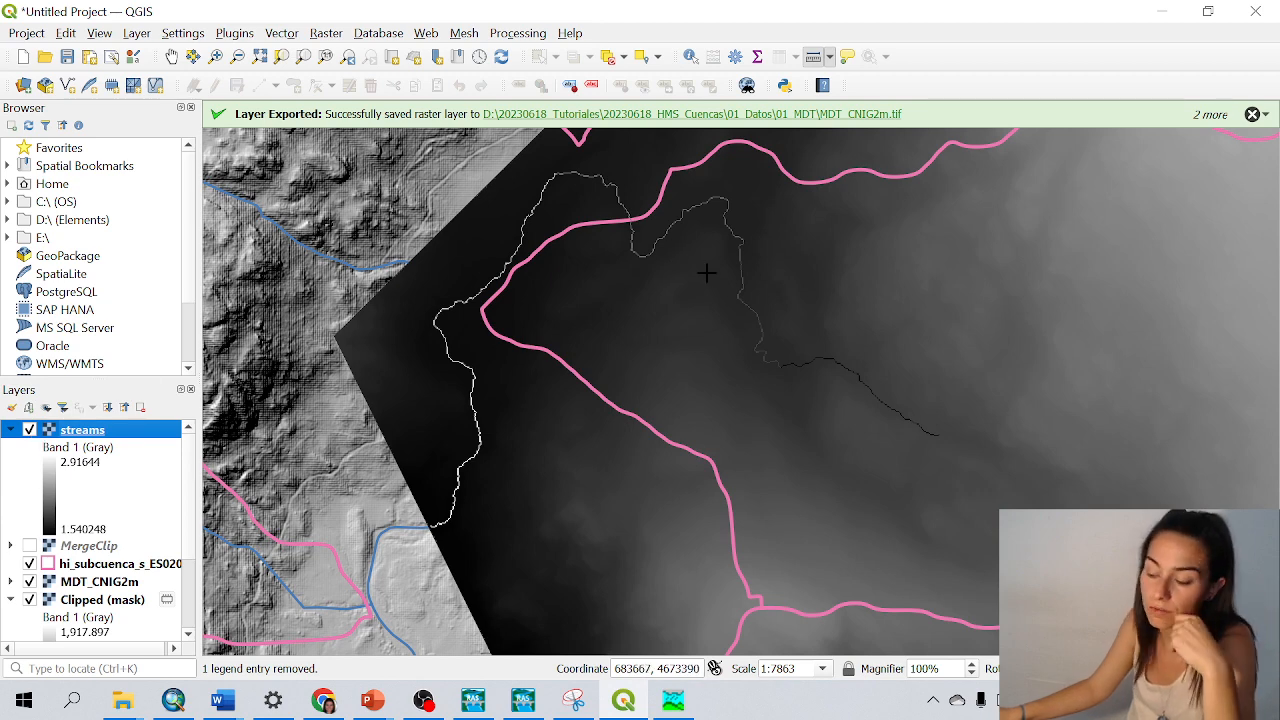
{"action": "left_click", "coordinate": [670, 700]}
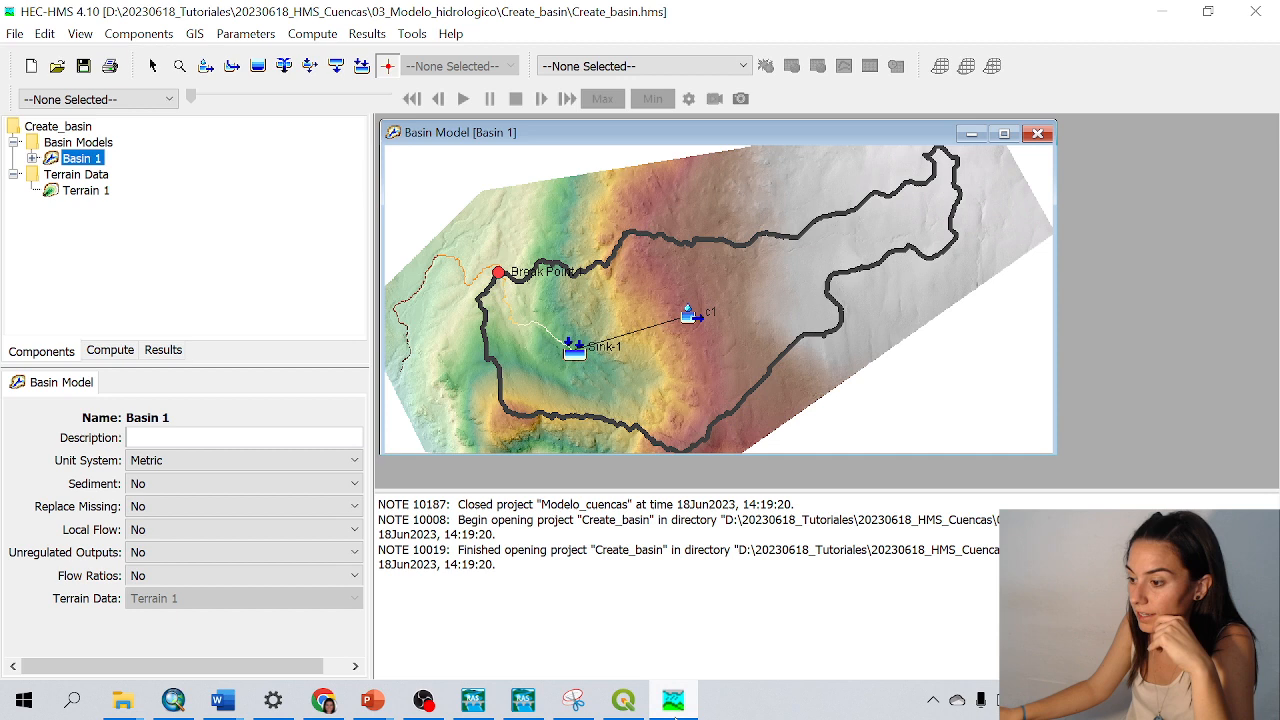